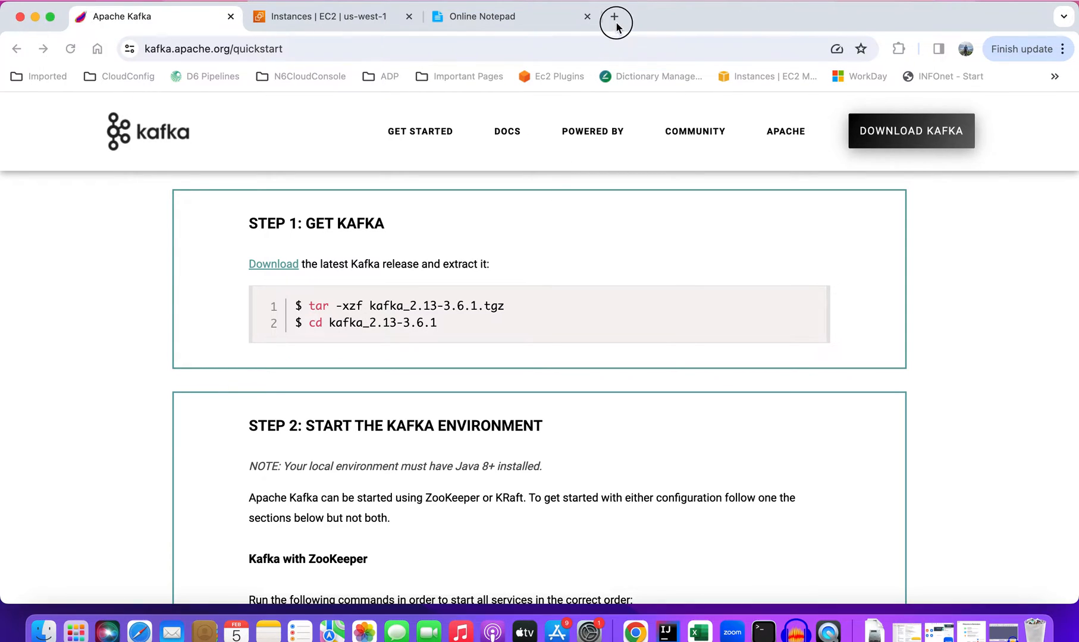
- Open a new browser tab beside the Kafka quickstart download step
click(613, 16)
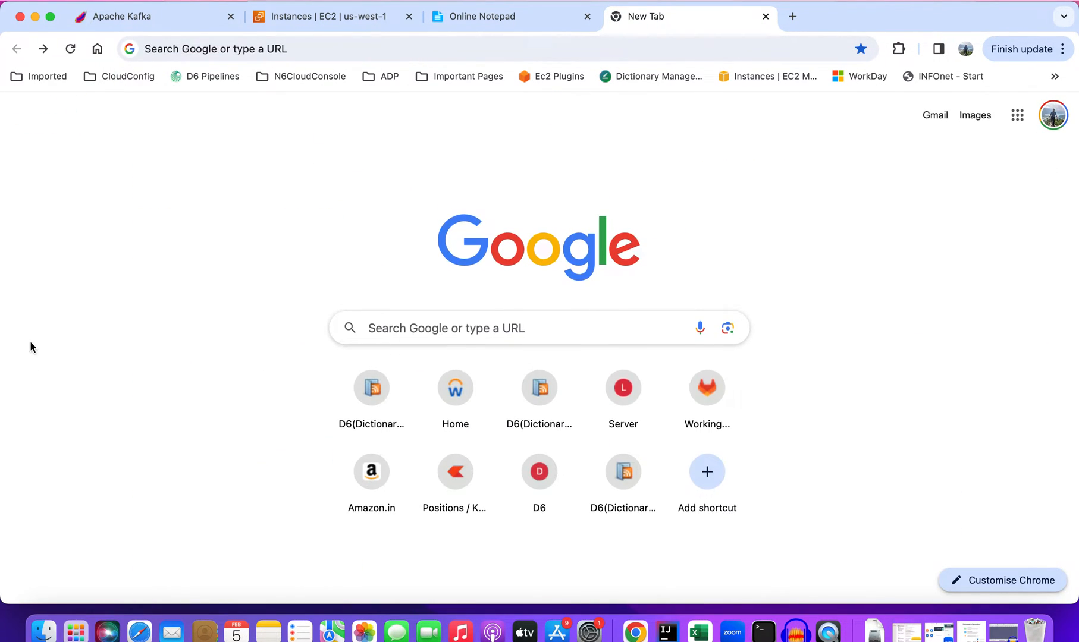
- Search 'confluent docker compose' and open the KRaft docker-compose.yml linked from Confluent's quick start
text(confluent docker compose)
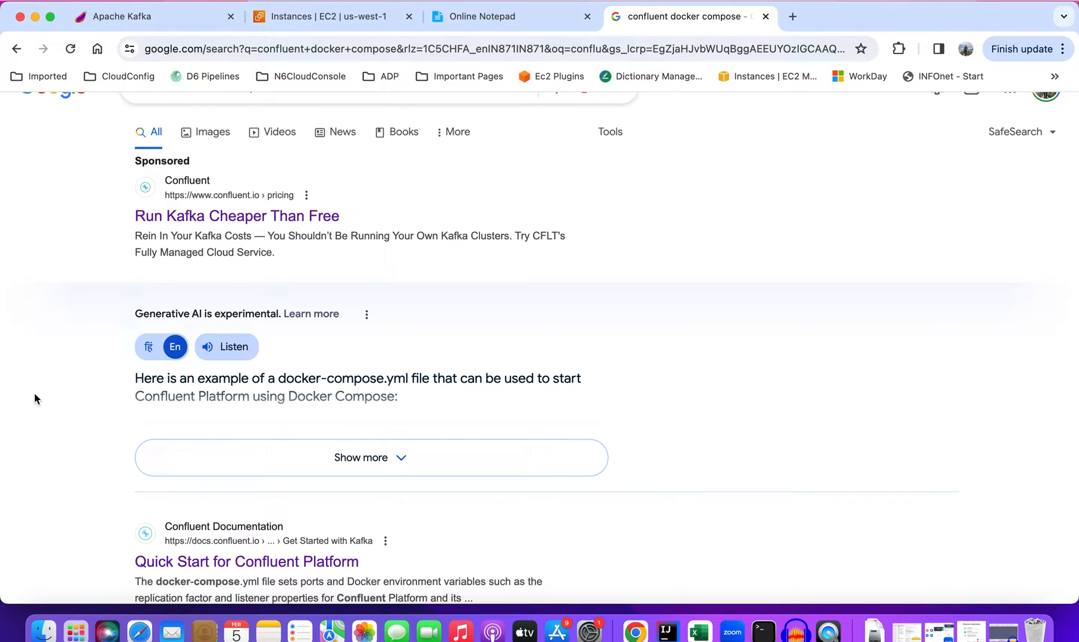
scroll(down, 3)
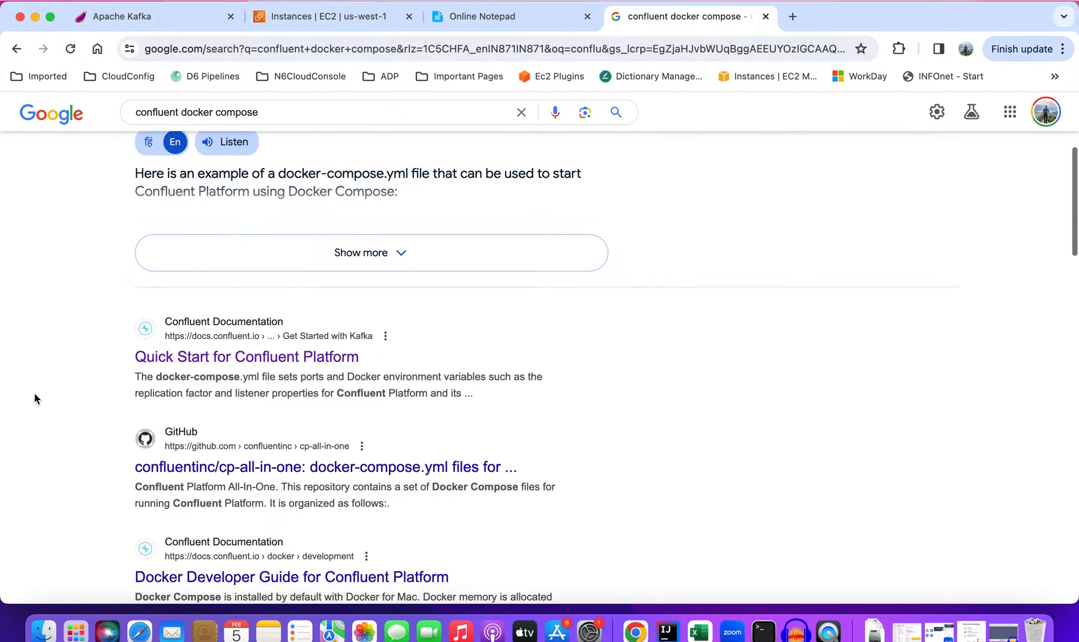
click(246, 356)
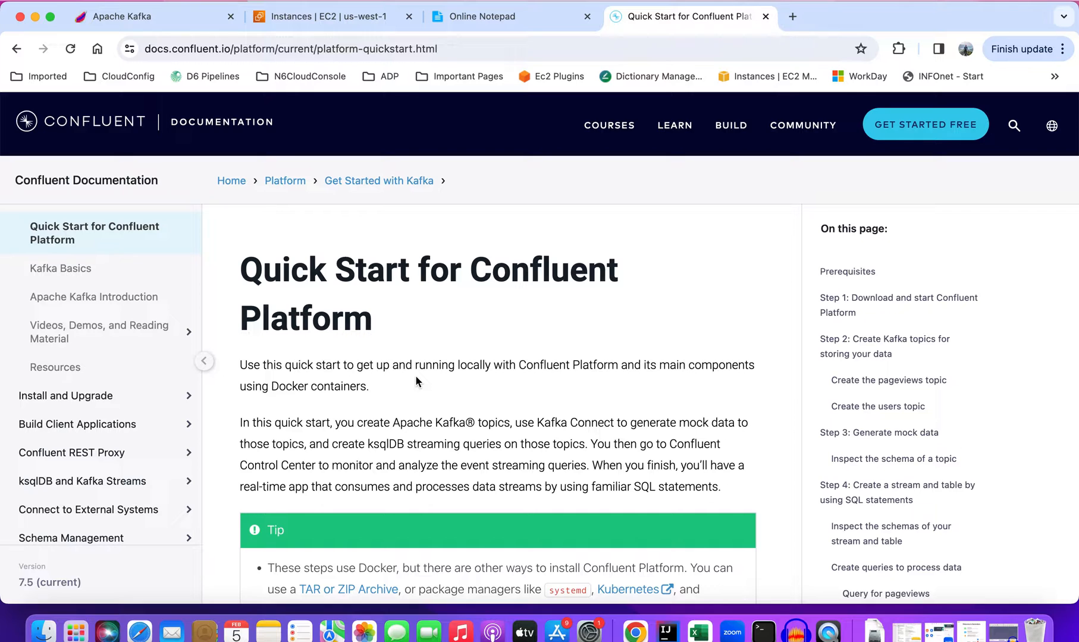
scroll(down, 3)
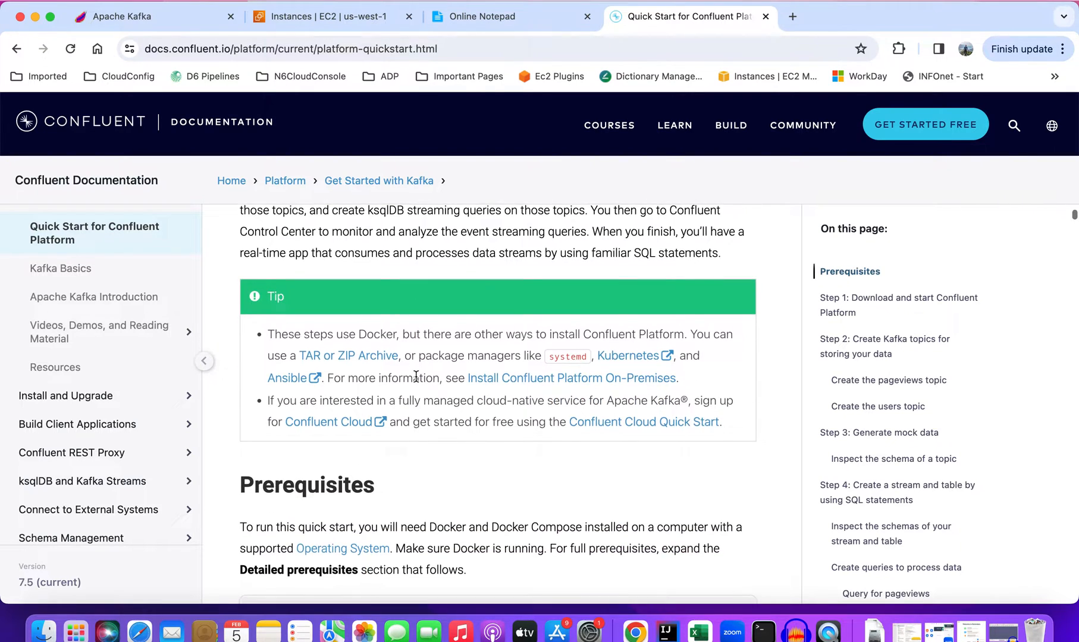
scroll(down, 3)
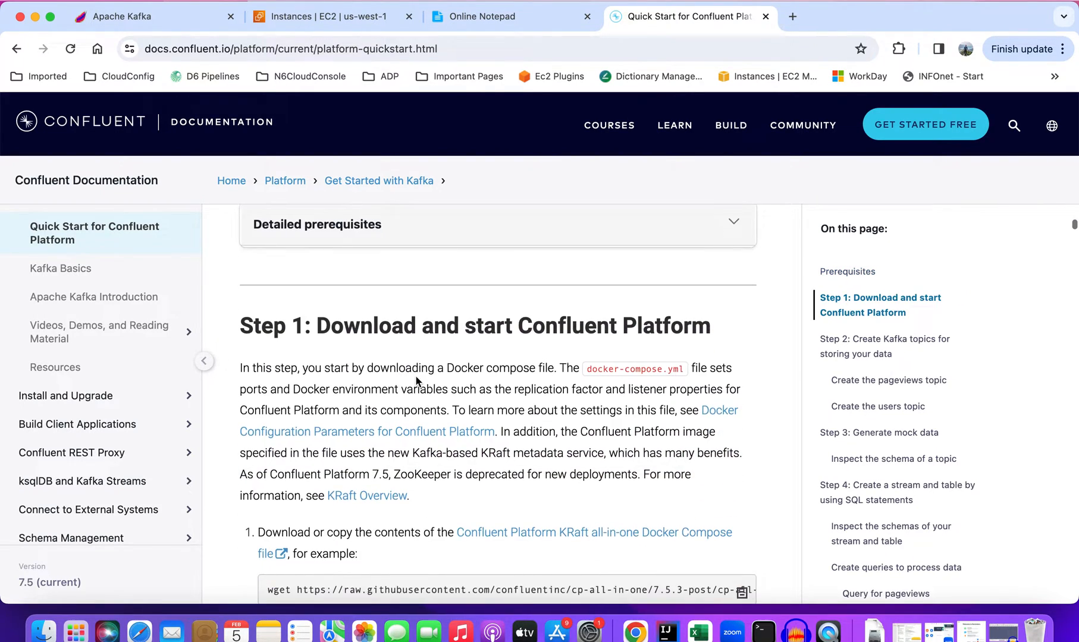
scroll(down, 3)
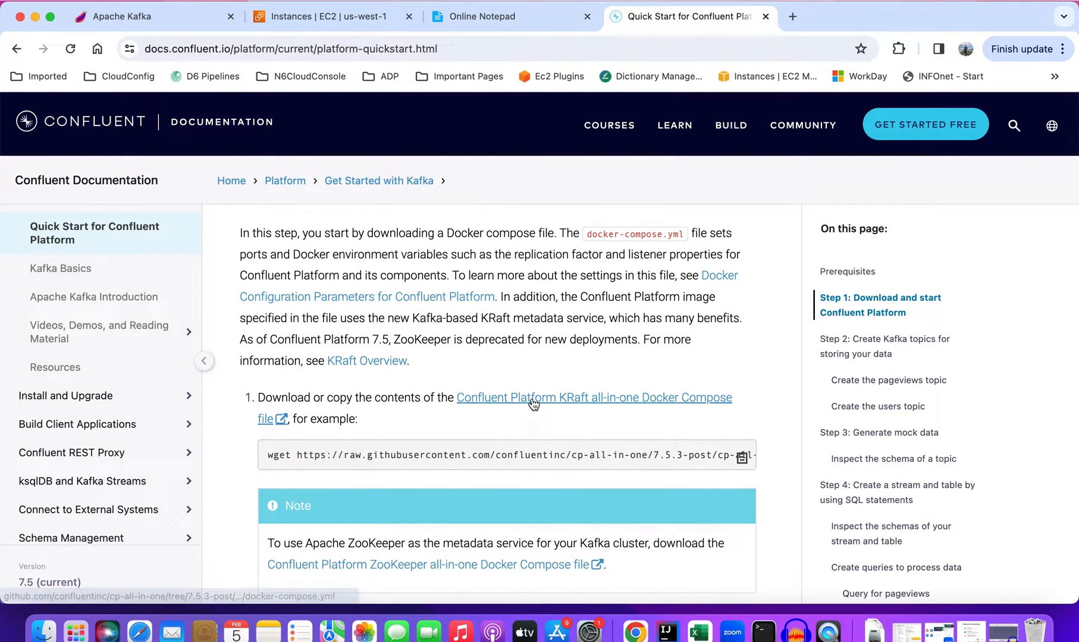
click(592, 397)
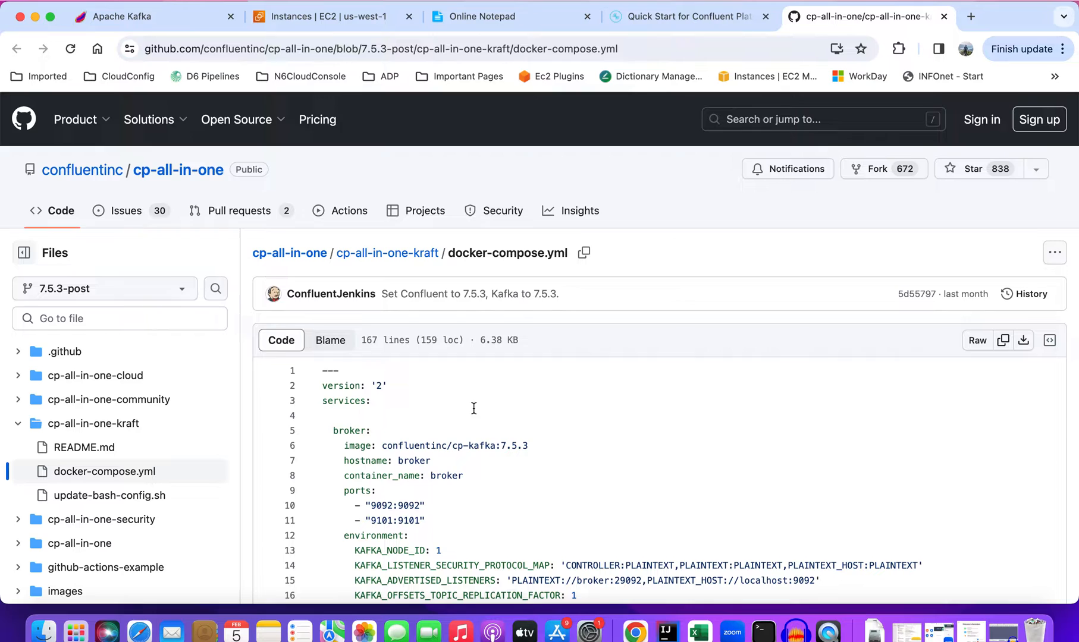
- Scroll through the broker, schema registry, Connect and ksqlDB services in docker-compose.yml
scroll(down, 3)
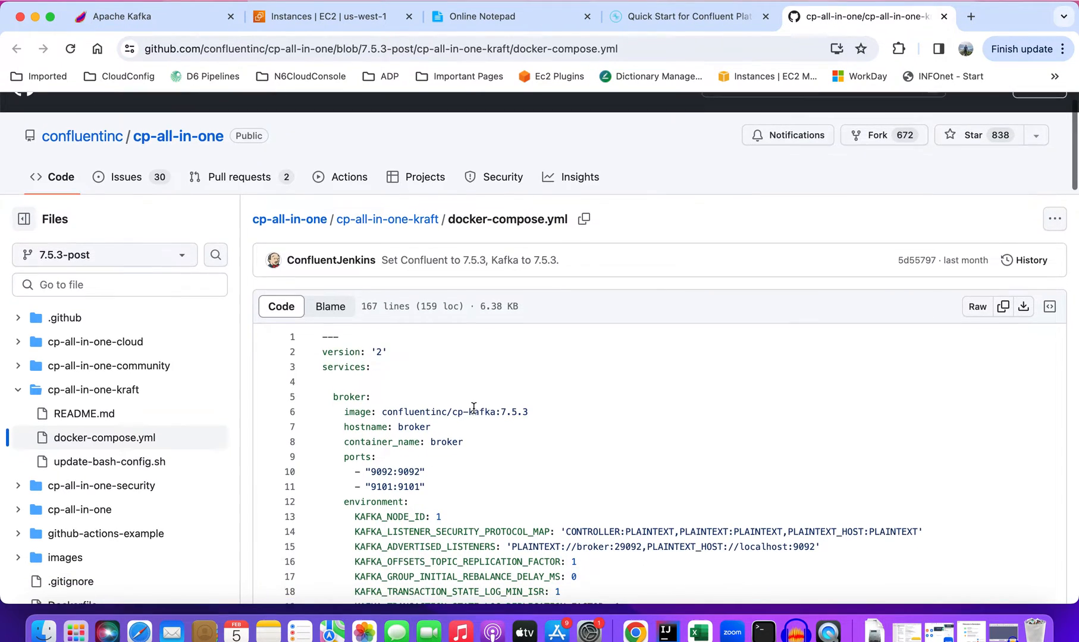
scroll(down, 3)
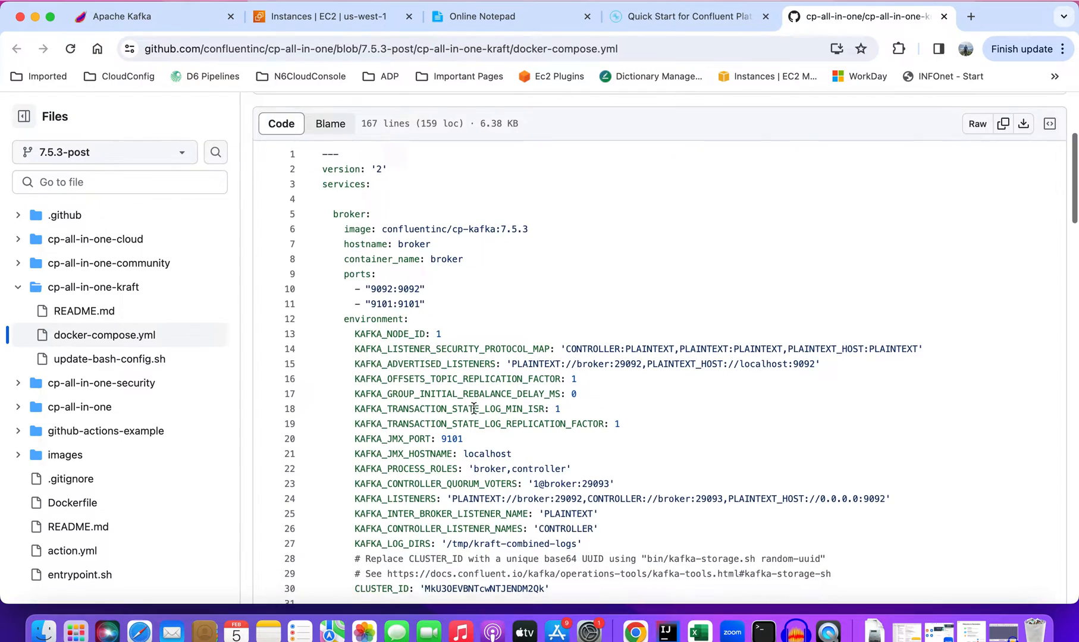
scroll(down, 3)
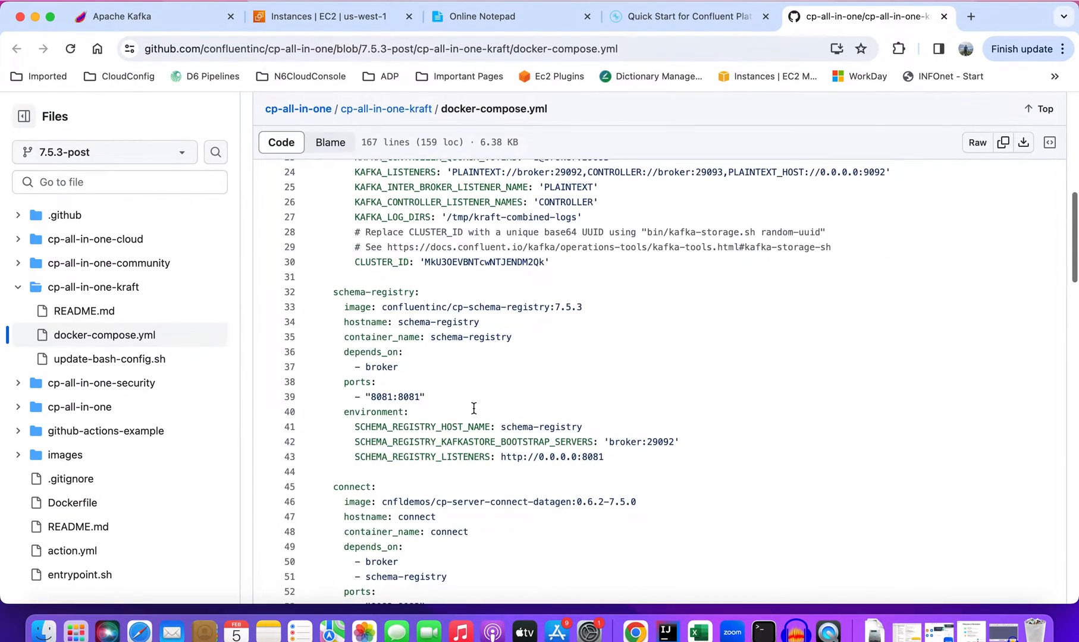
scroll(down, 3)
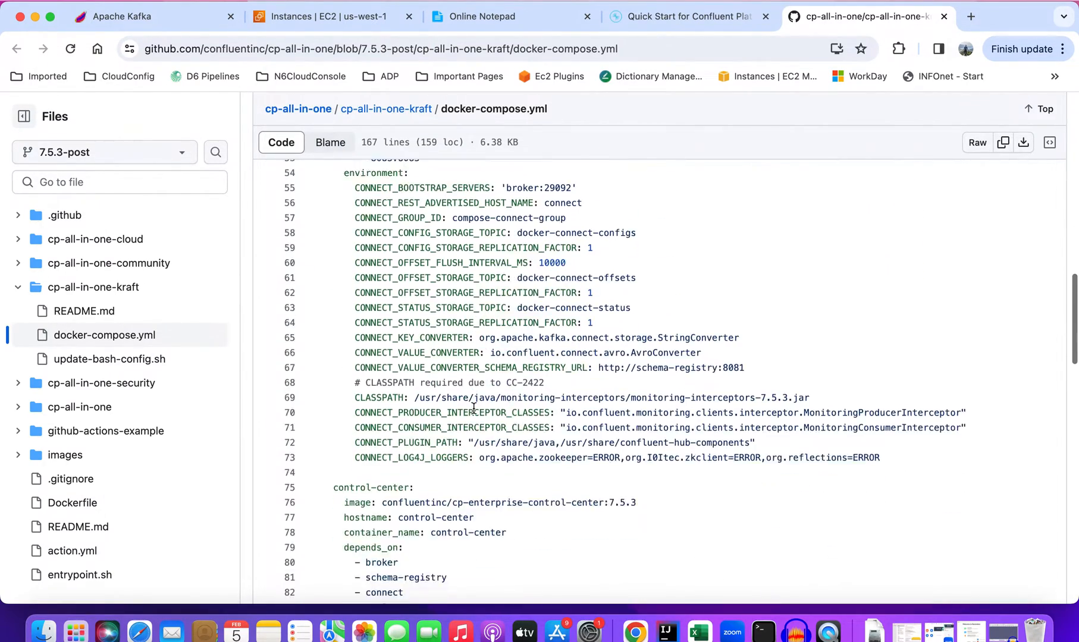
scroll(down, 3)
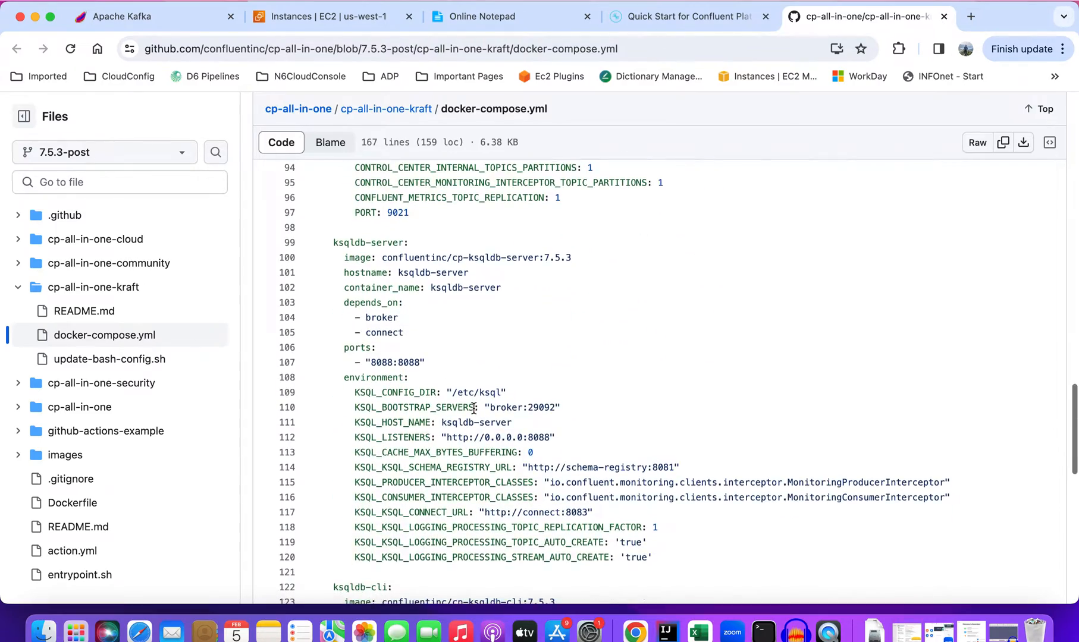
scroll(up, 3)
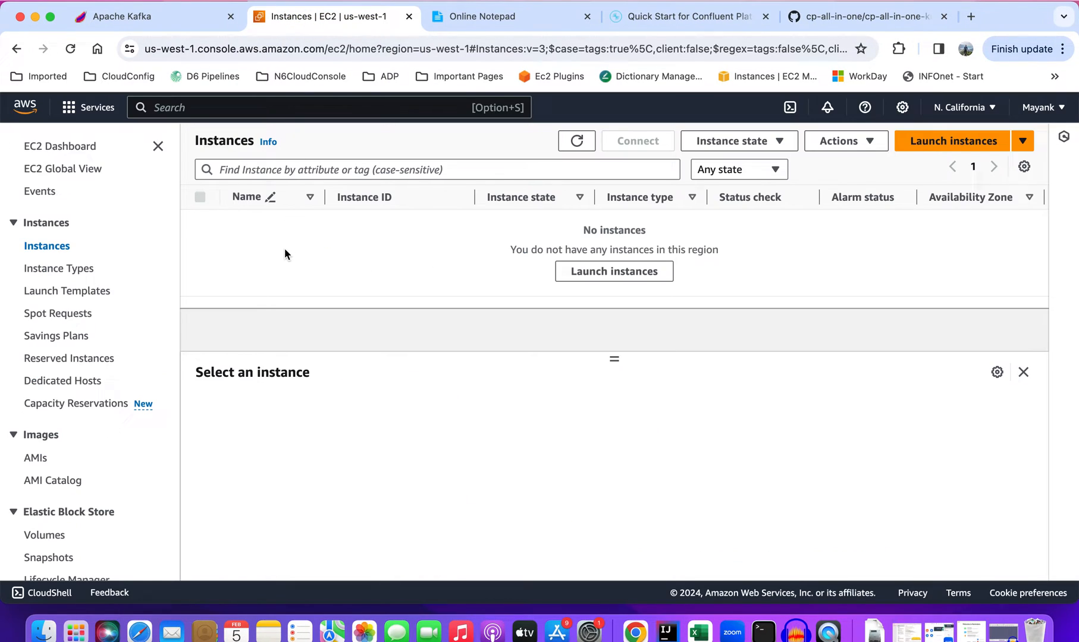
- Start a new EC2 instance launch and choose t2.medium as the instance type
click(952, 141)
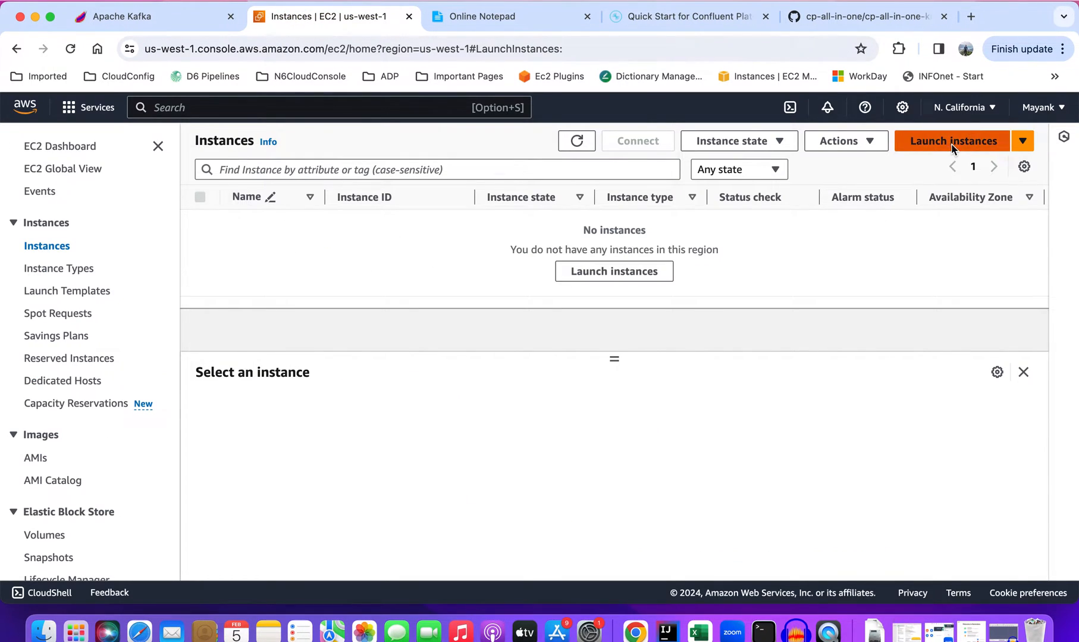
click(952, 141)
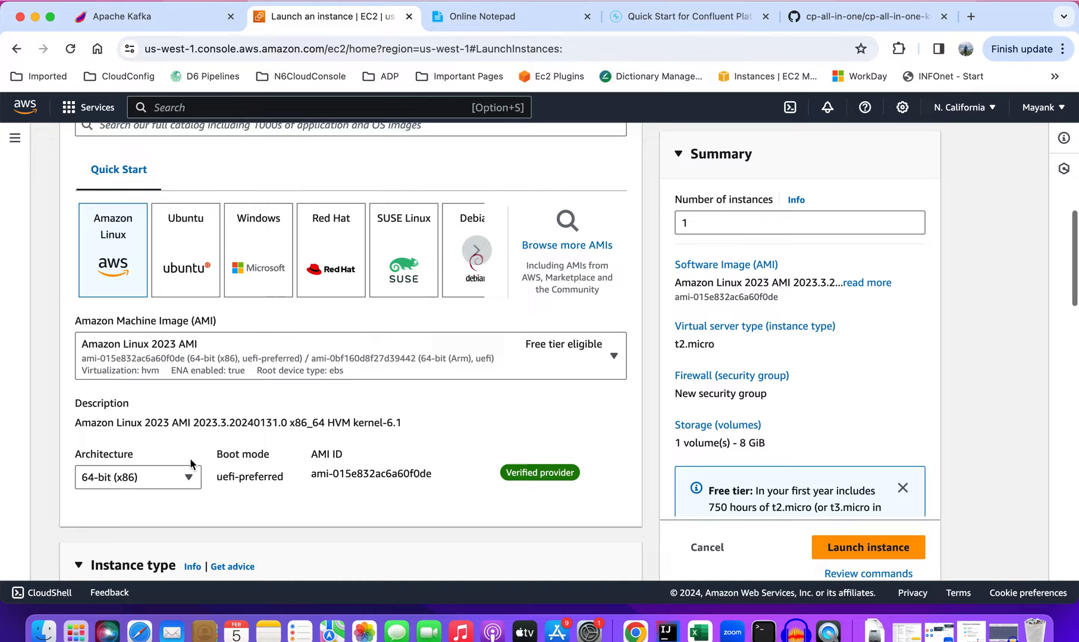
scroll(down, 3)
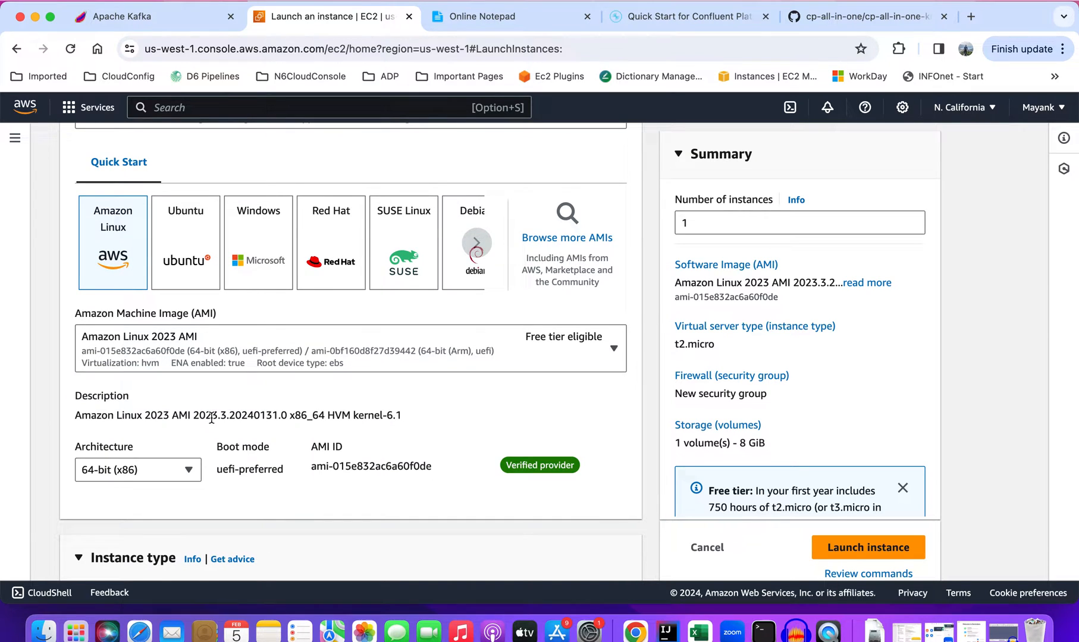
scroll(down, 3)
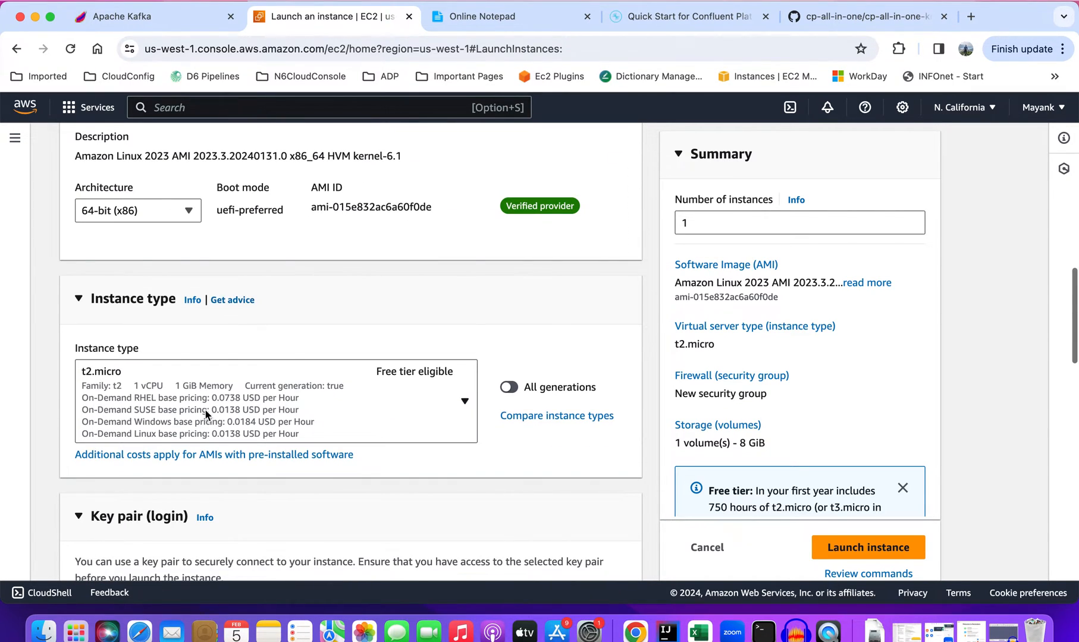
click(275, 401)
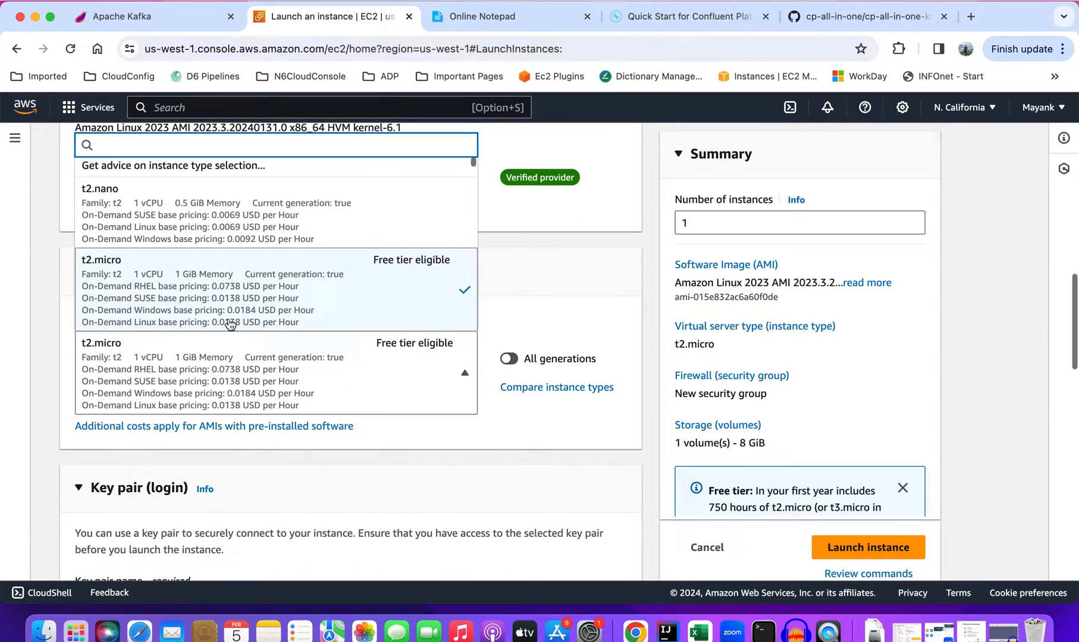
scroll(down, 3)
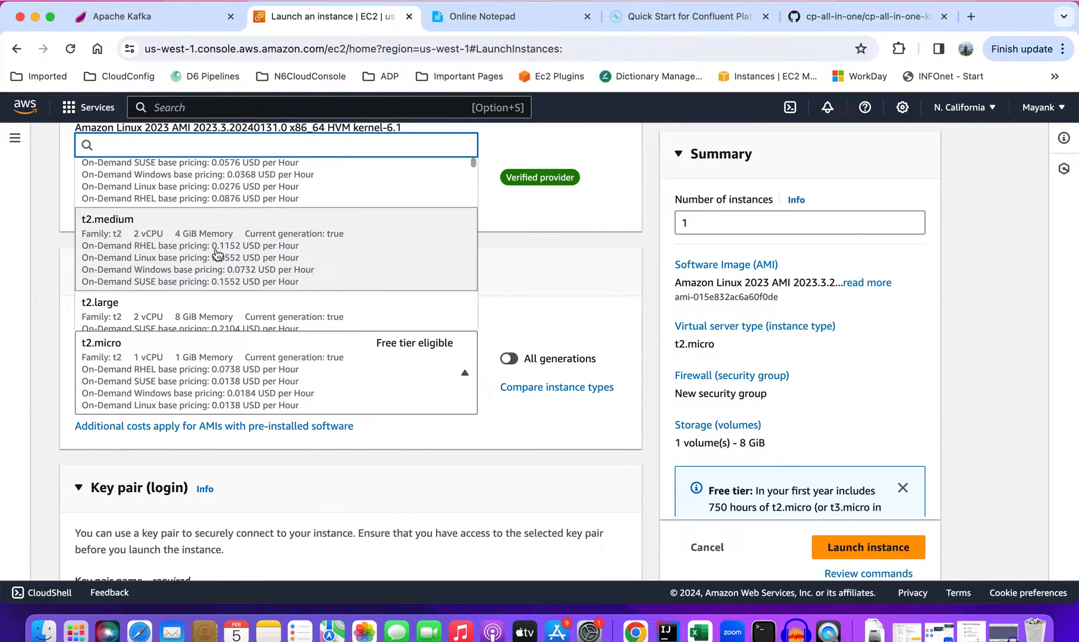
click(106, 219)
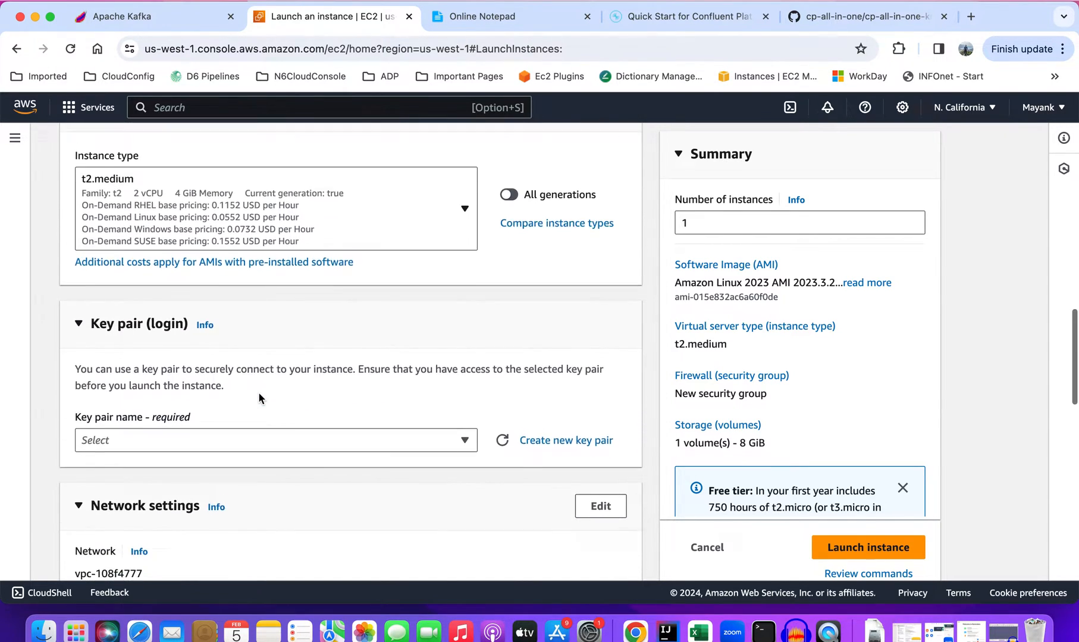
- Attach the existing launch-wizard-5 security group and launch the instance
click(274, 440)
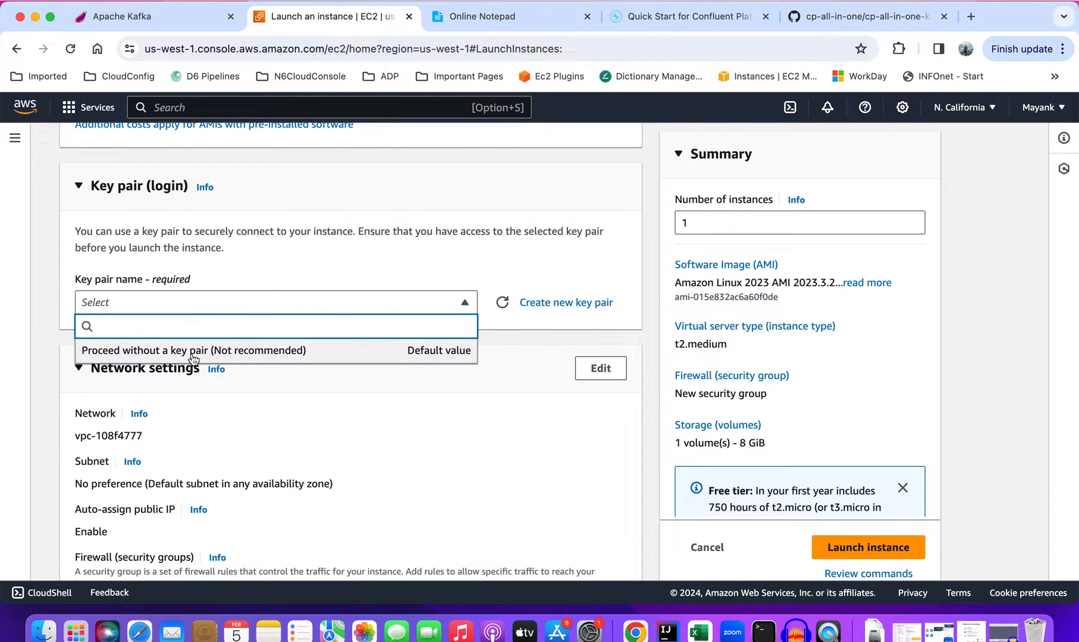
scroll(down, 3)
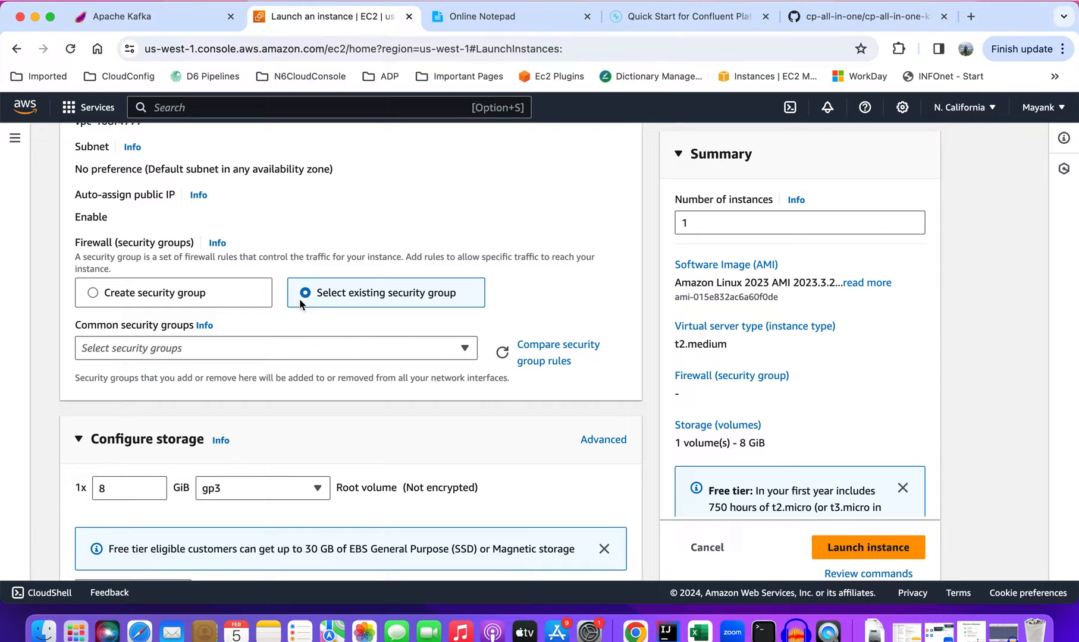
click(275, 347)
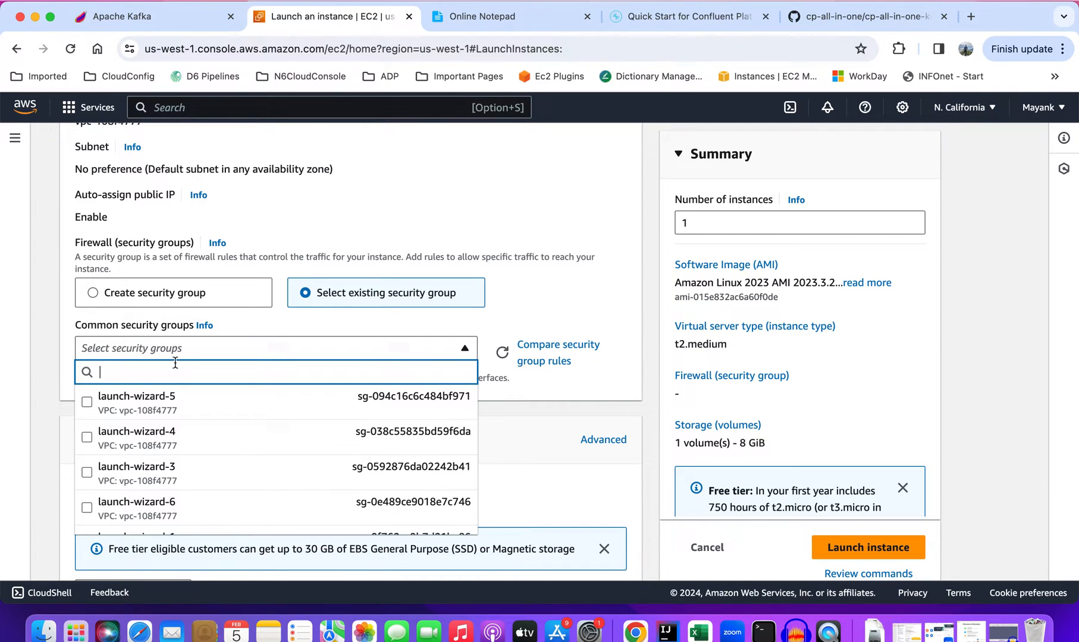
click(135, 403)
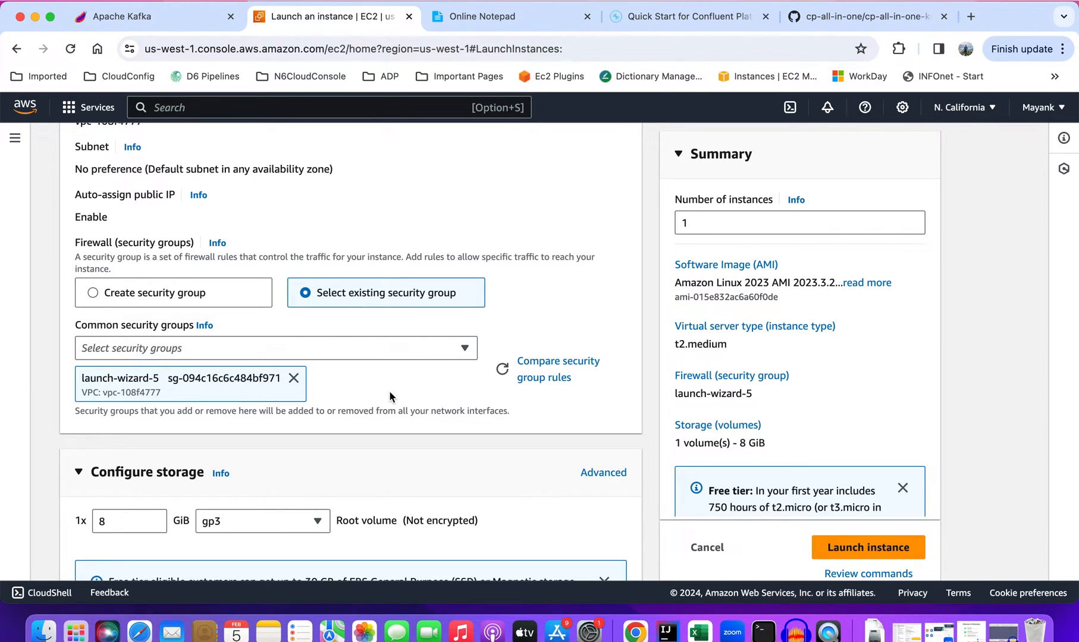
mouse_move(486, 404)
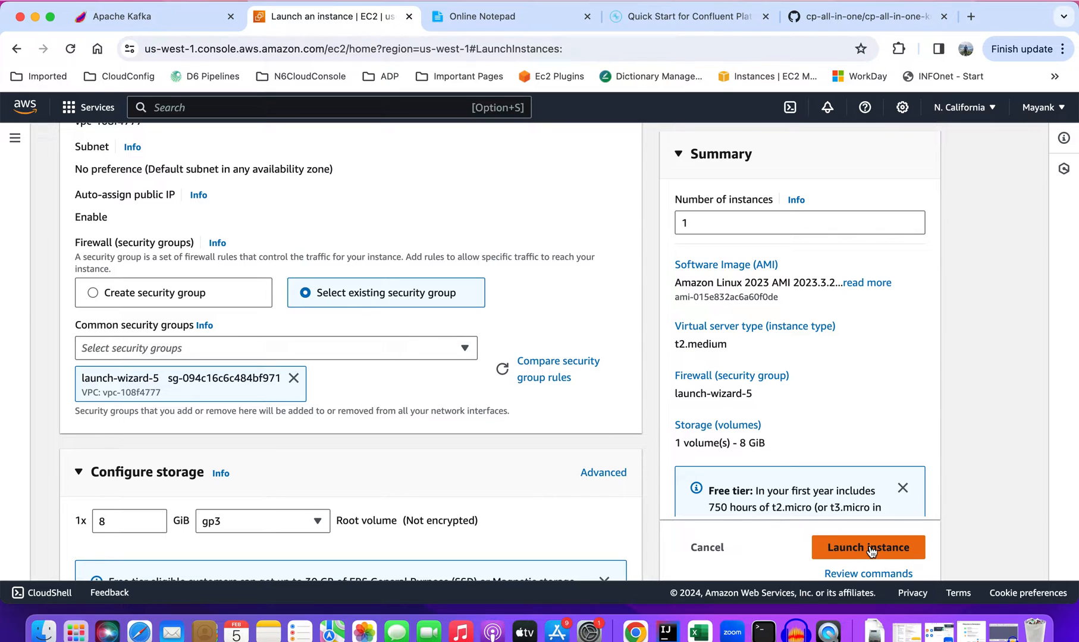
click(868, 547)
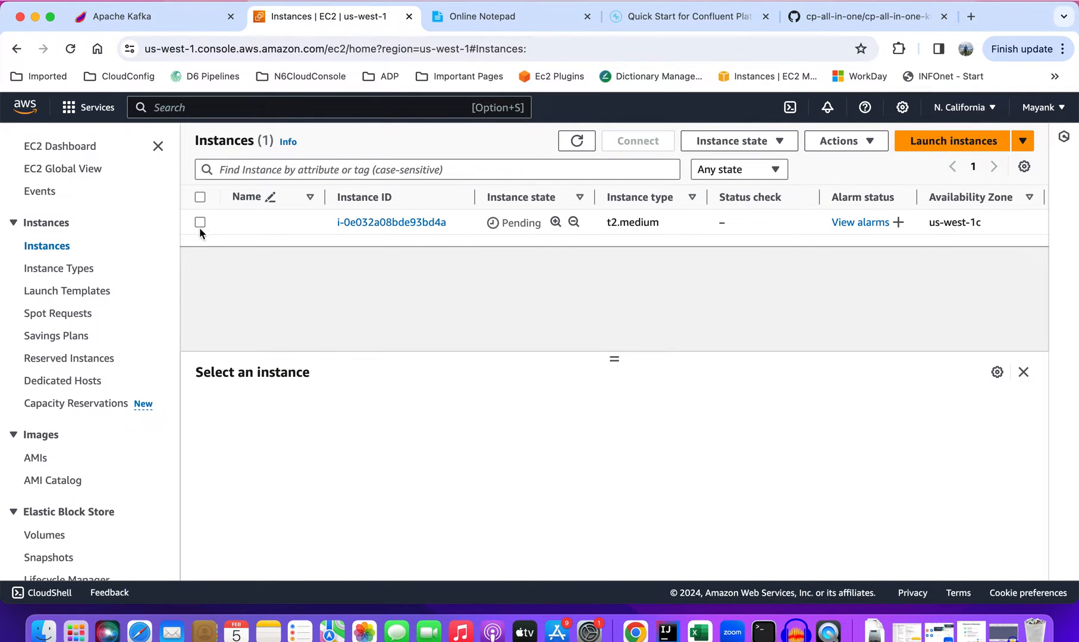
- Check the all-traffic inbound rule, refresh until the instance is Running, then choose Connect
click(199, 221)
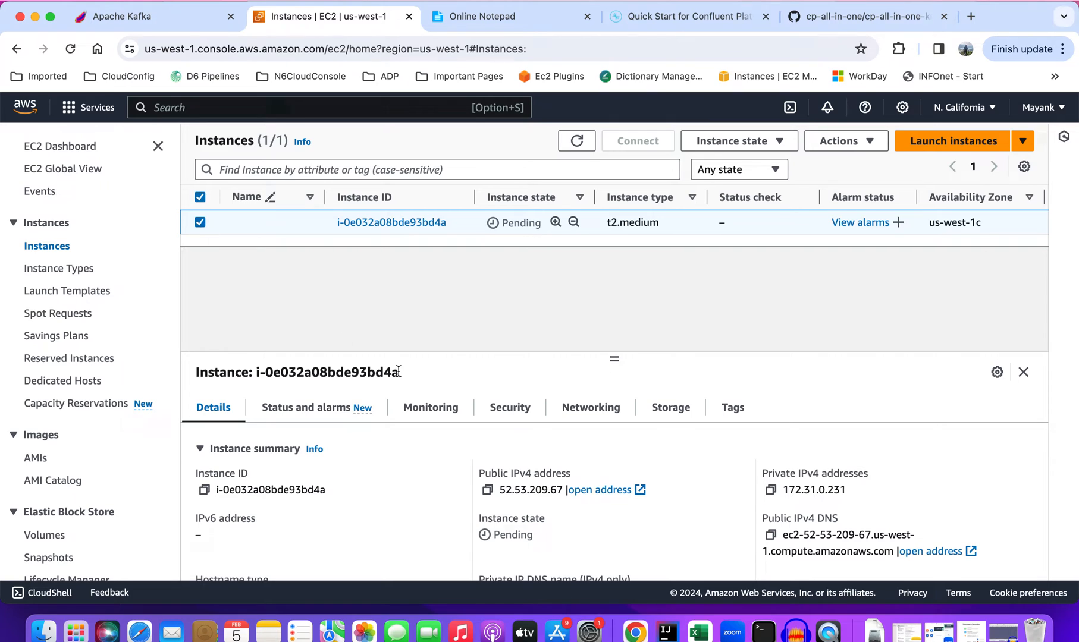
click(509, 408)
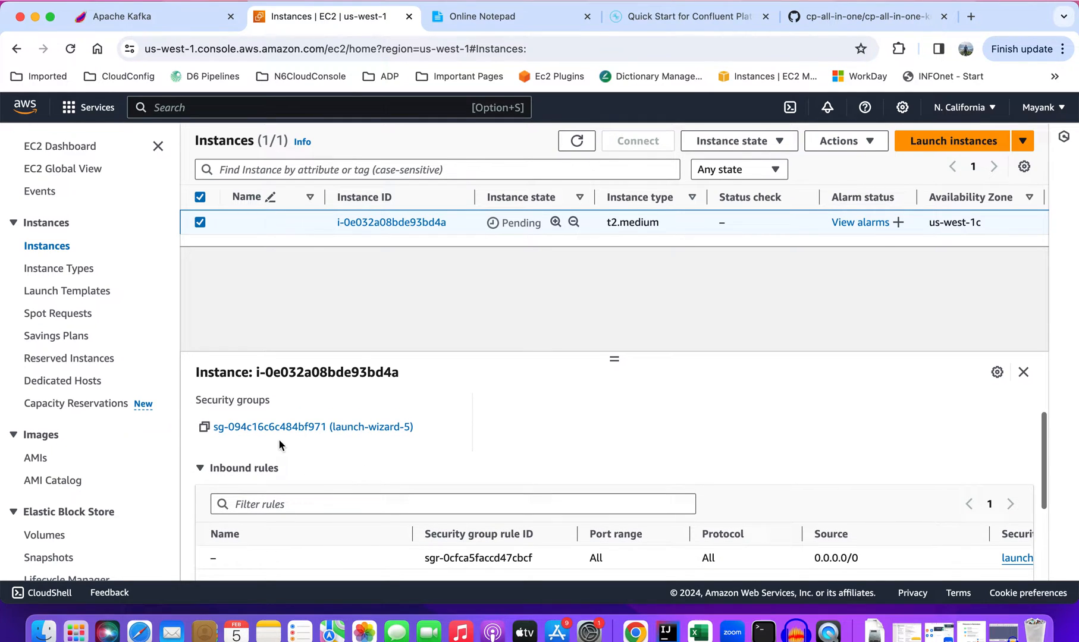
mouse_move(326, 551)
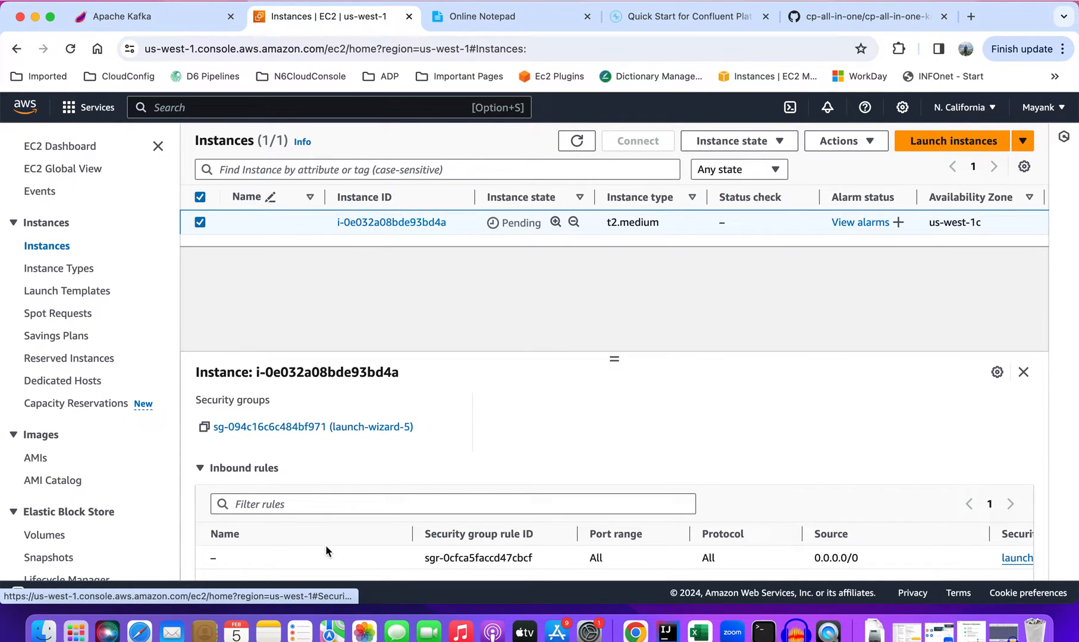
mouse_move(714, 573)
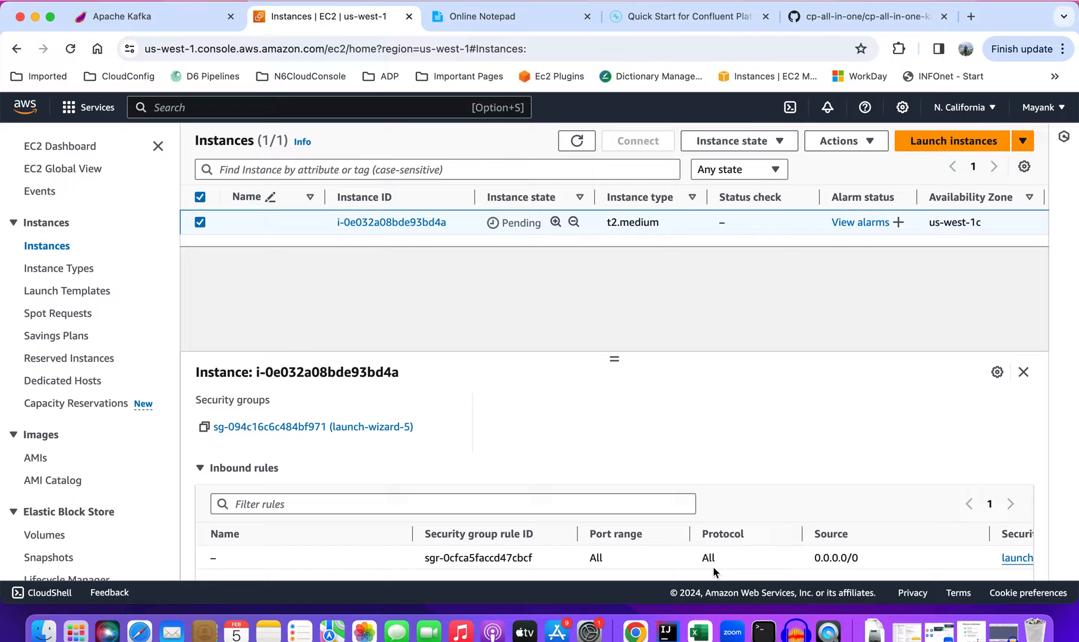
mouse_move(456, 351)
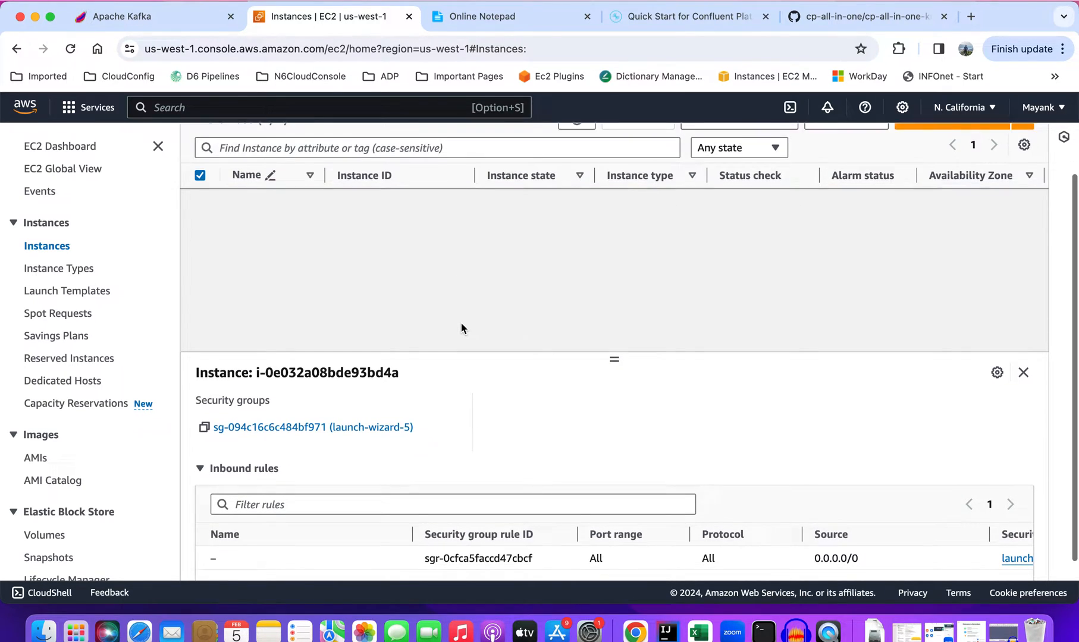
click(575, 141)
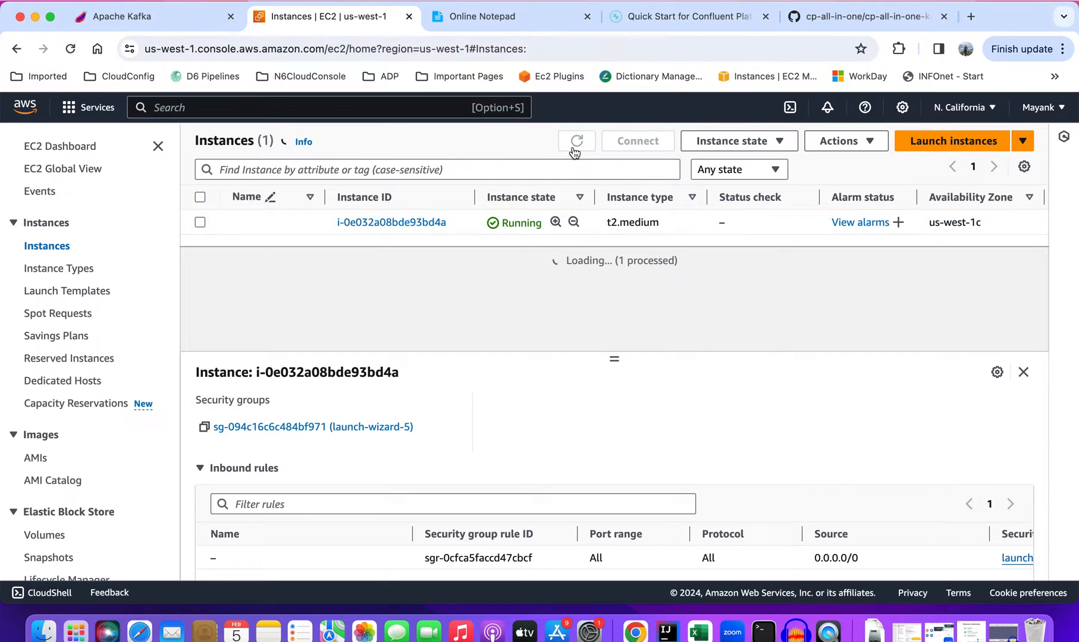
click(200, 222)
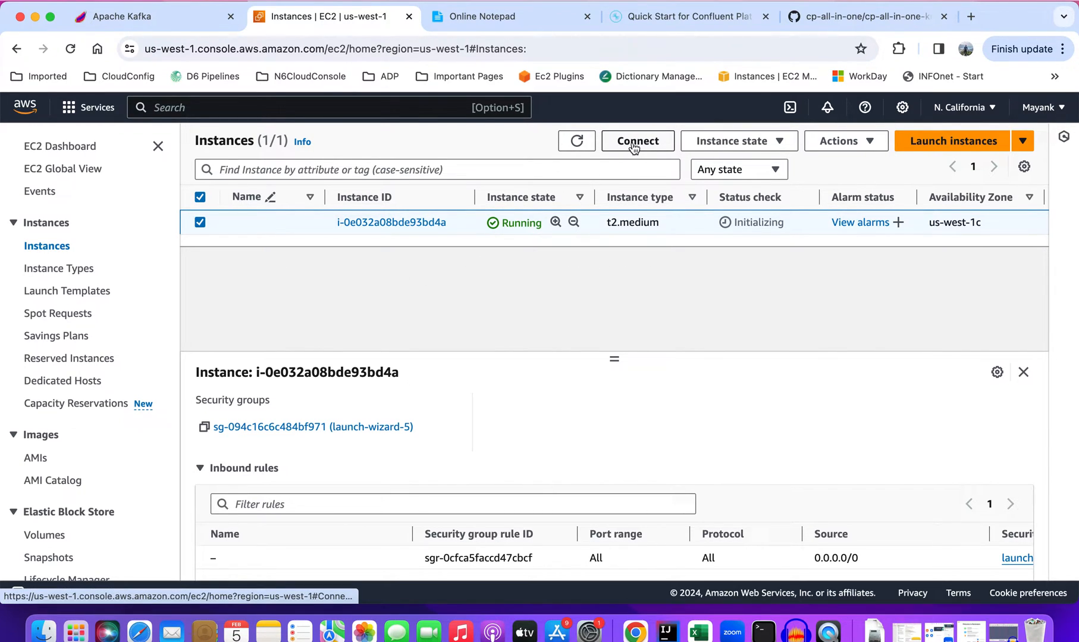
click(636, 141)
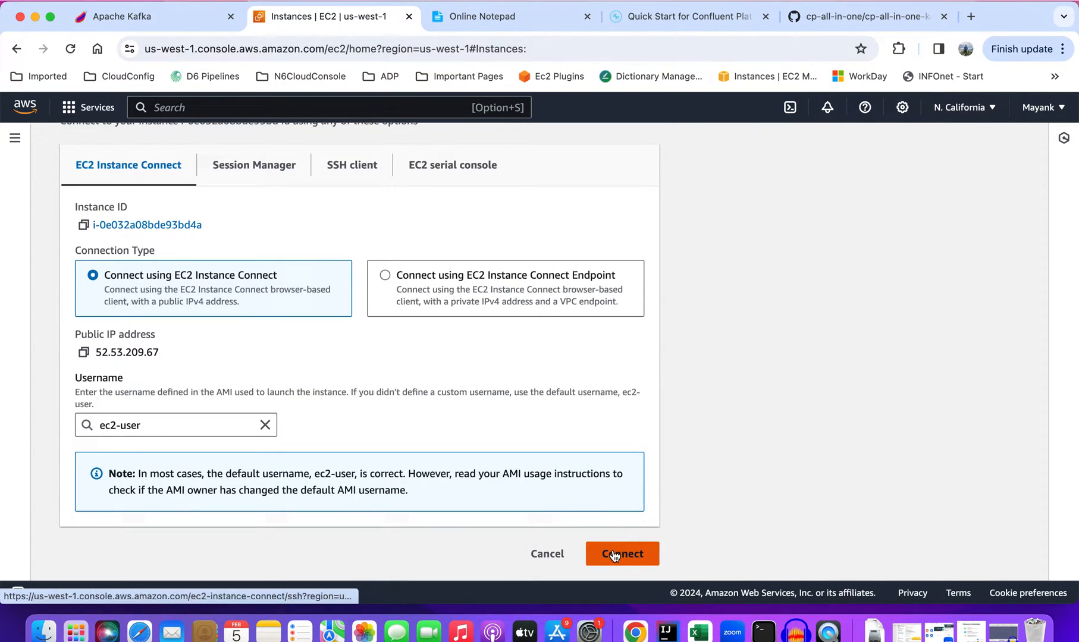
- Connect through EC2 Instance Connect as ec2-user
click(621, 553)
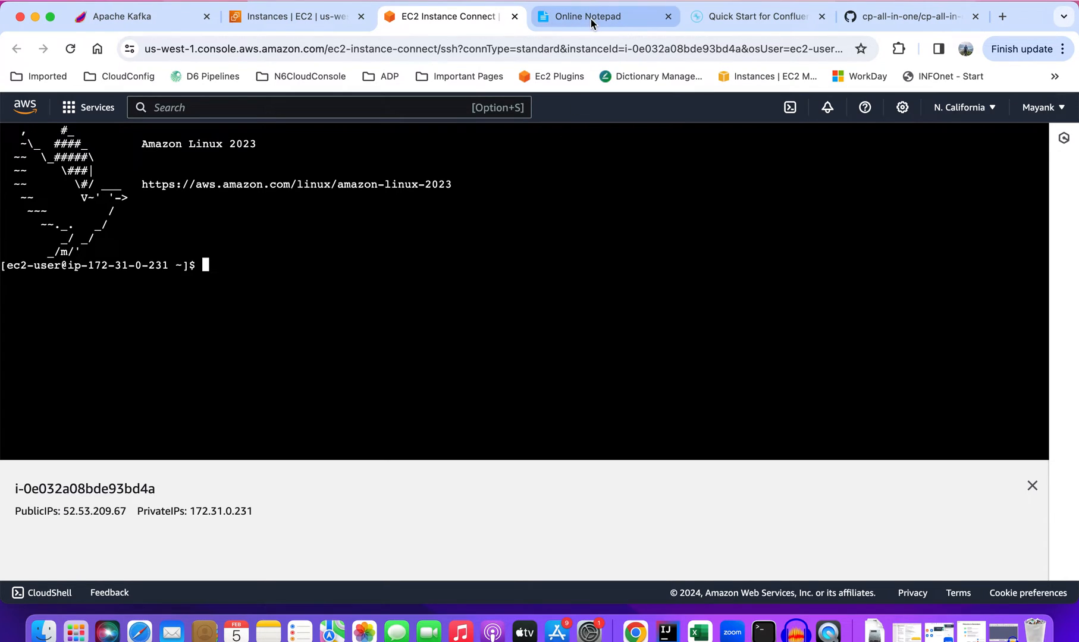
- Copy 'sudo yum update -y;' from the notepad and run it in the instance terminal
click(604, 16)
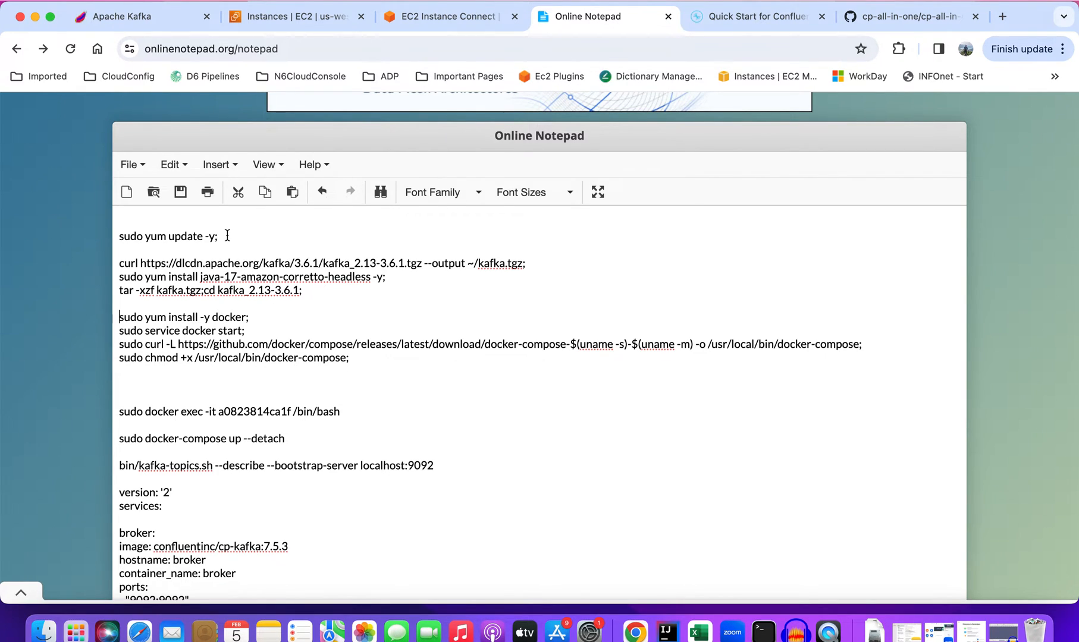
triple_click(167, 236)
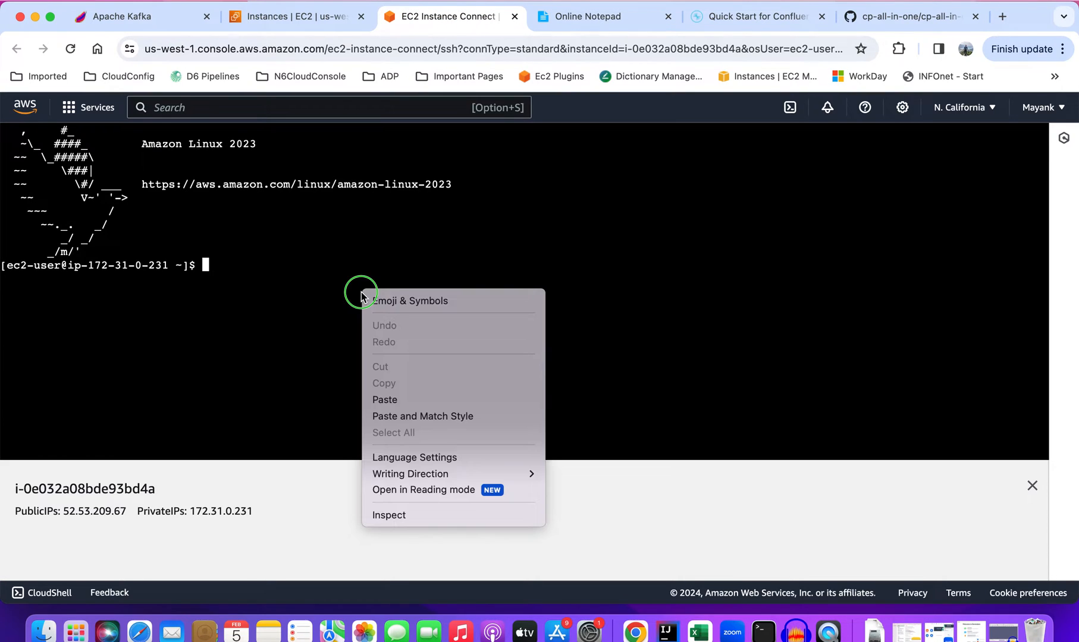
click(385, 400)
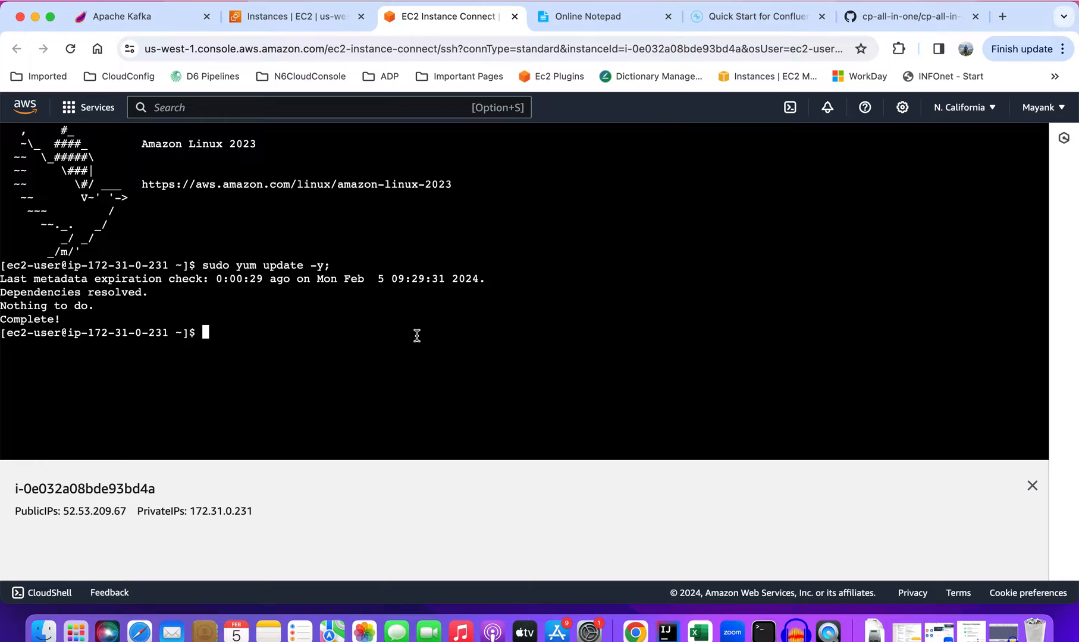
click(604, 16)
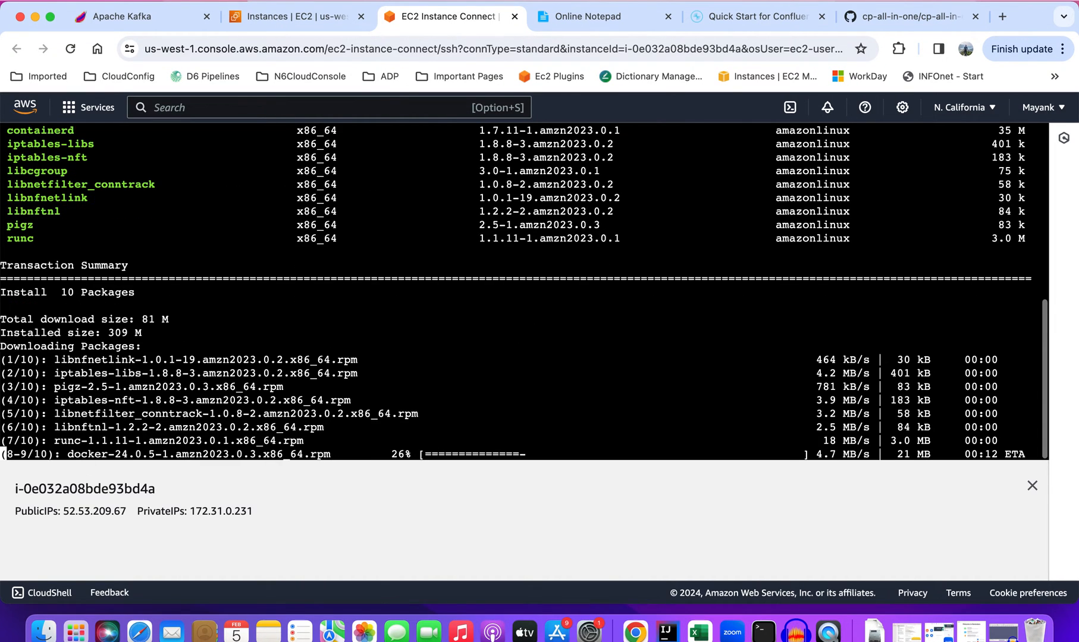
- Run the Docker and docker-compose install commands, then check 'sudo docker ps' and 'sudo docker-compose'
click(604, 16)
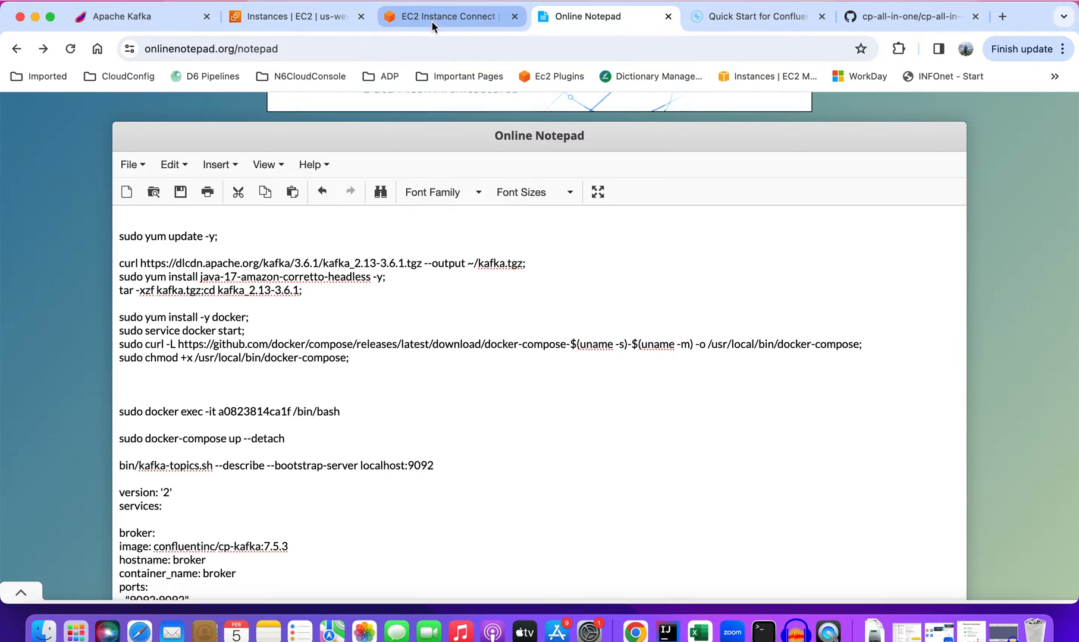
click(447, 16)
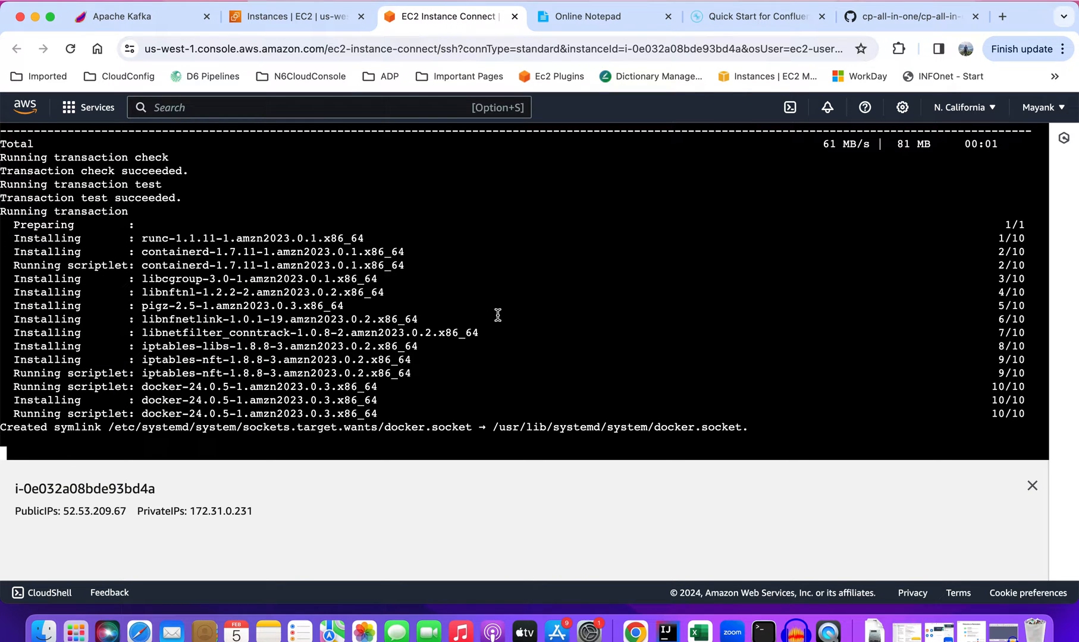
scroll(down, 3)
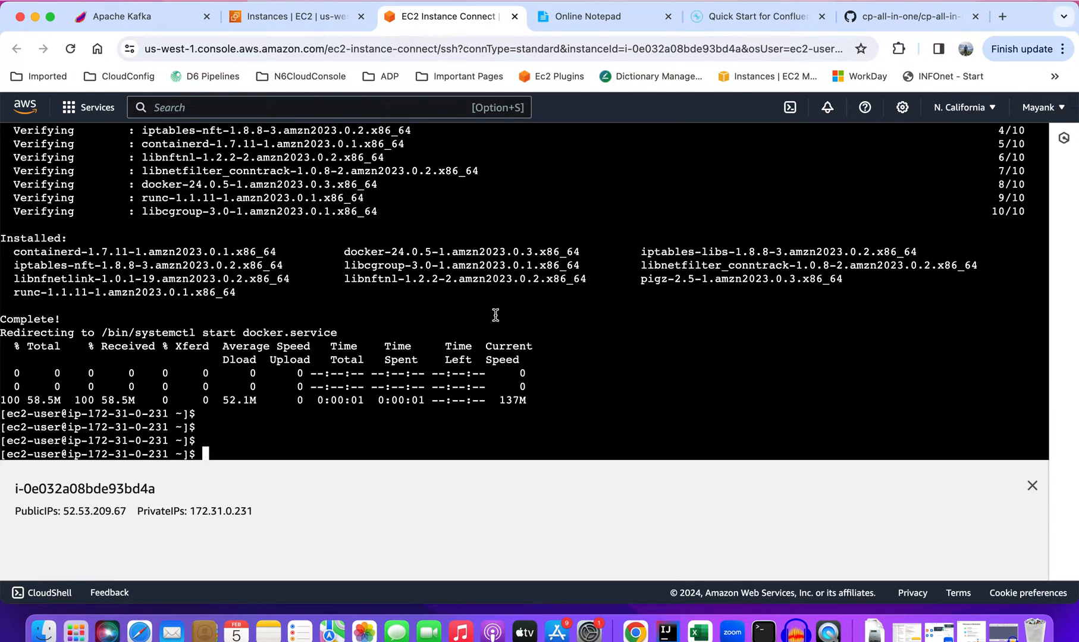
mouse_move(495, 315)
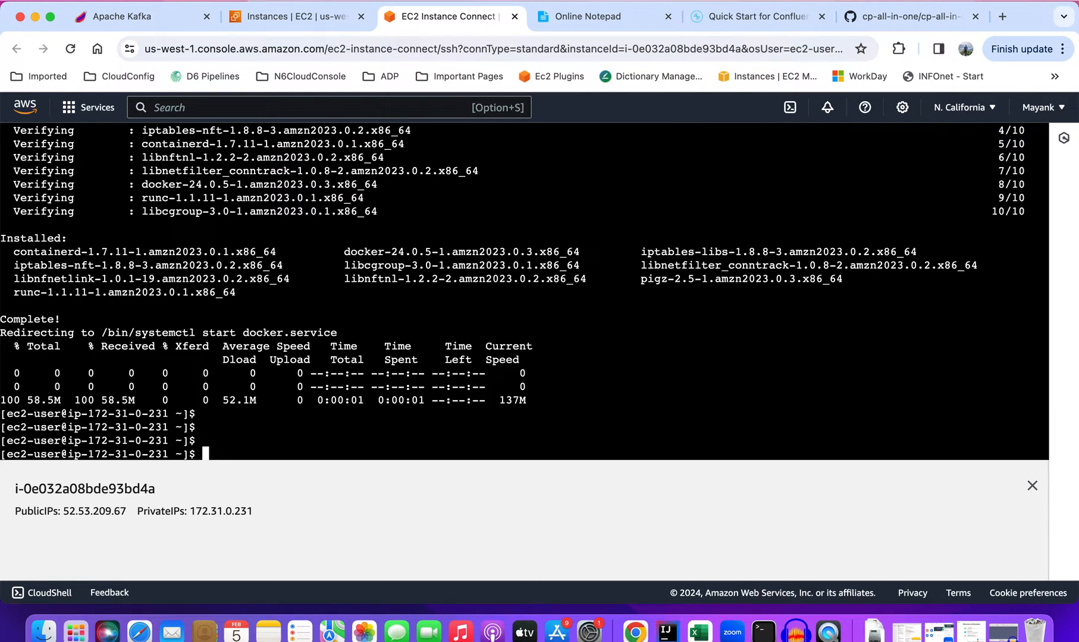
text(sudo)
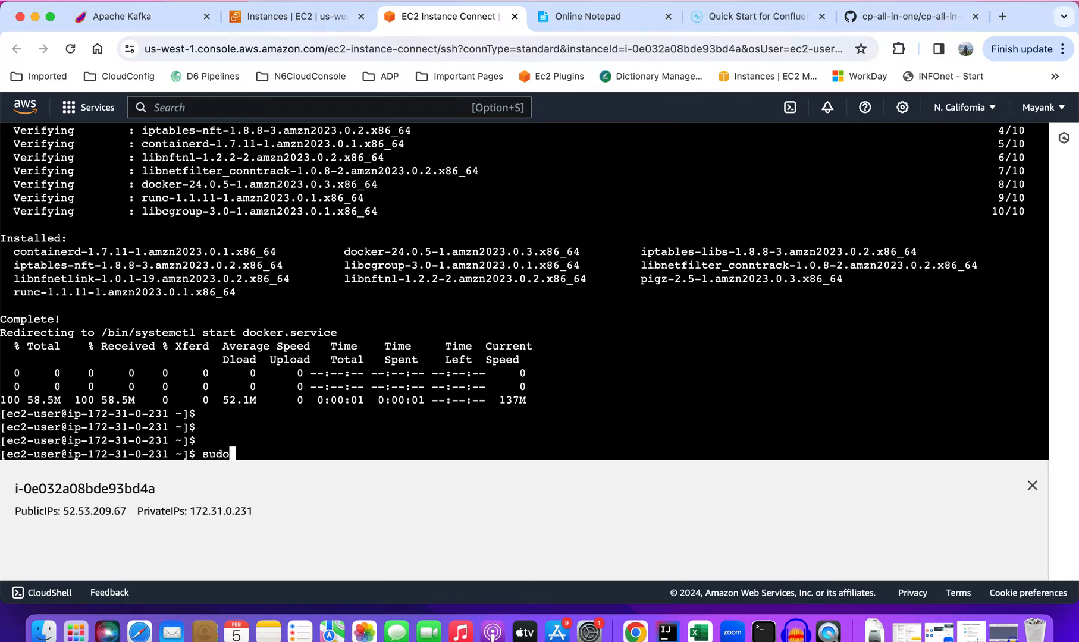
text(docker ps)
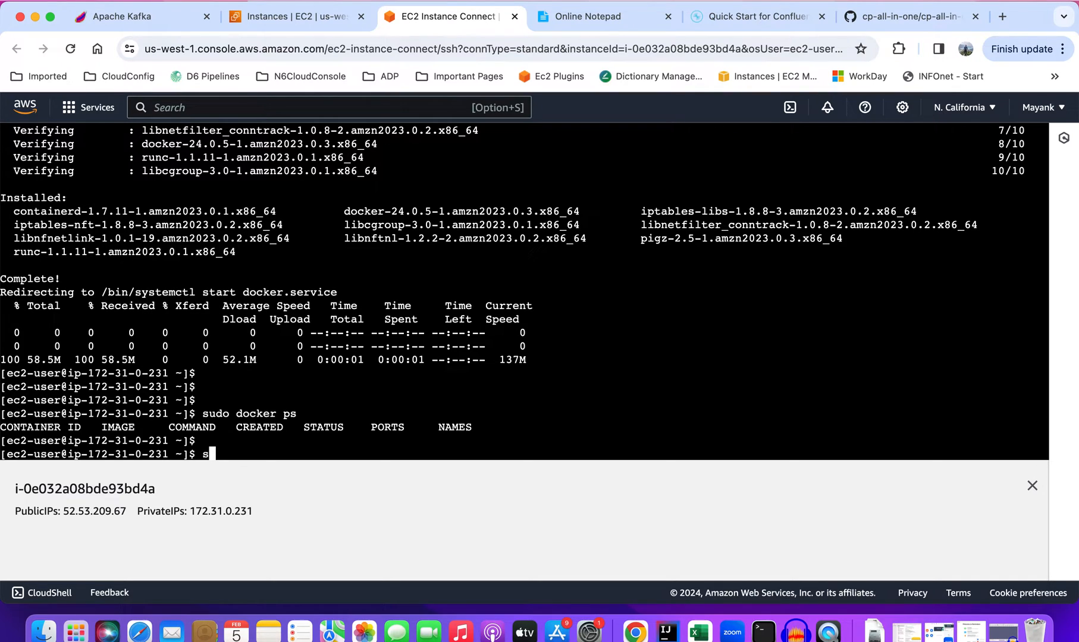
text(udo)
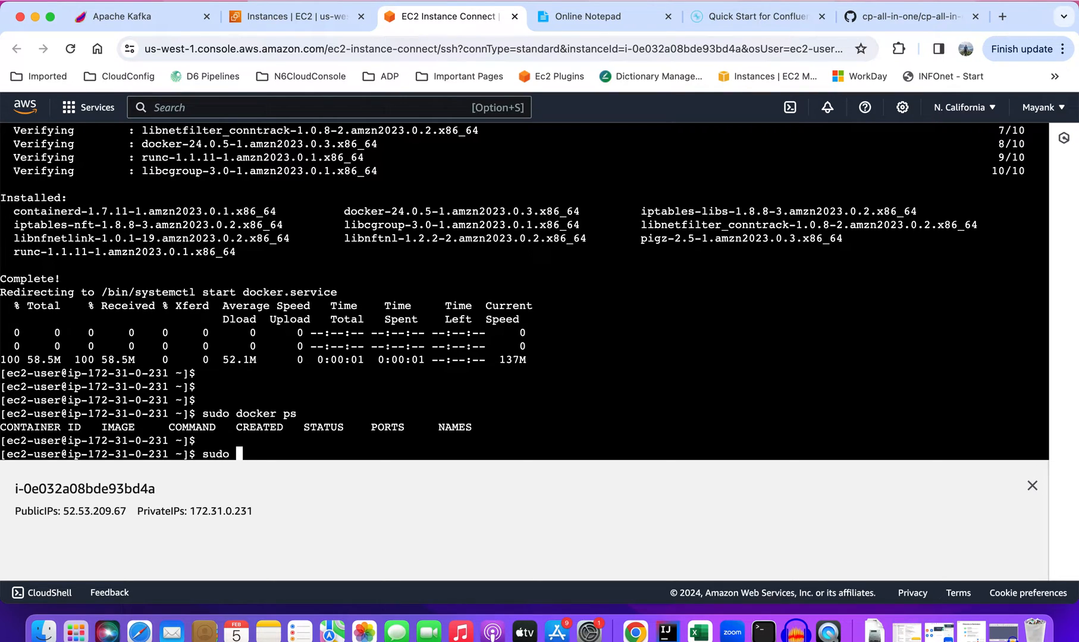
text(docker)
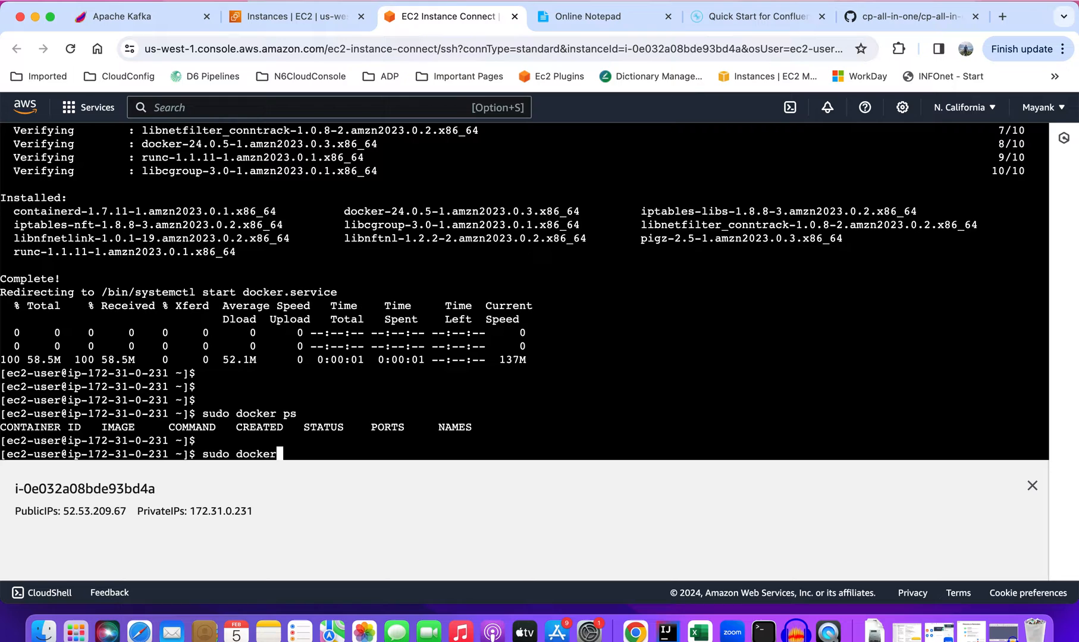
text(-compose)
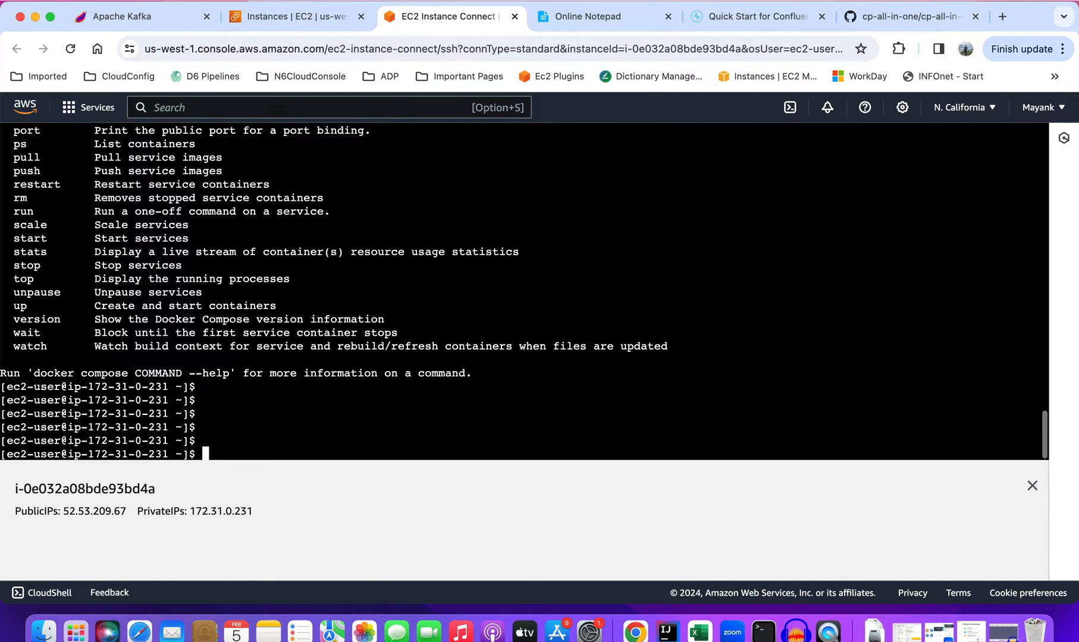
- Run 'vi docker-compose.yml' in the instance terminal
scroll(down, 3)
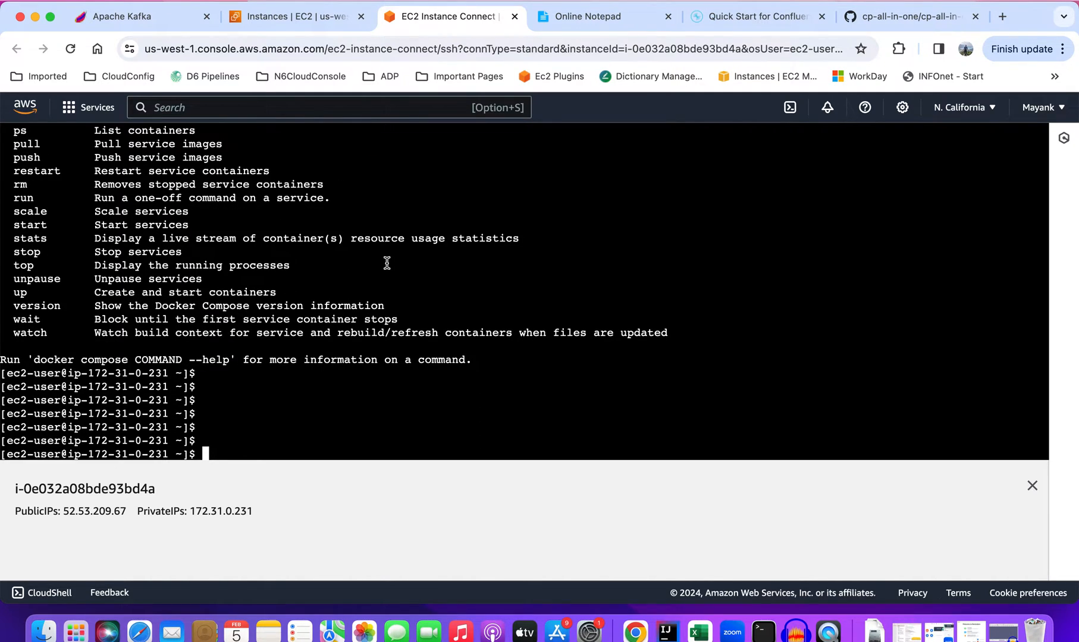
text(vi)
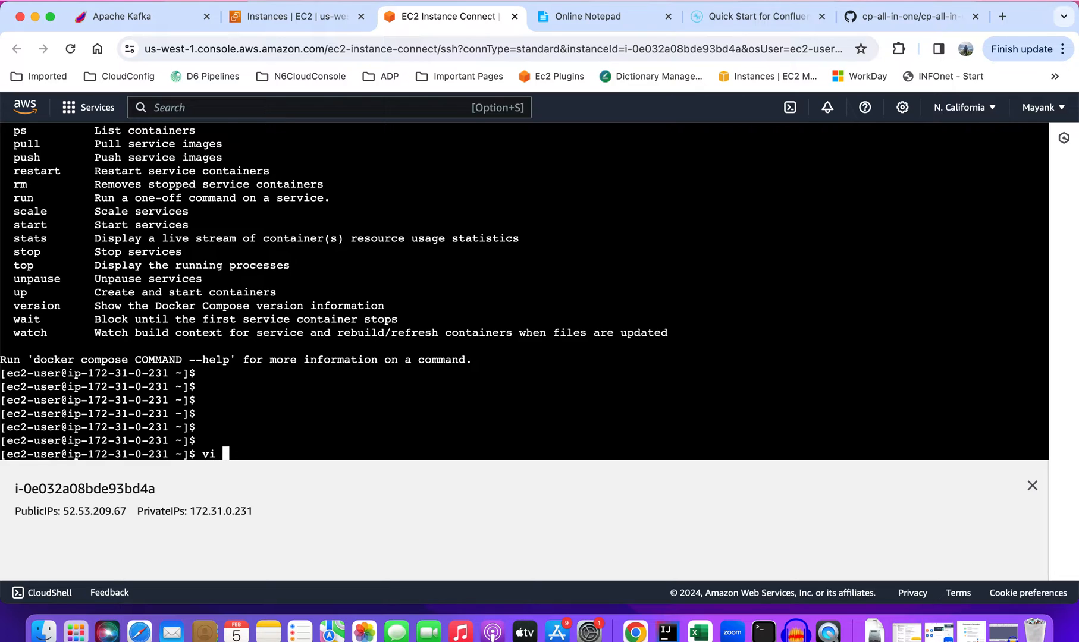
text(docke)
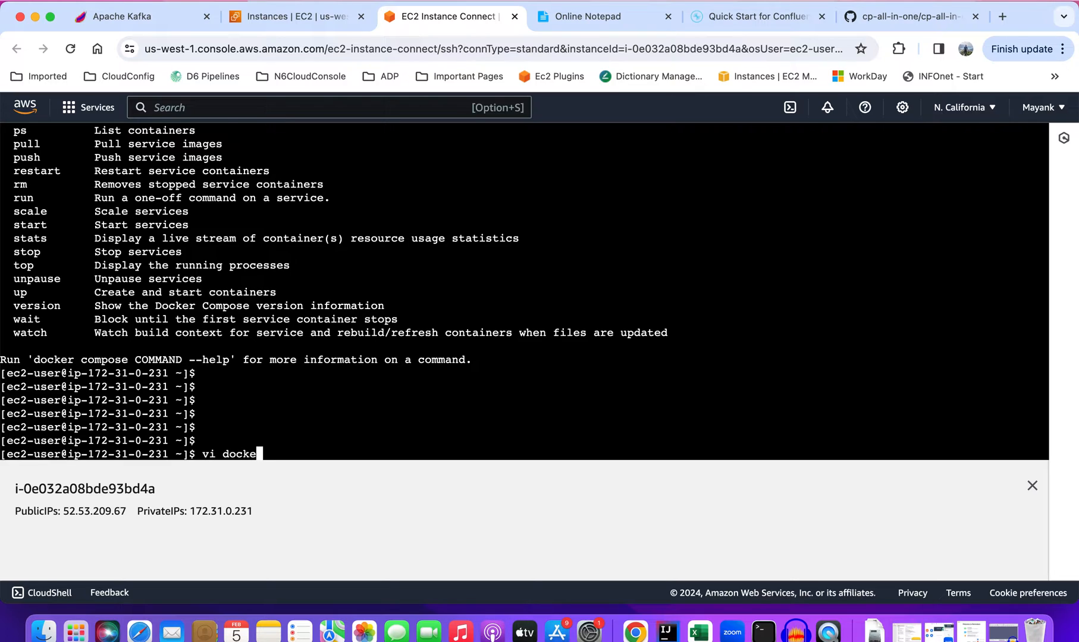
text(r-com)
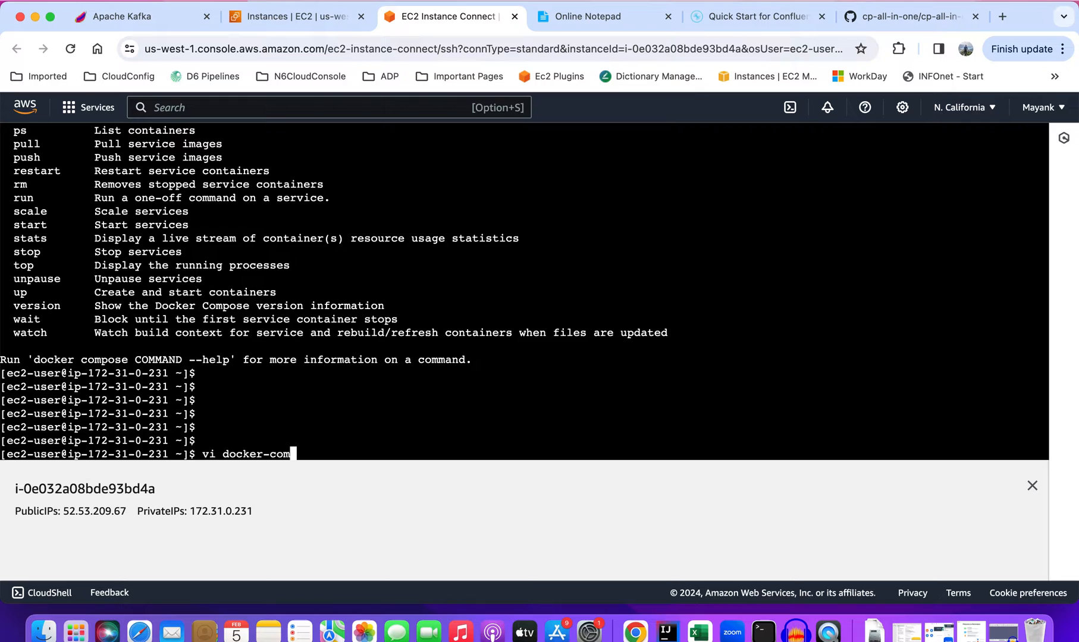
text(pose)
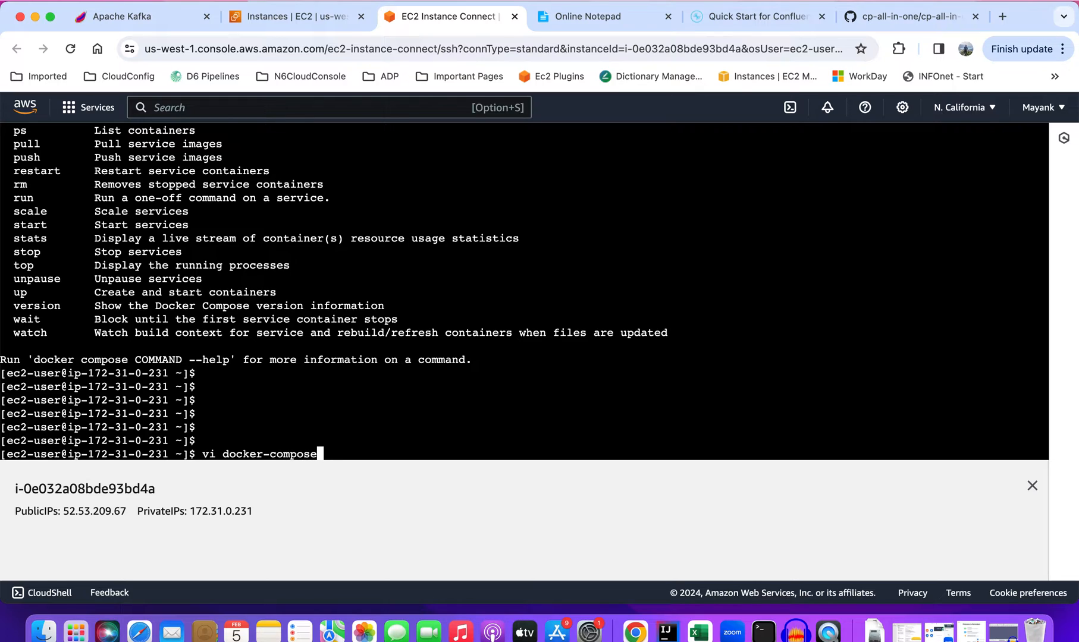
text(.y)
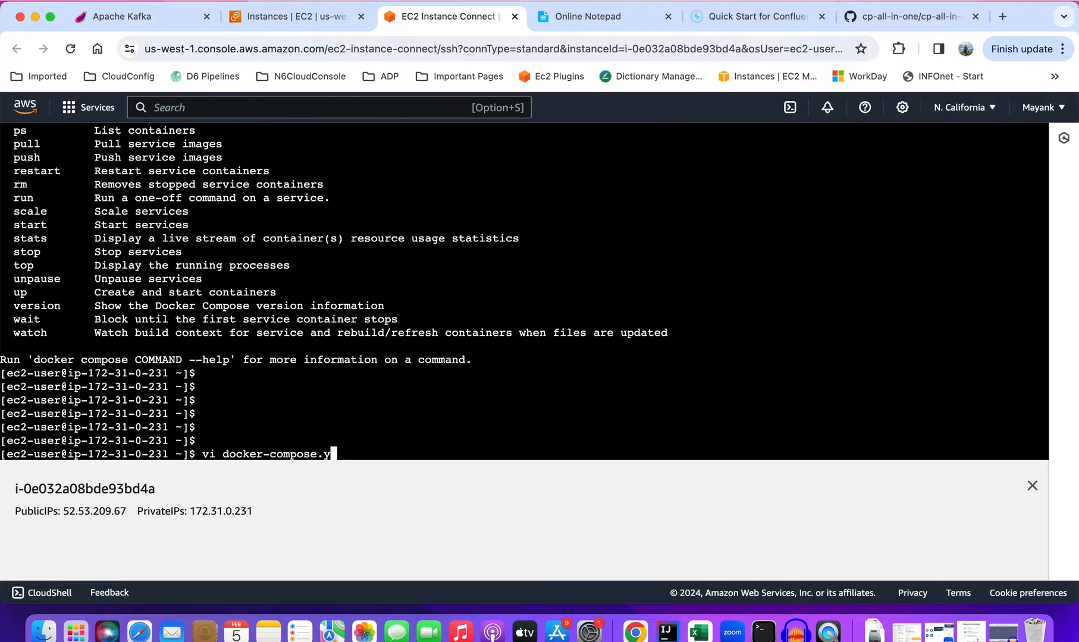
text(ml)
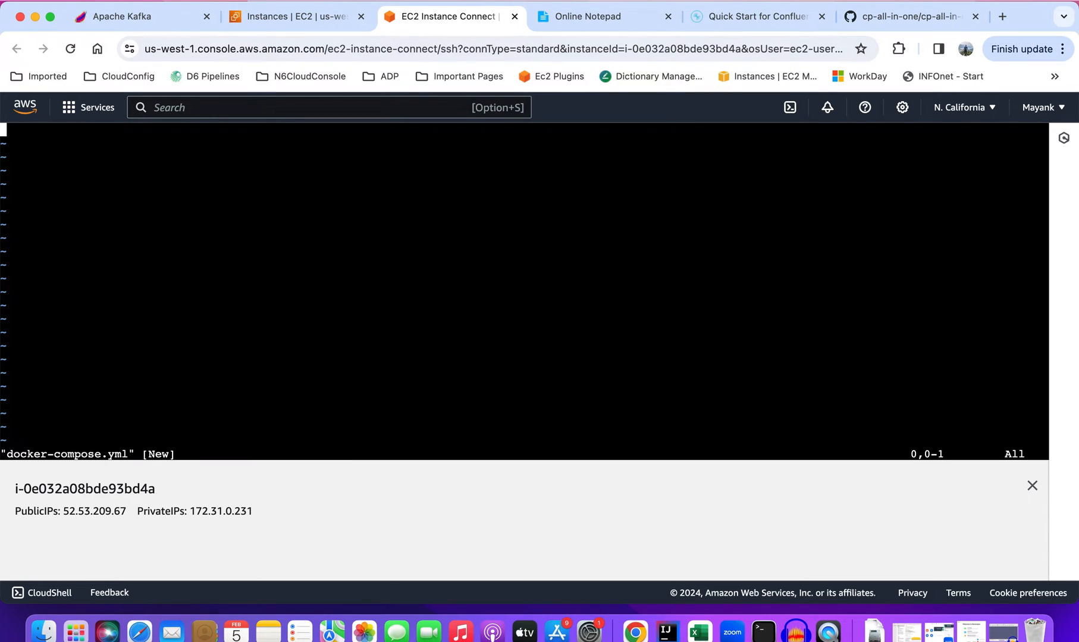
- Copy the compose file's broker section, lines 1–30 through CLUSTER_ID, and return to the terminal
click(756, 16)
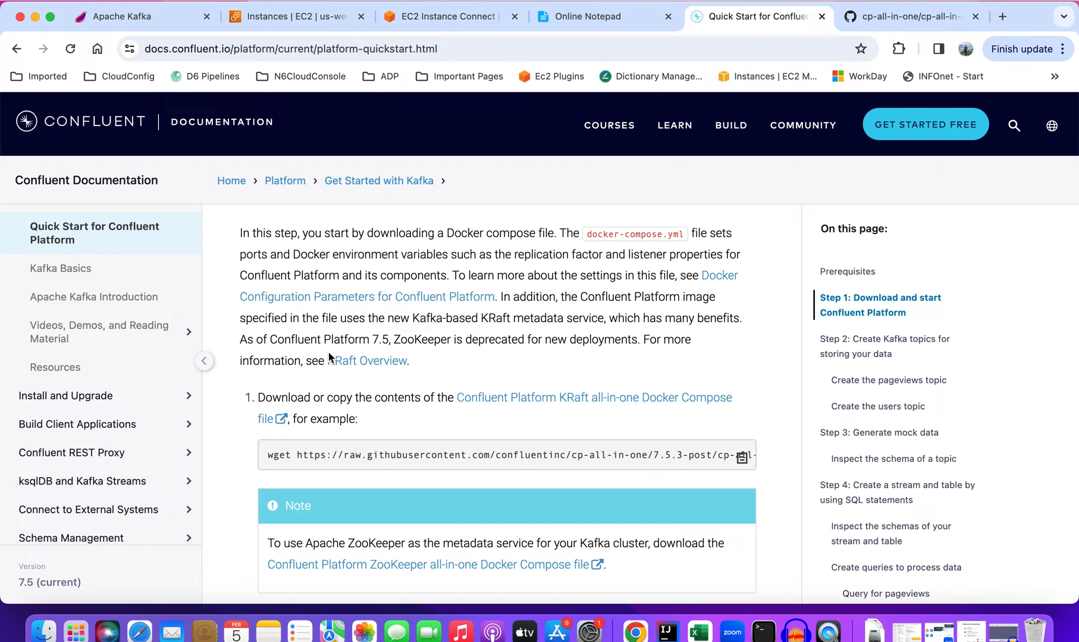
click(902, 17)
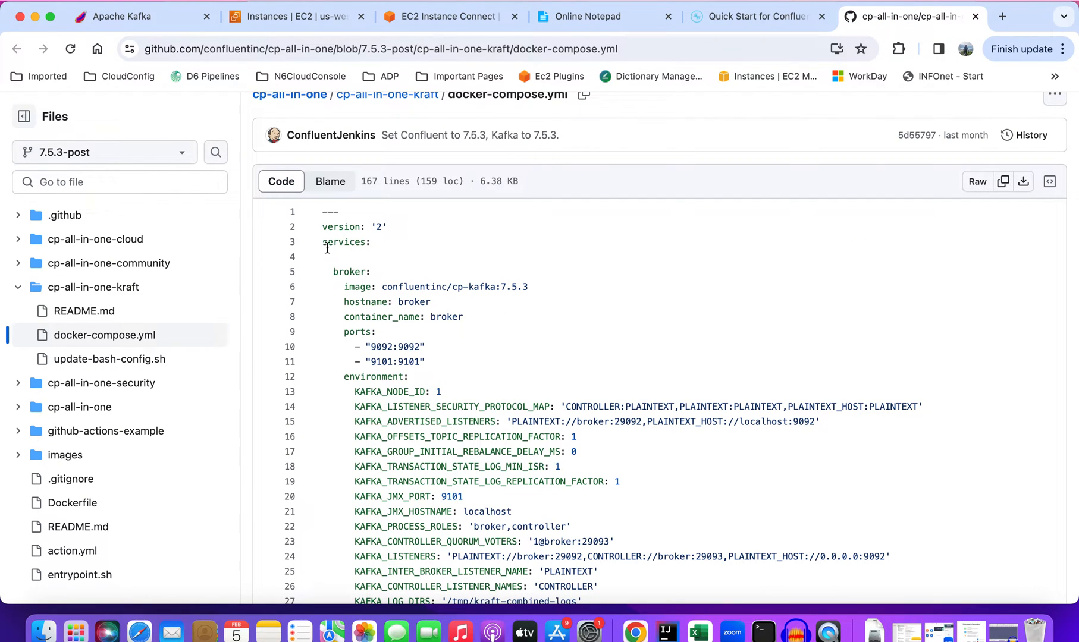
drag(324, 211, 413, 466)
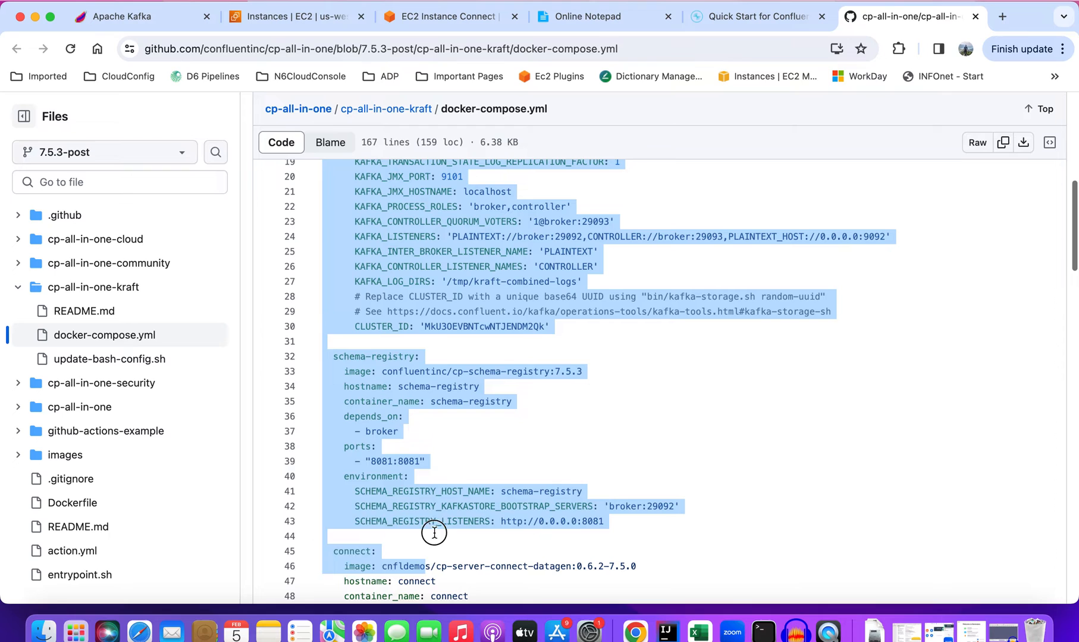
click(535, 325)
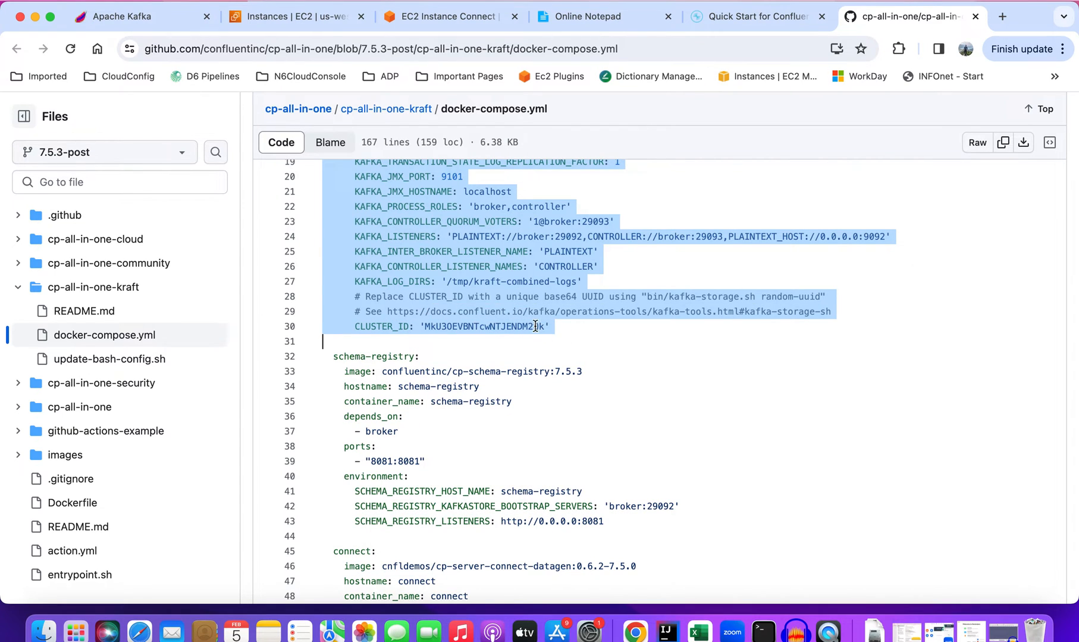
right_click(535, 327)
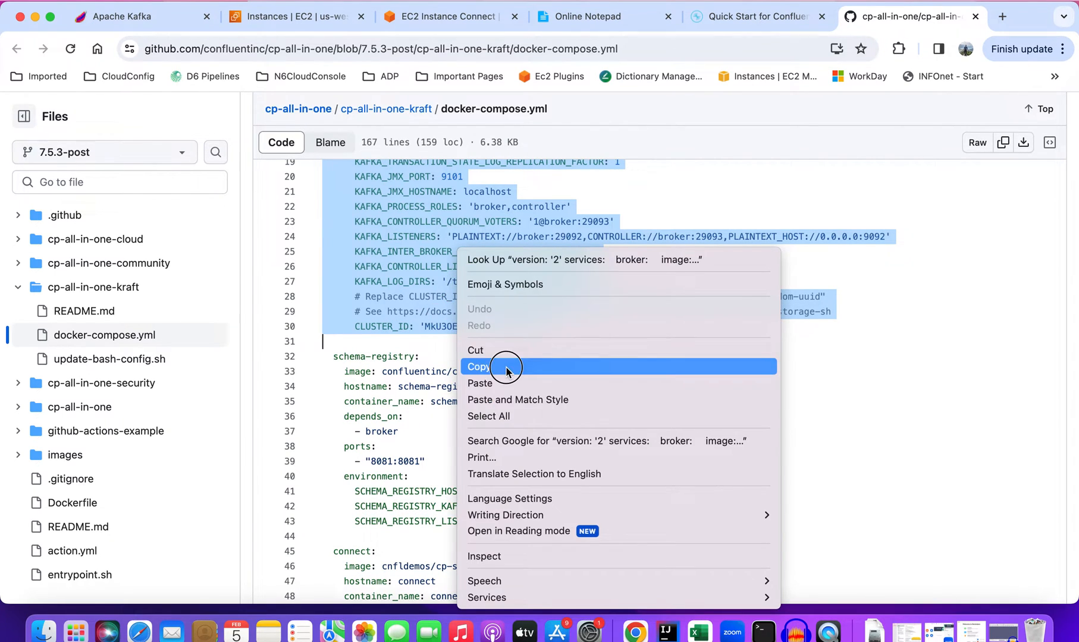
click(753, 16)
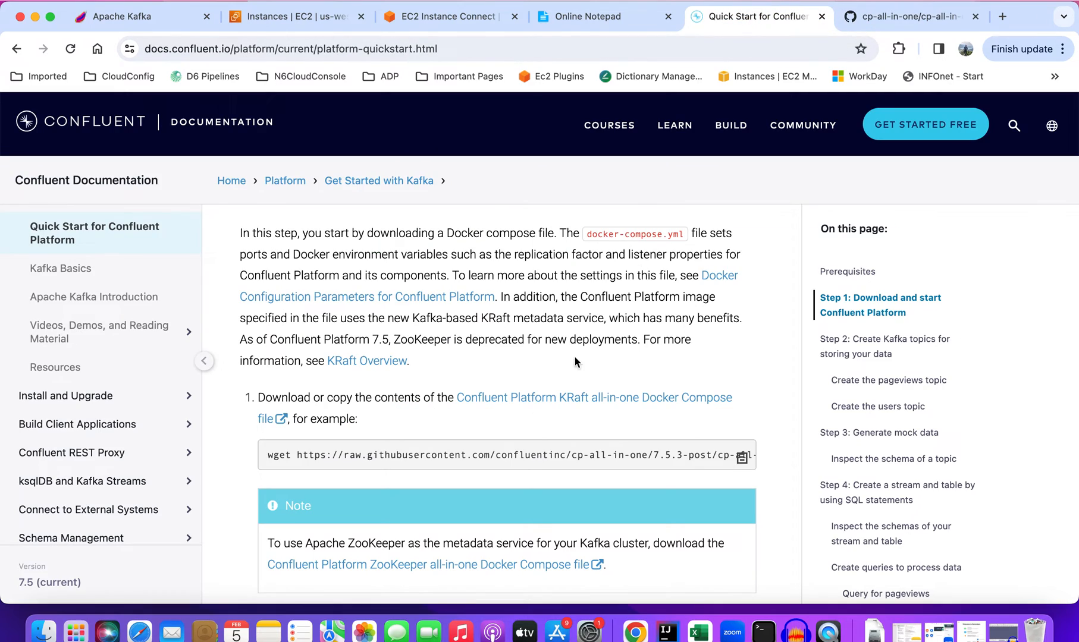
click(448, 16)
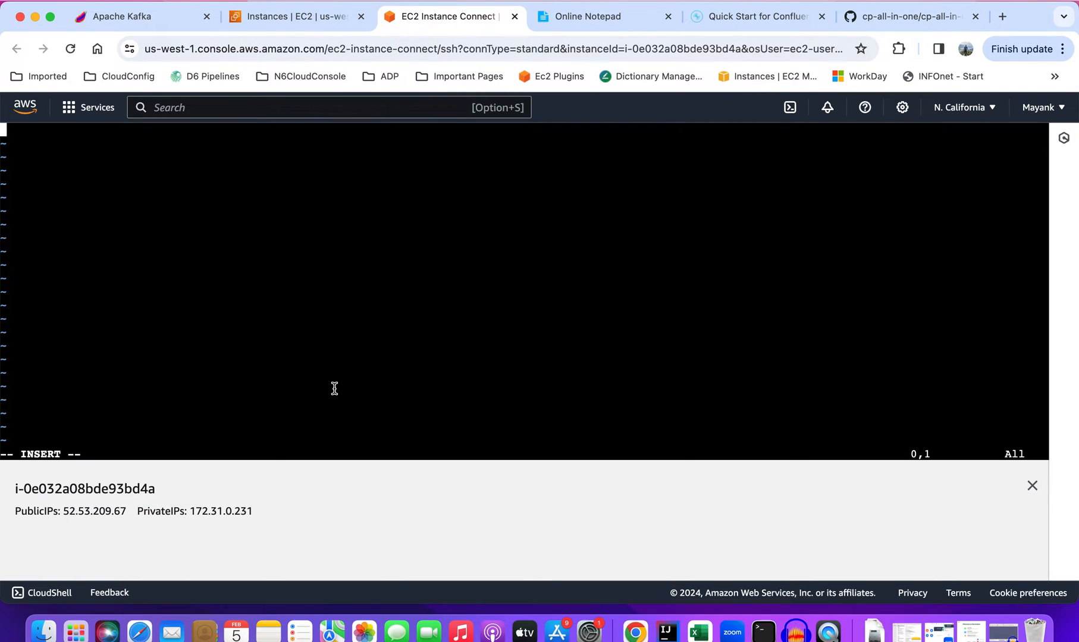
- Paste the copied KRaft broker configuration, through CLUSTER_ID, into the vi docker-compose.yml
right_click(333, 388)
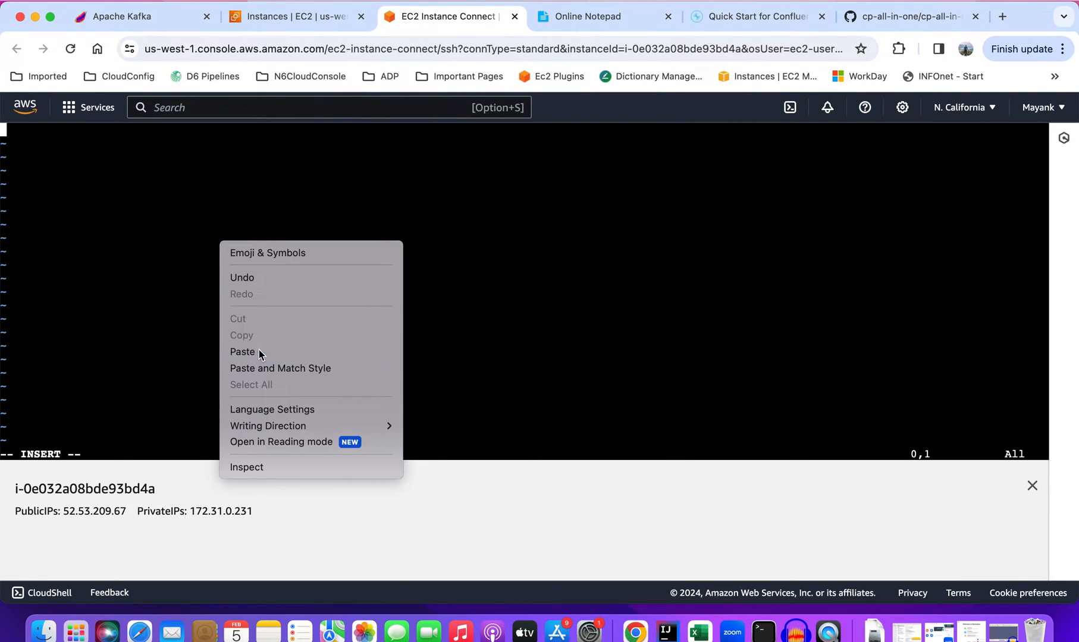
click(242, 351)
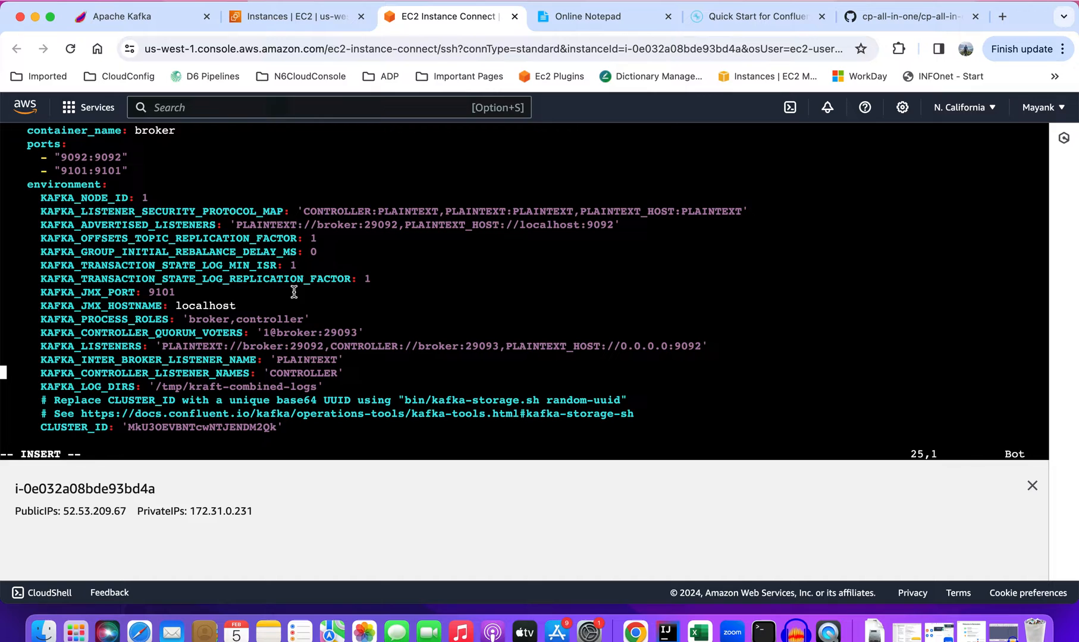
mouse_move(422, 414)
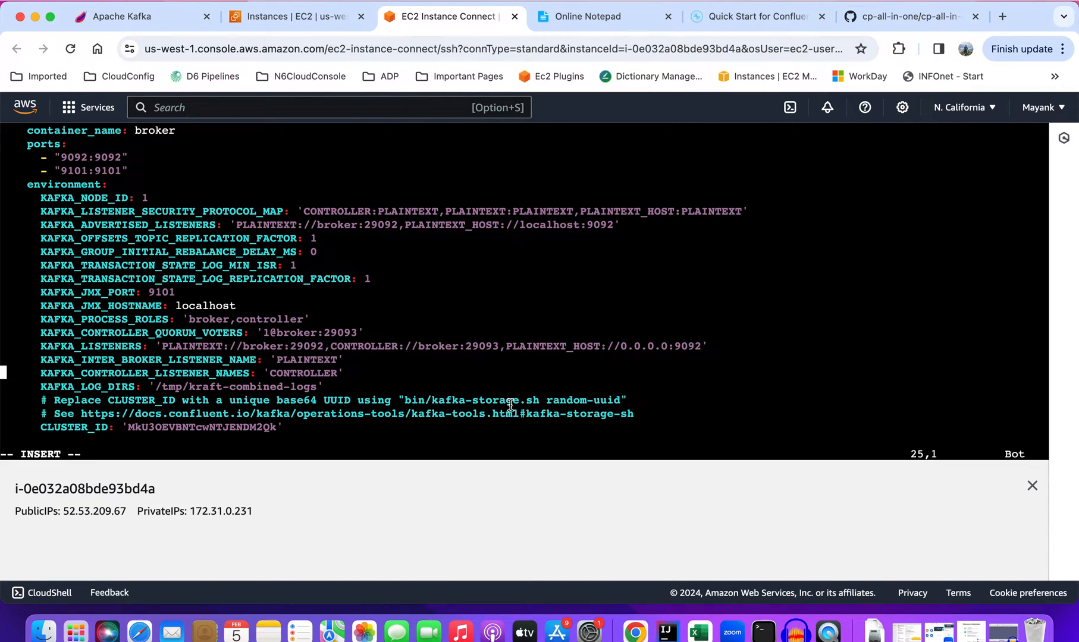
mouse_move(126, 421)
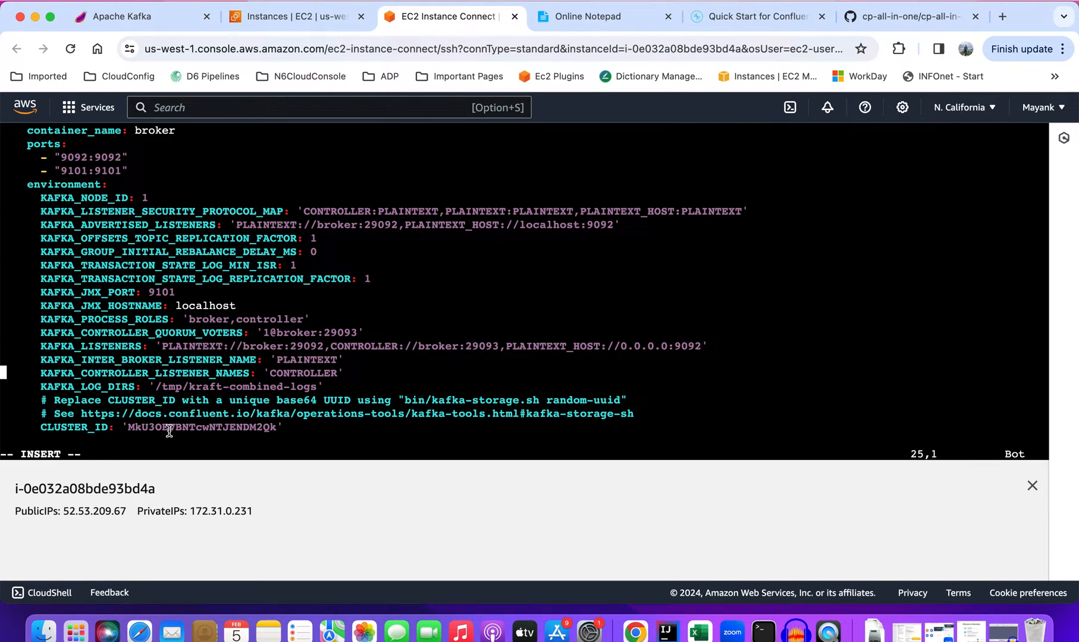
mouse_move(415, 397)
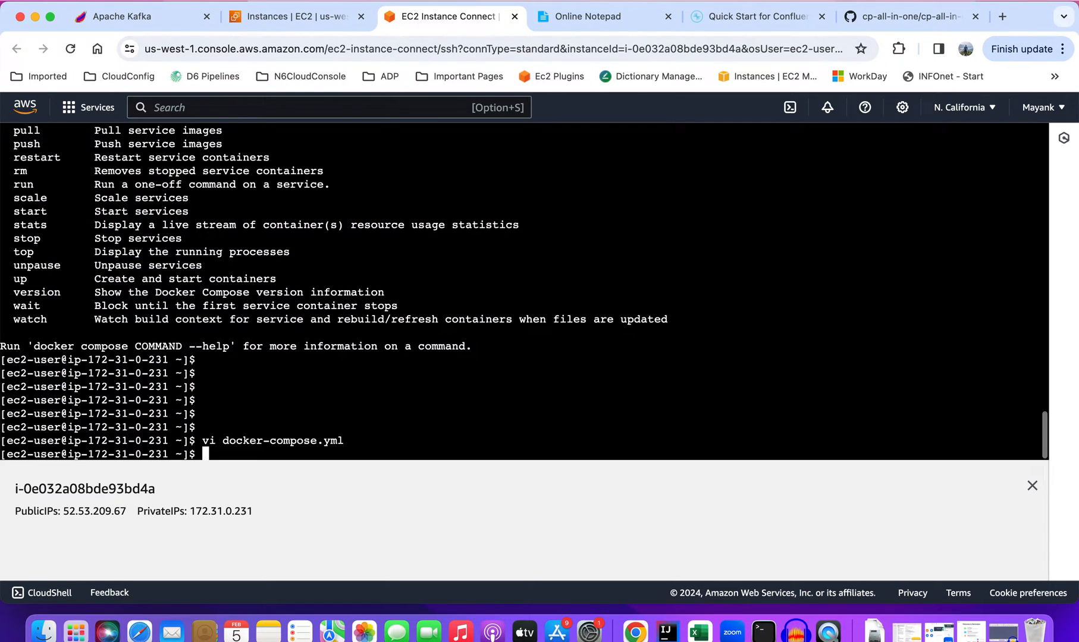
- Print docker-compose.yml with cat and scroll through the broker settings to CLUSTER_ID
text(cat docker-compose.yml)
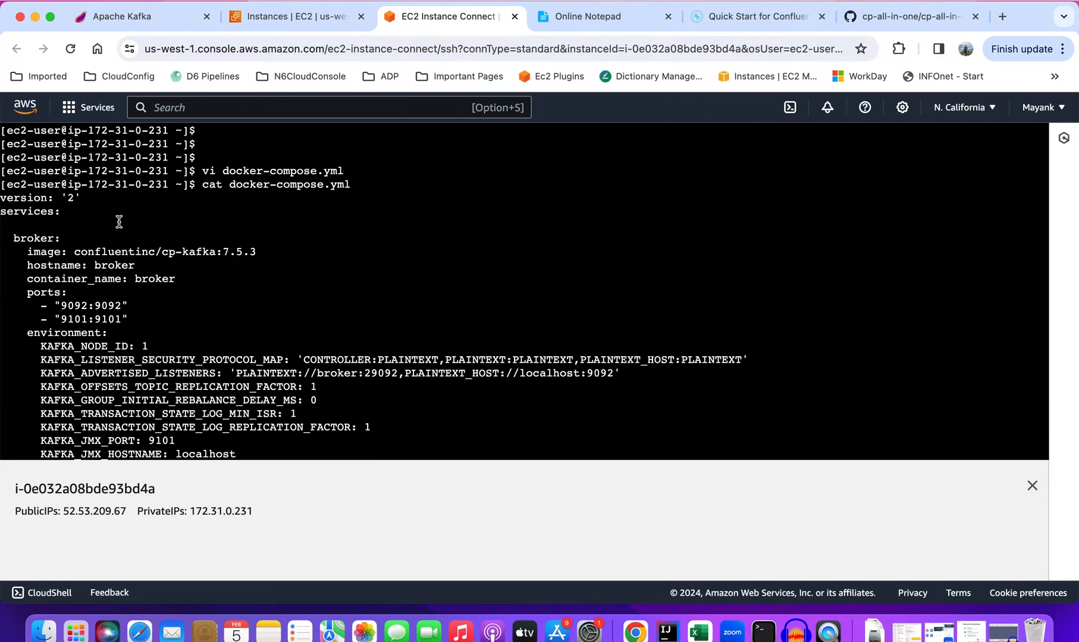
scroll(down, 3)
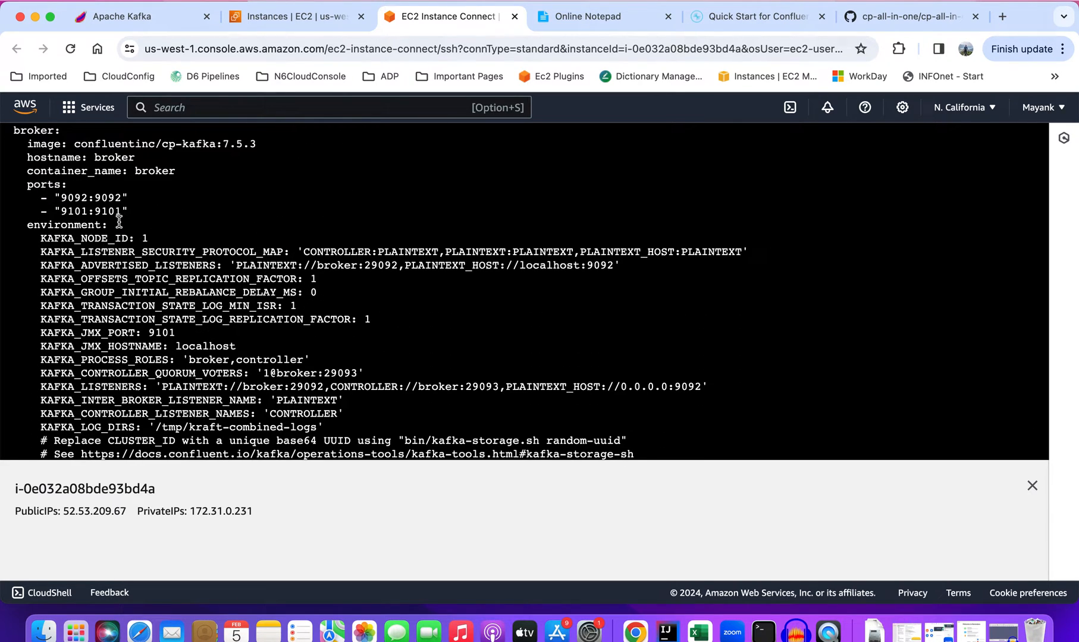
scroll(down, 3)
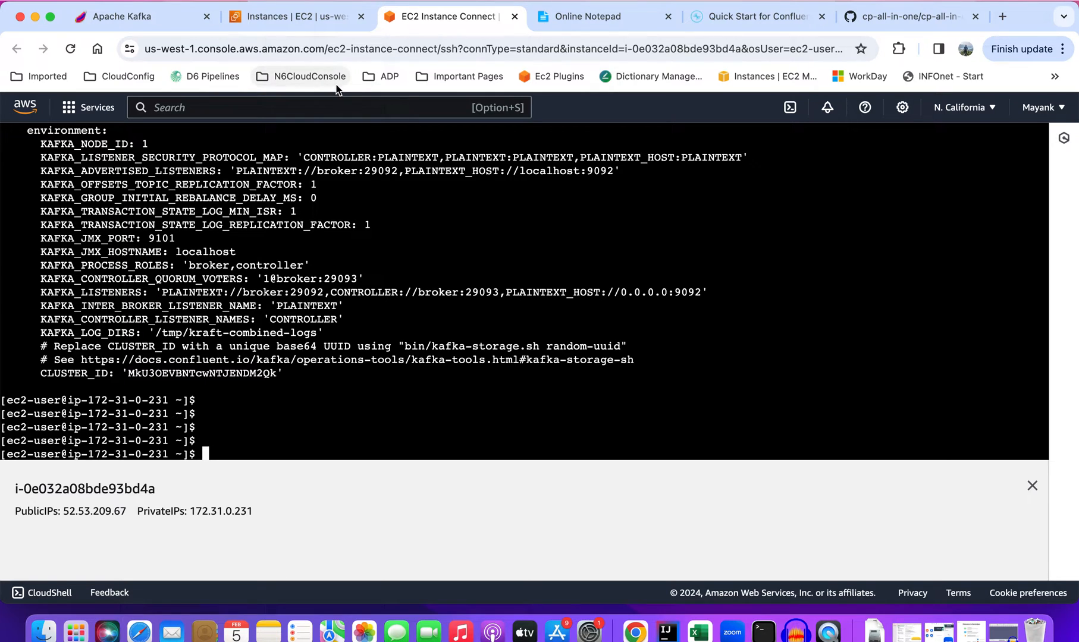
mouse_move(364, 165)
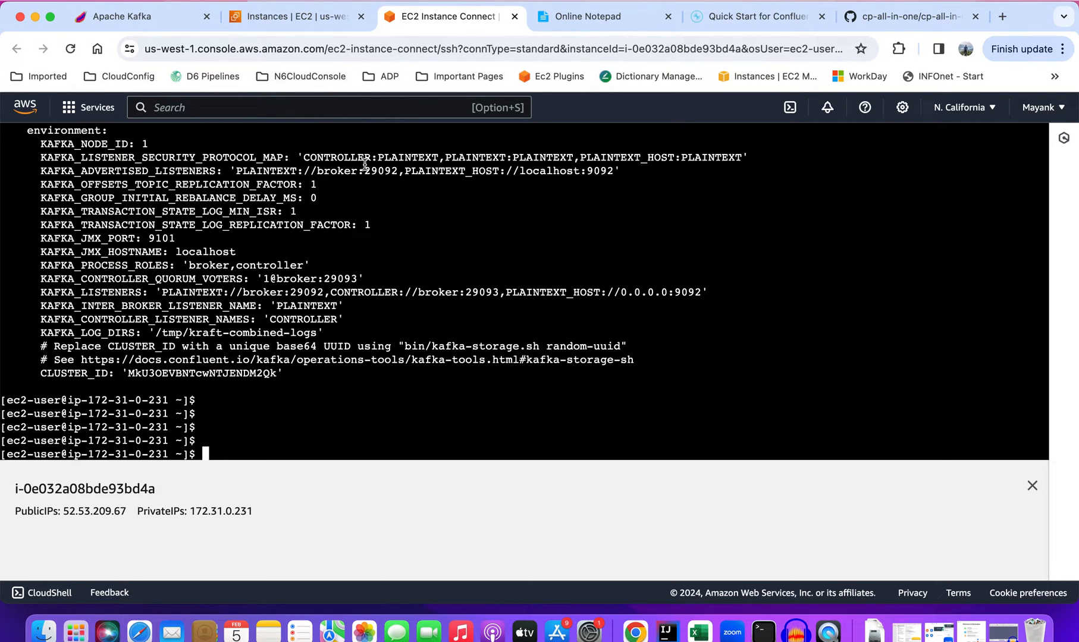
- Run sudo docker-compose up --detach to pull the broker image and start the container
text(sudo d)
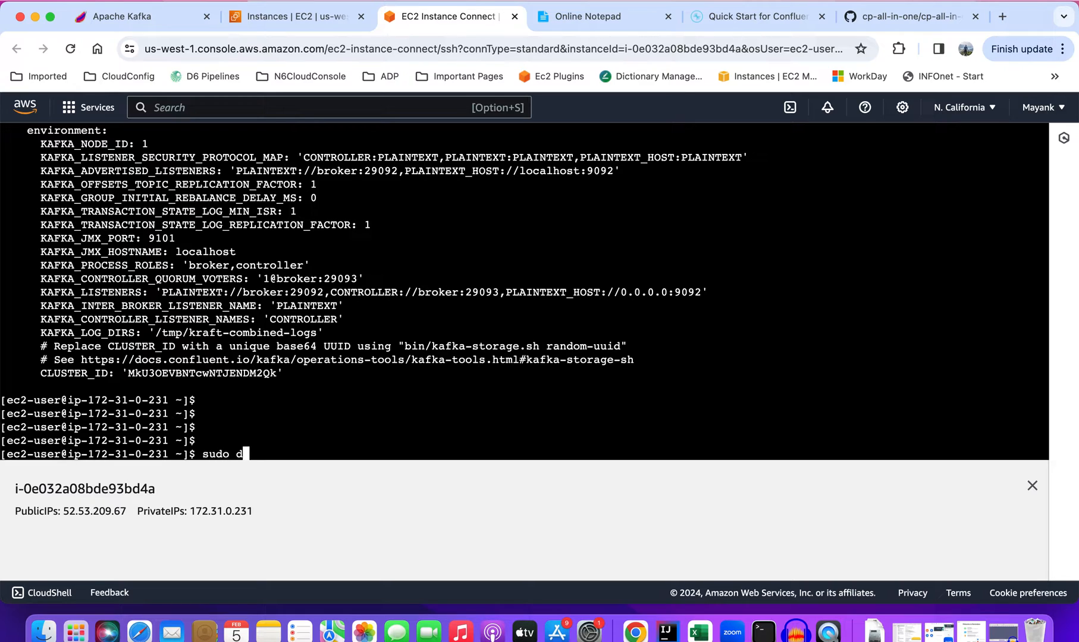
text(ocker-)
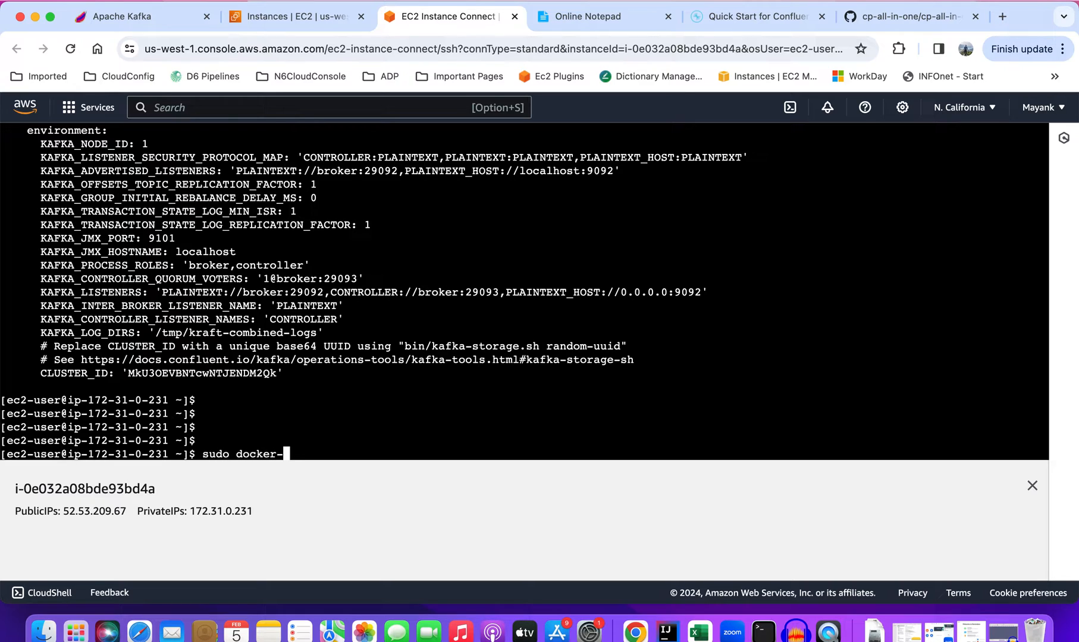
text(compose)
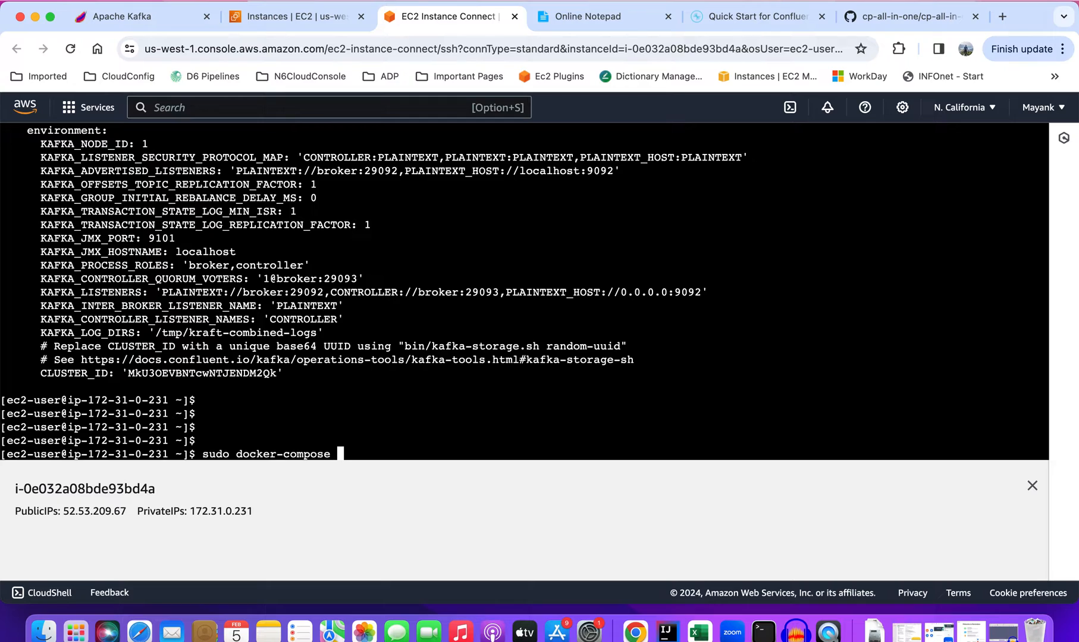
text(uo)
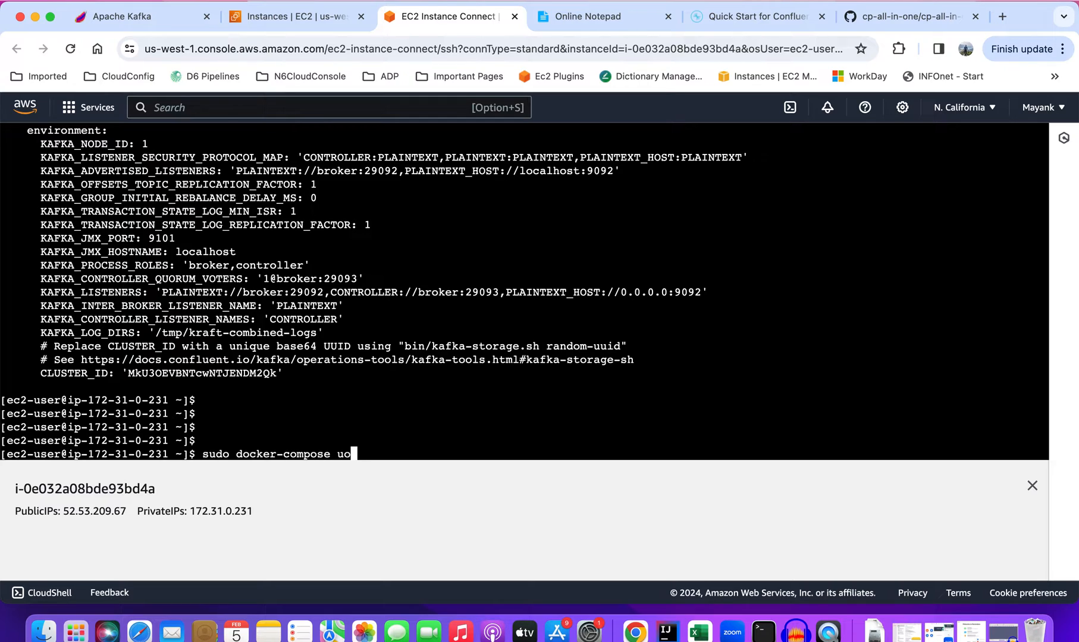
text(p --d)
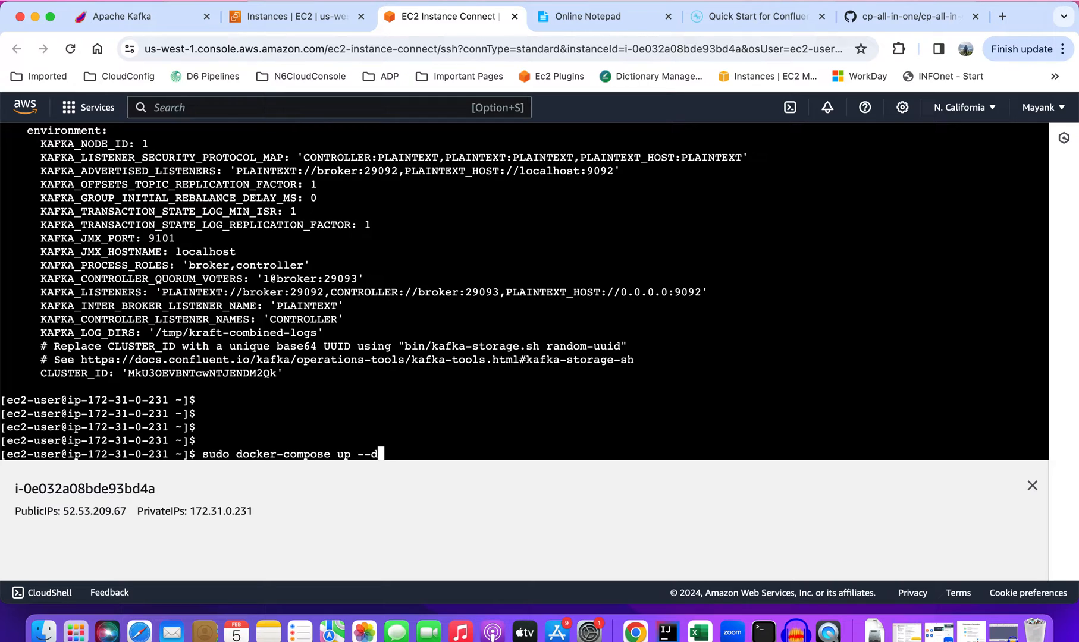
text(etach)
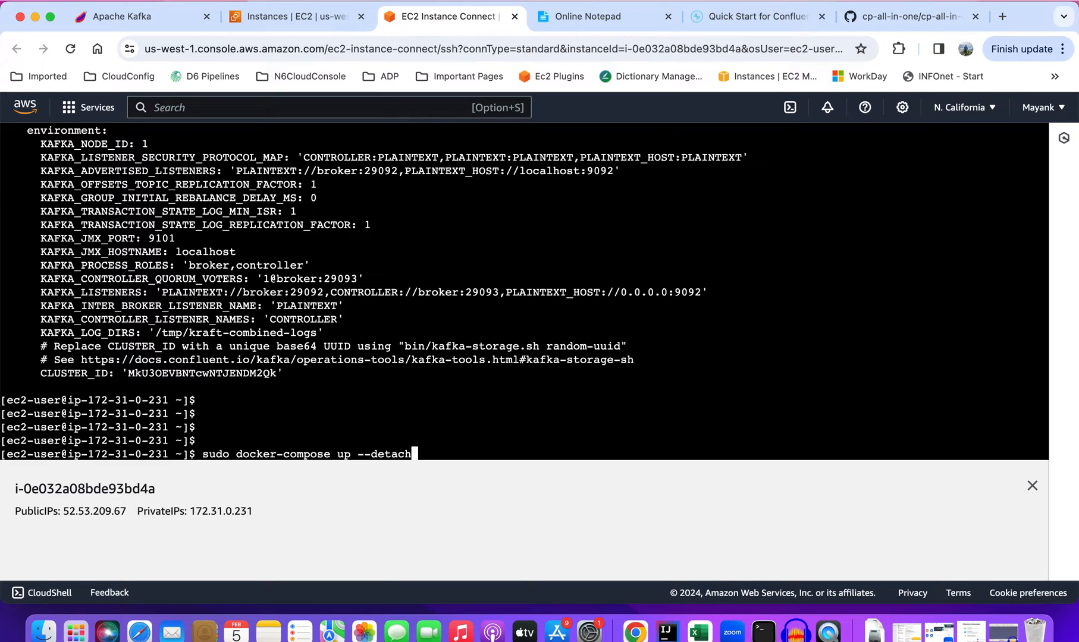
scroll(down, 3)
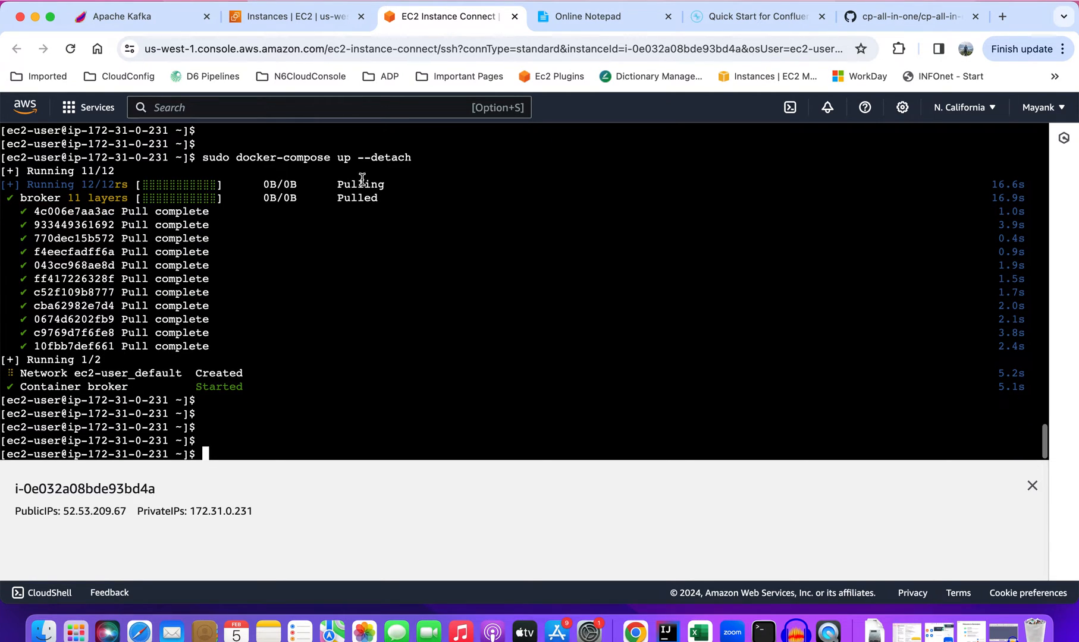
mouse_move(328, 346)
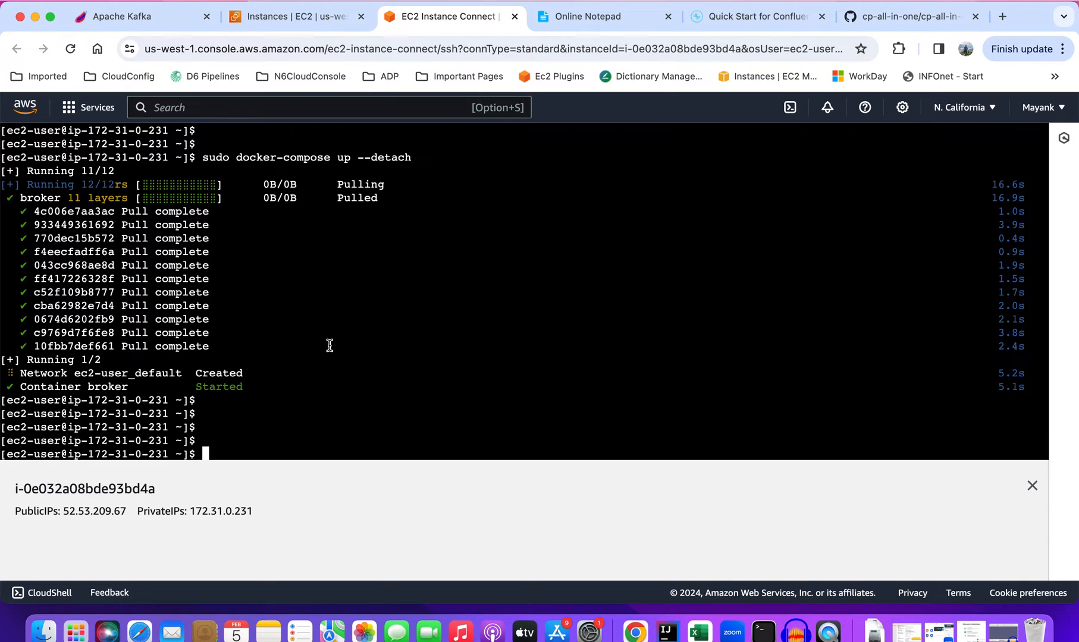
- List running containers with sudo docker ps and copy broker container ID 872a4d5d1b07
text(s)
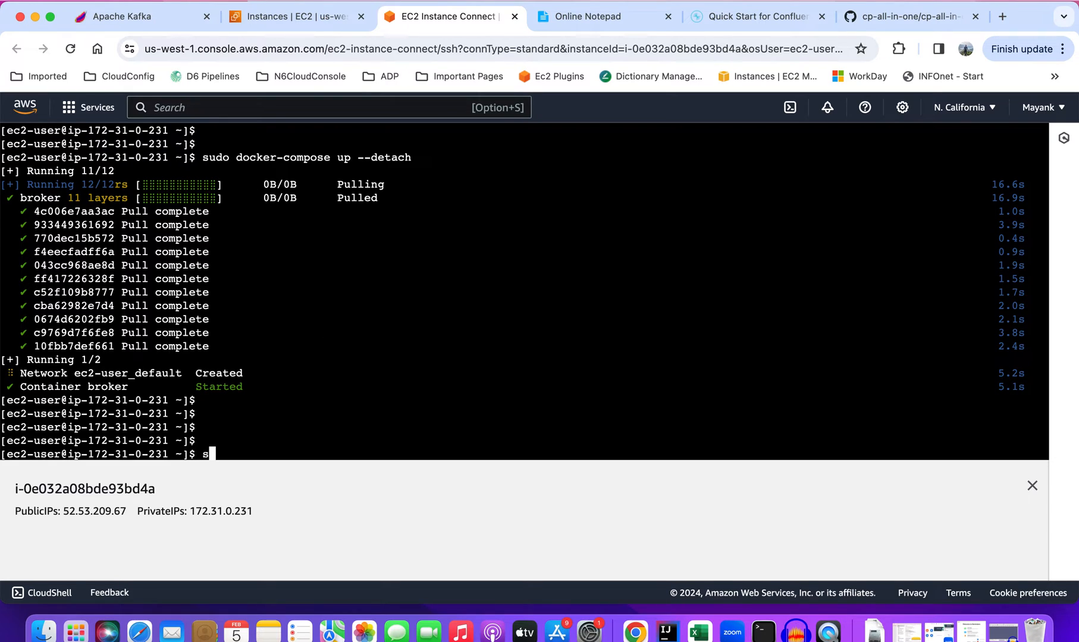
text(udo docker ps)
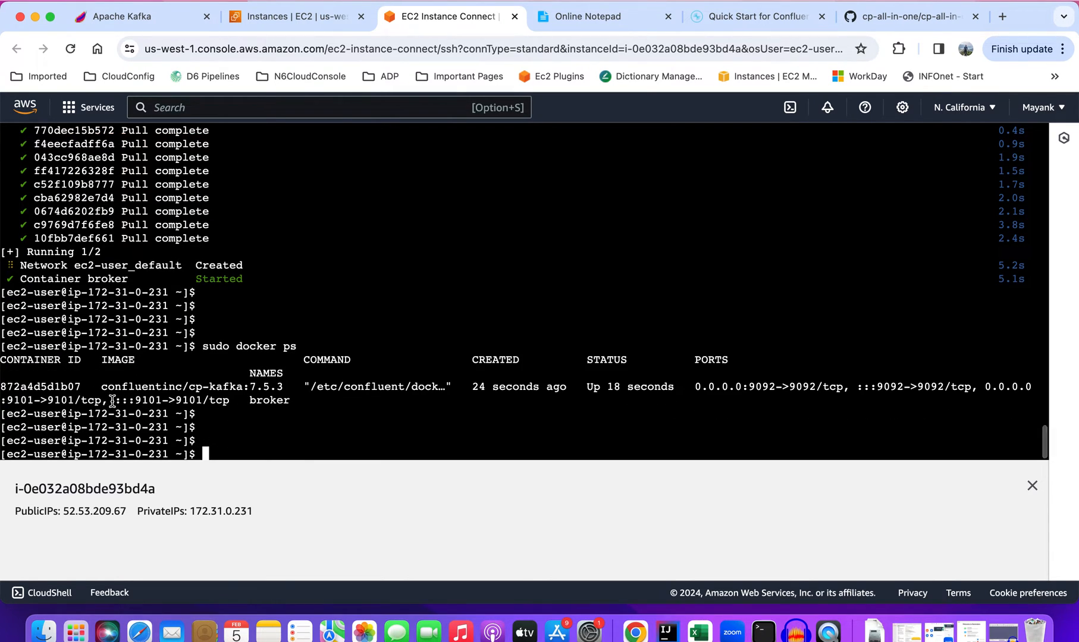
mouse_move(262, 373)
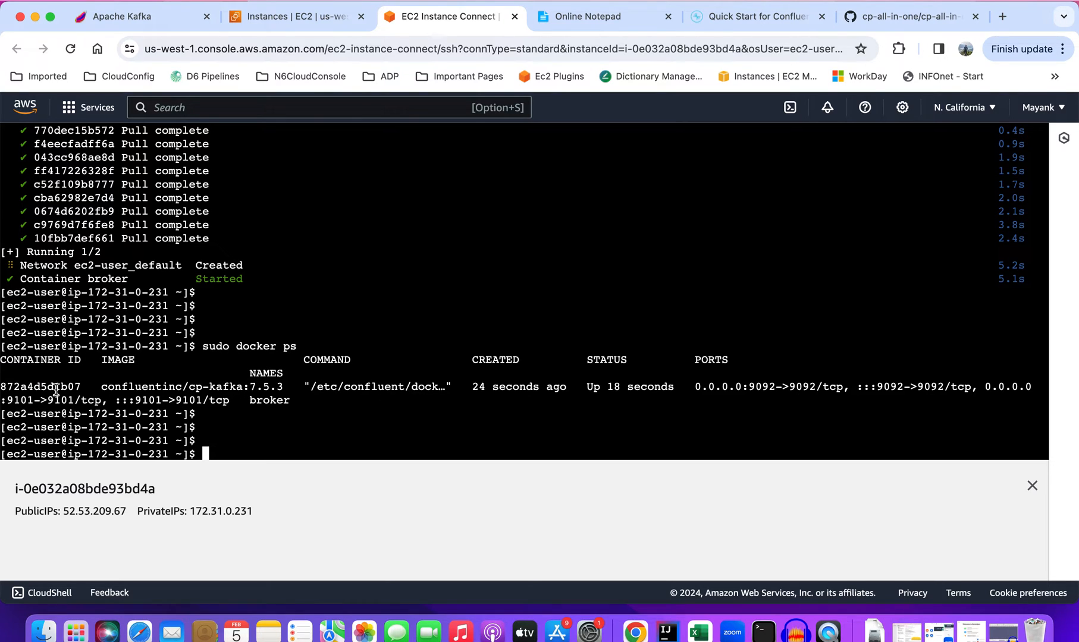
right_click(41, 387)
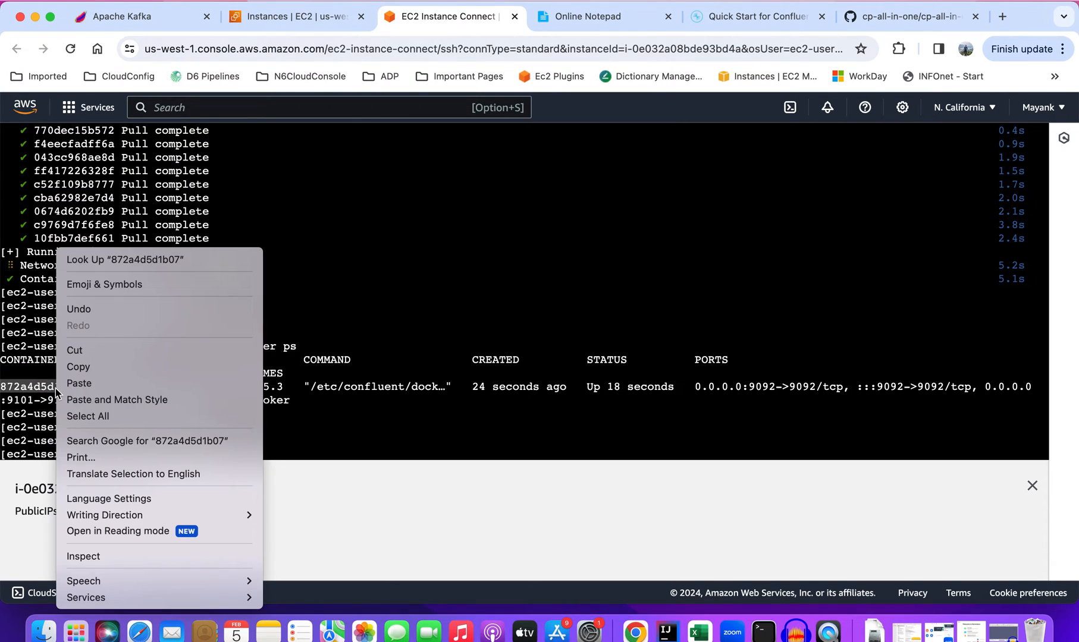
mouse_move(117, 400)
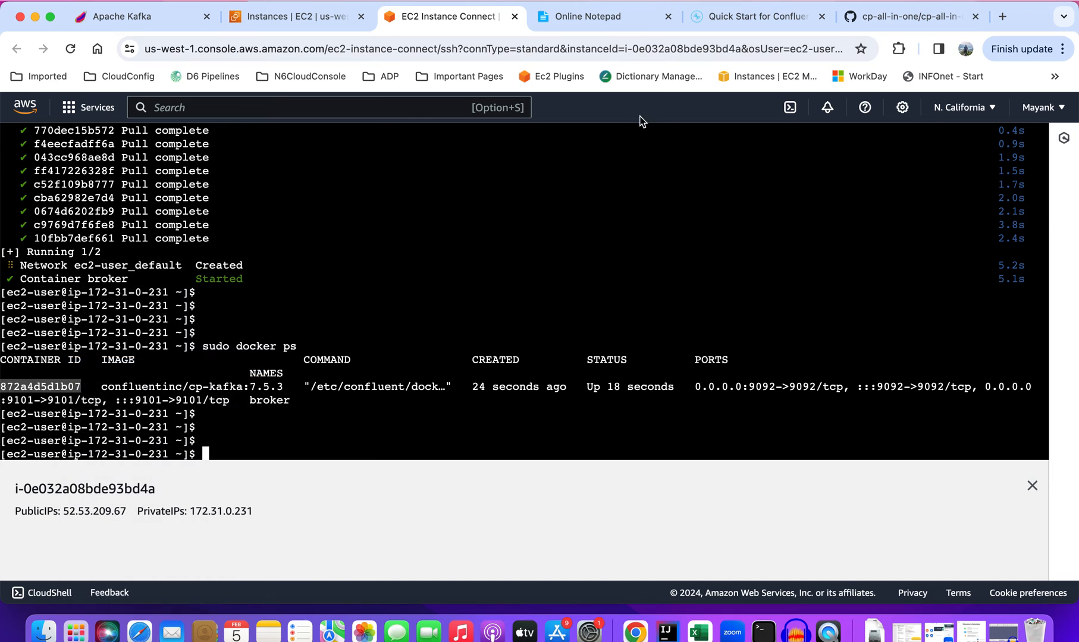
- Replace old ID a0823814ca1f with 872a4d5d1b07 in the docker exec note and copy it
click(604, 16)
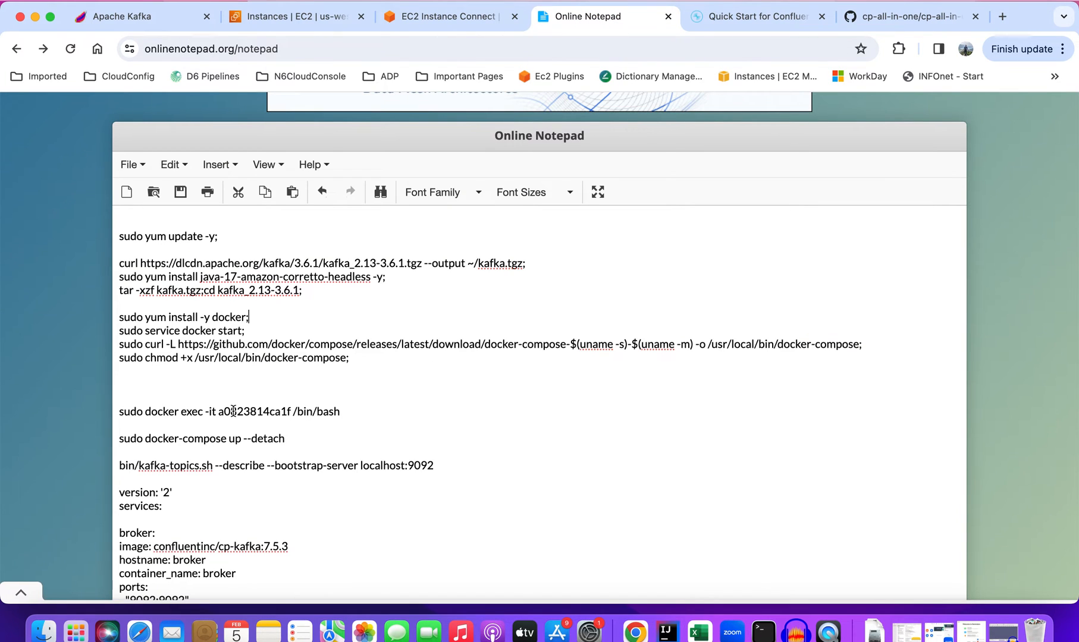
double_click(253, 411)
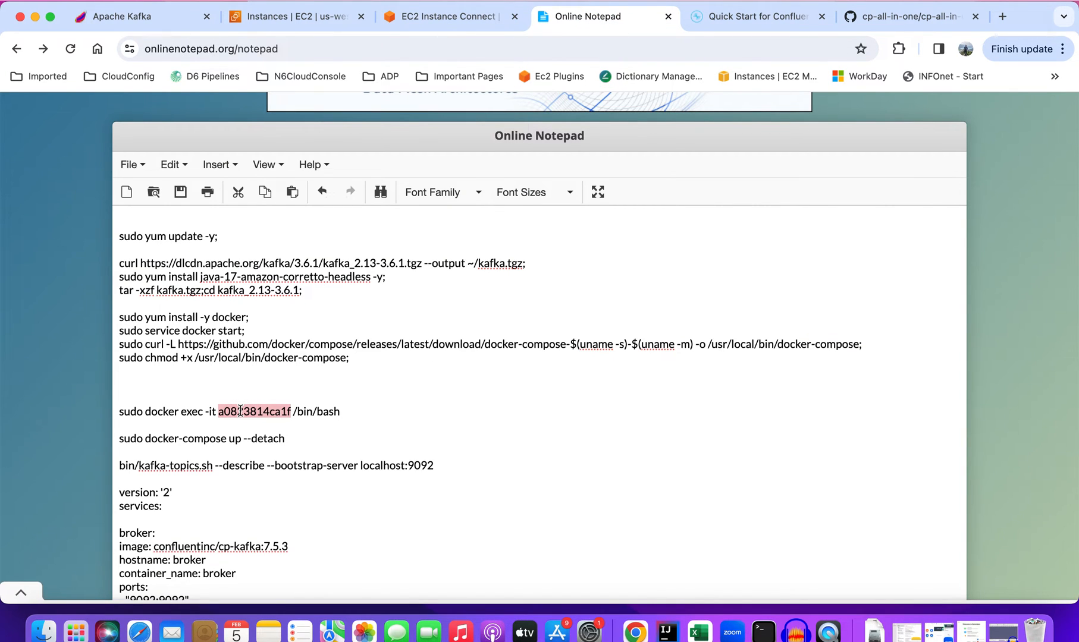
right_click(253, 411)
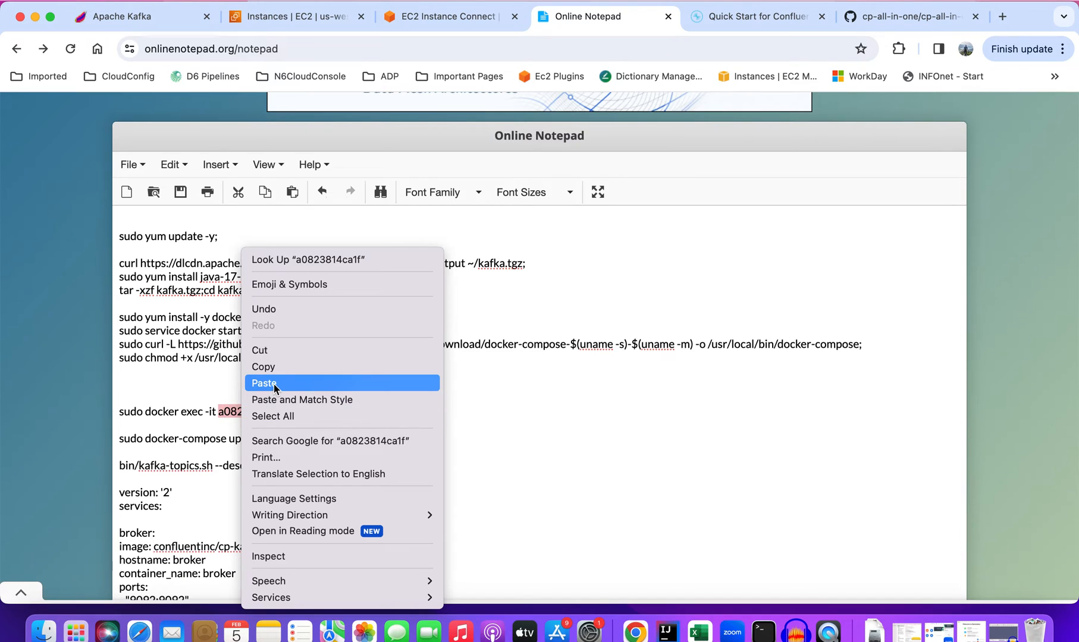
click(264, 383)
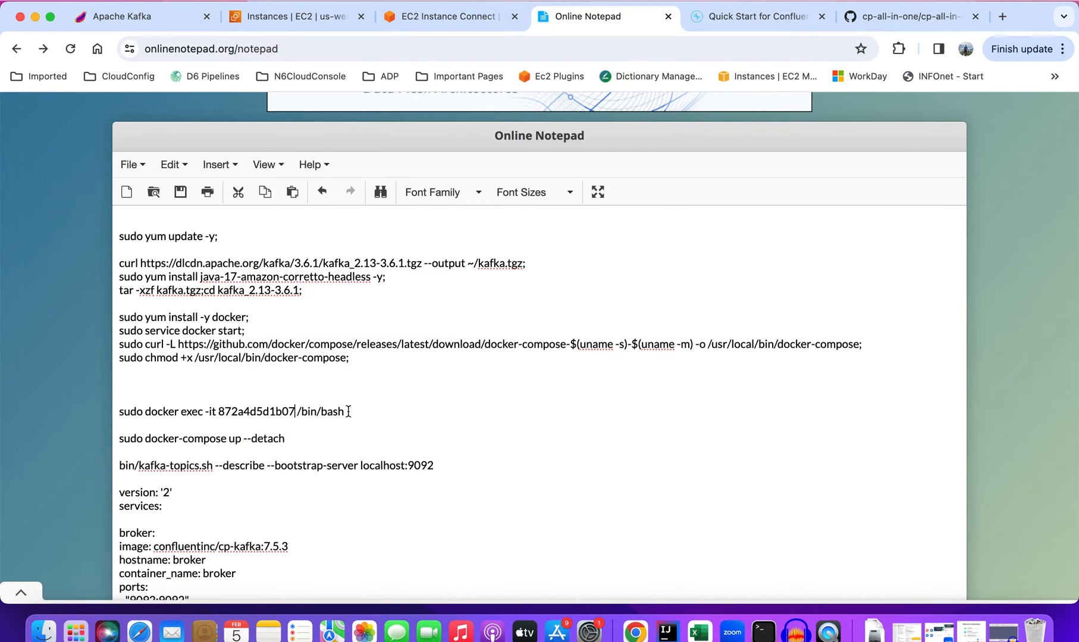
triple_click(232, 411)
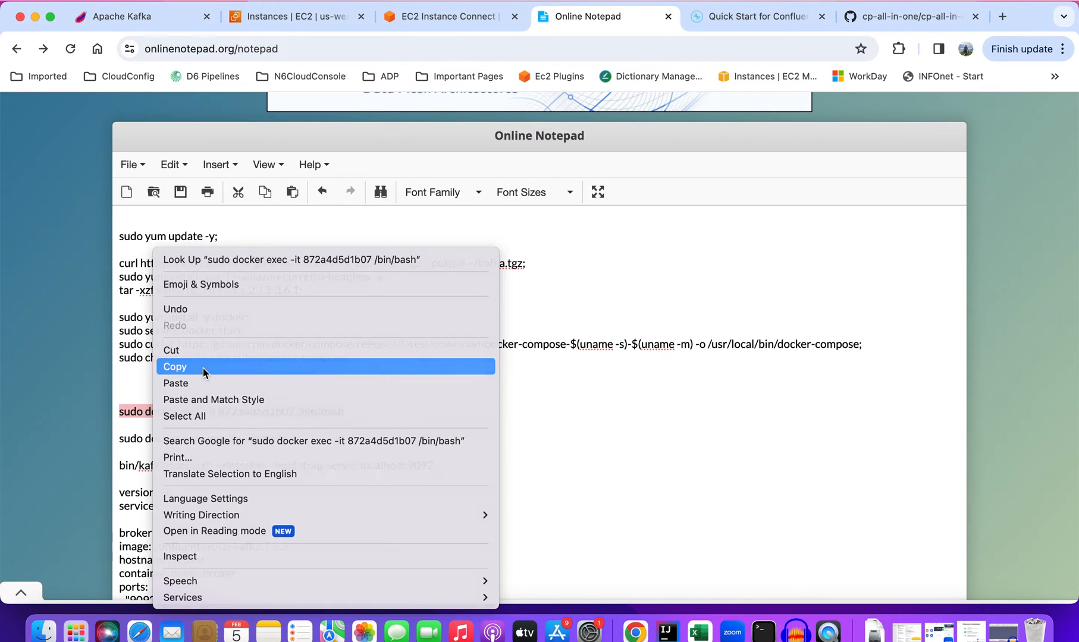
click(447, 16)
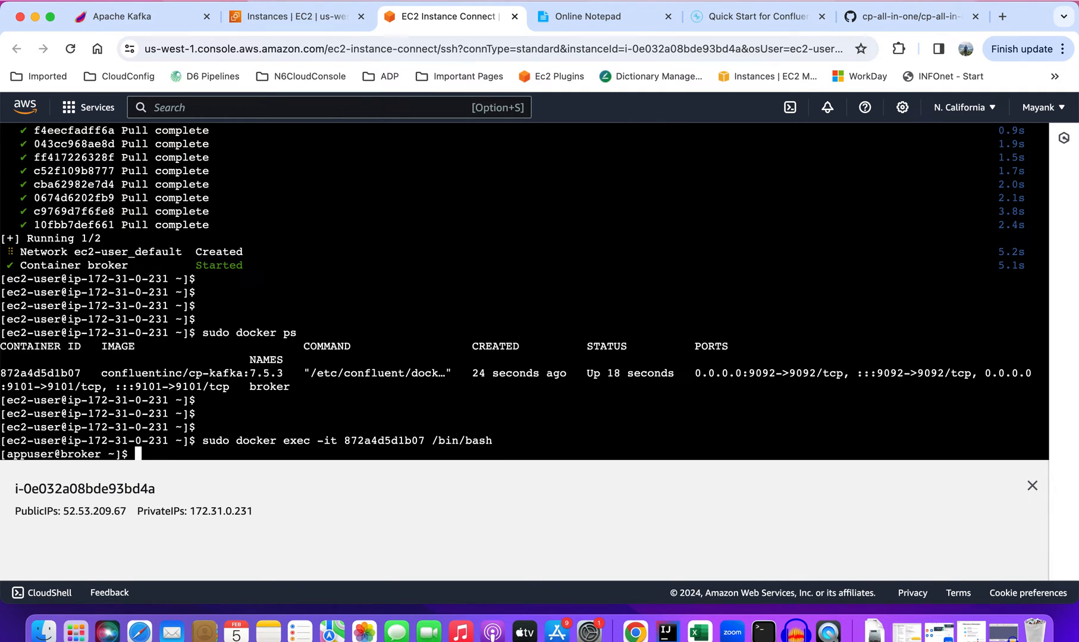
- List the container's files, then run kafka-topic --describe on localhost:9092, which fails with command not found
text(ls)
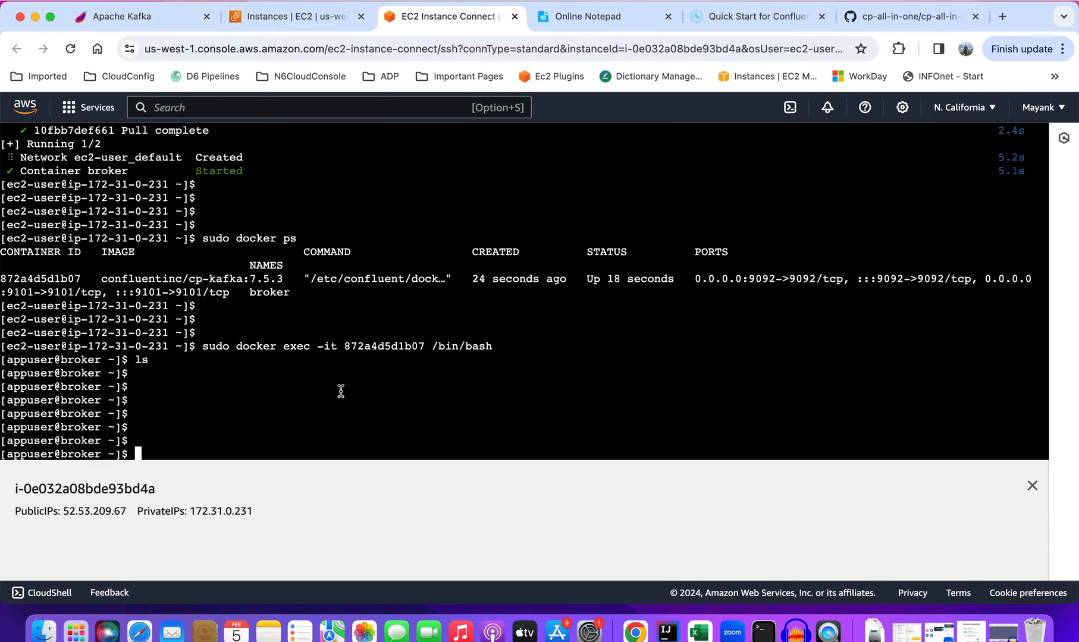
mouse_move(218, 180)
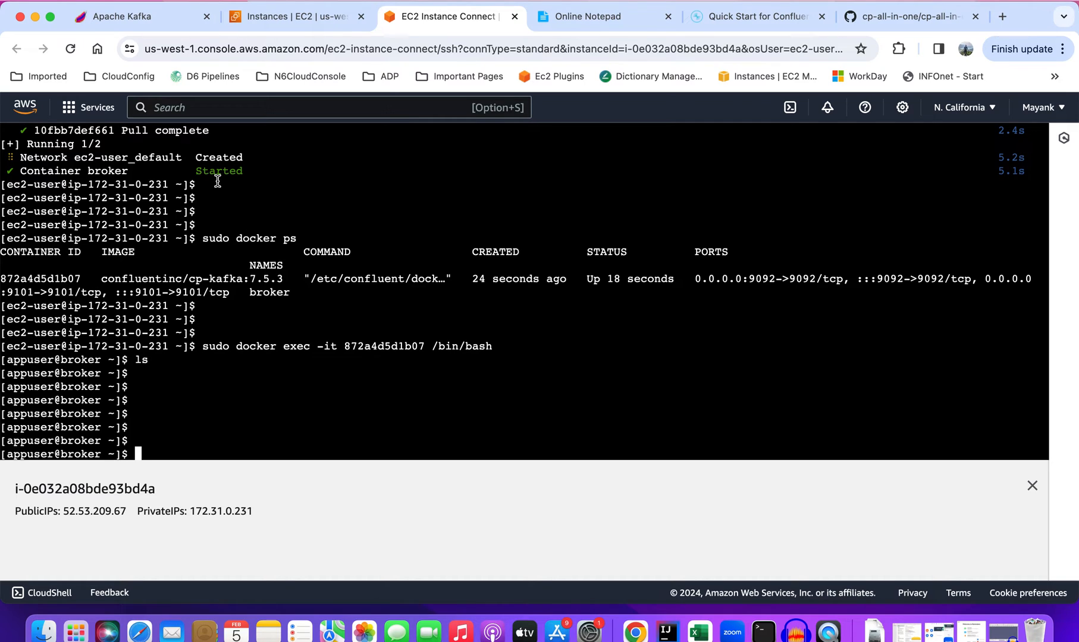
mouse_move(279, 362)
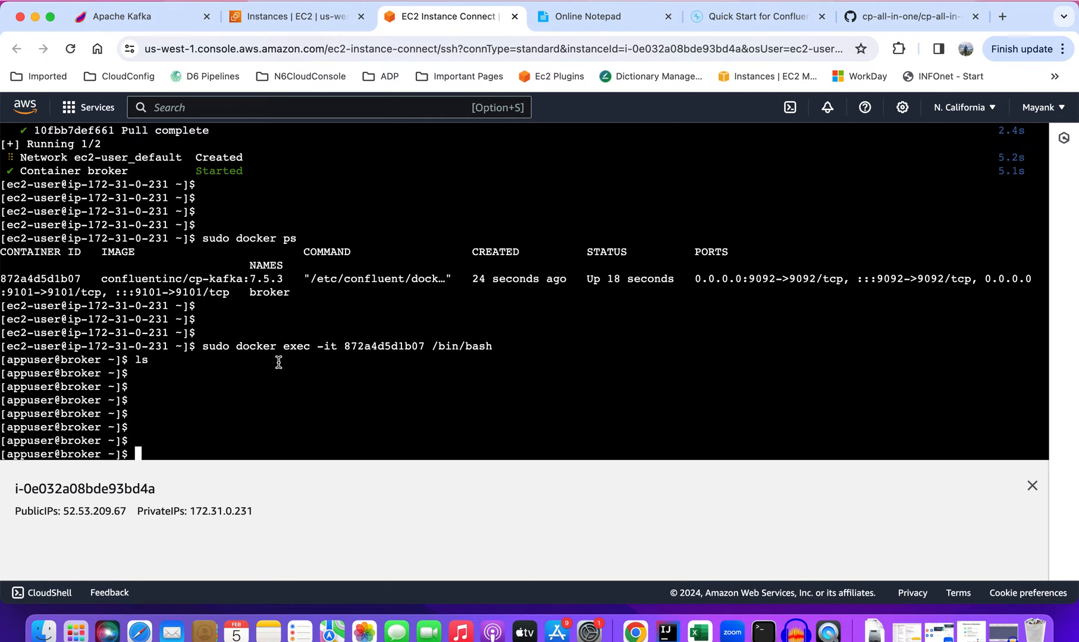
text(ka)
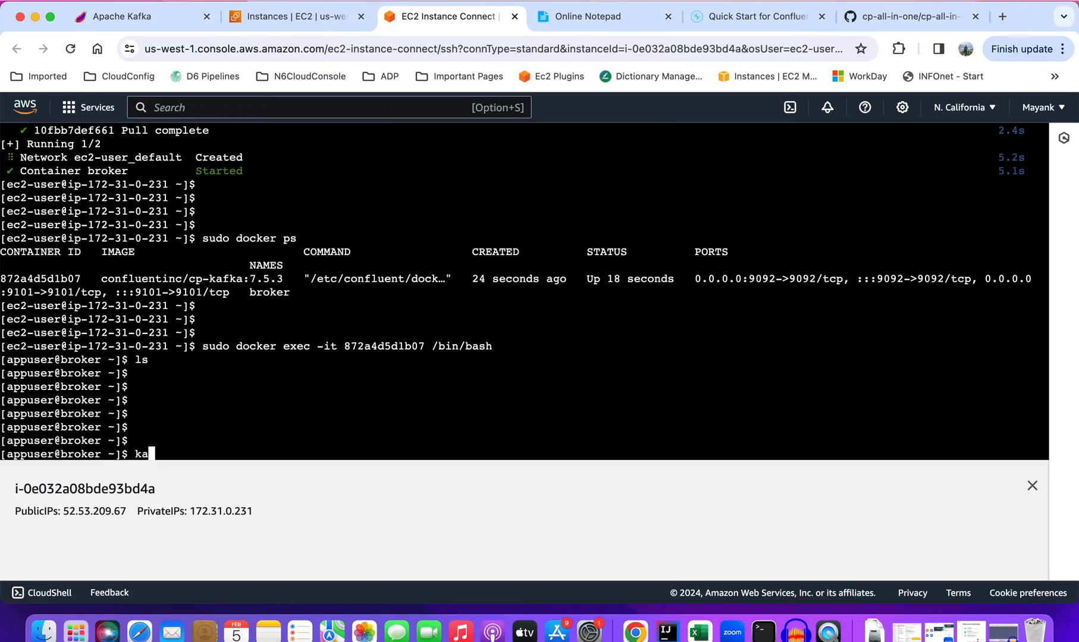
text(fka)
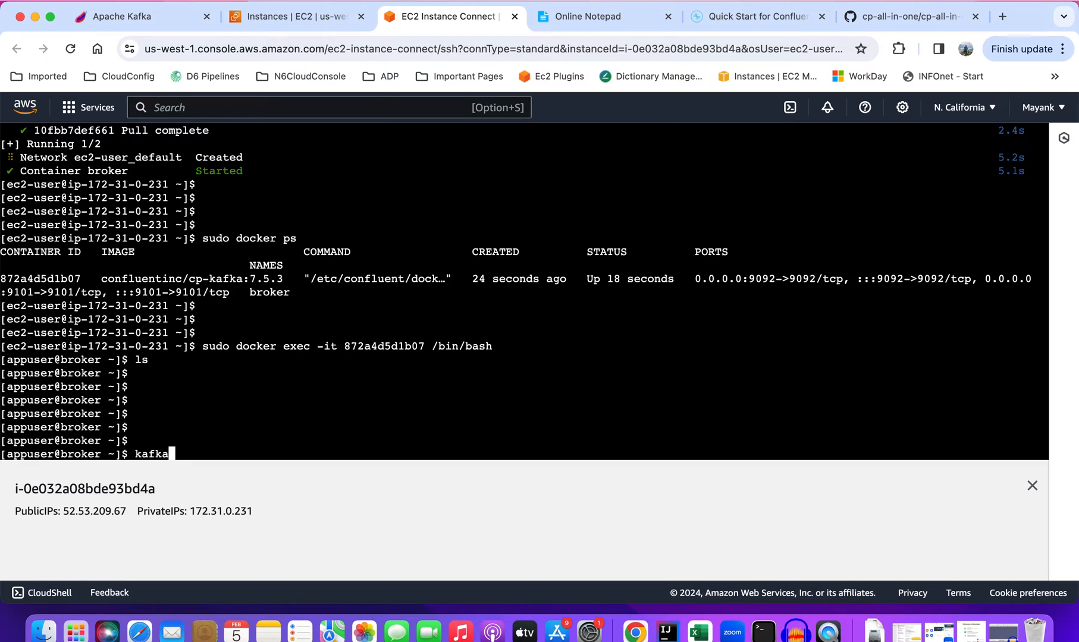
text(-top)
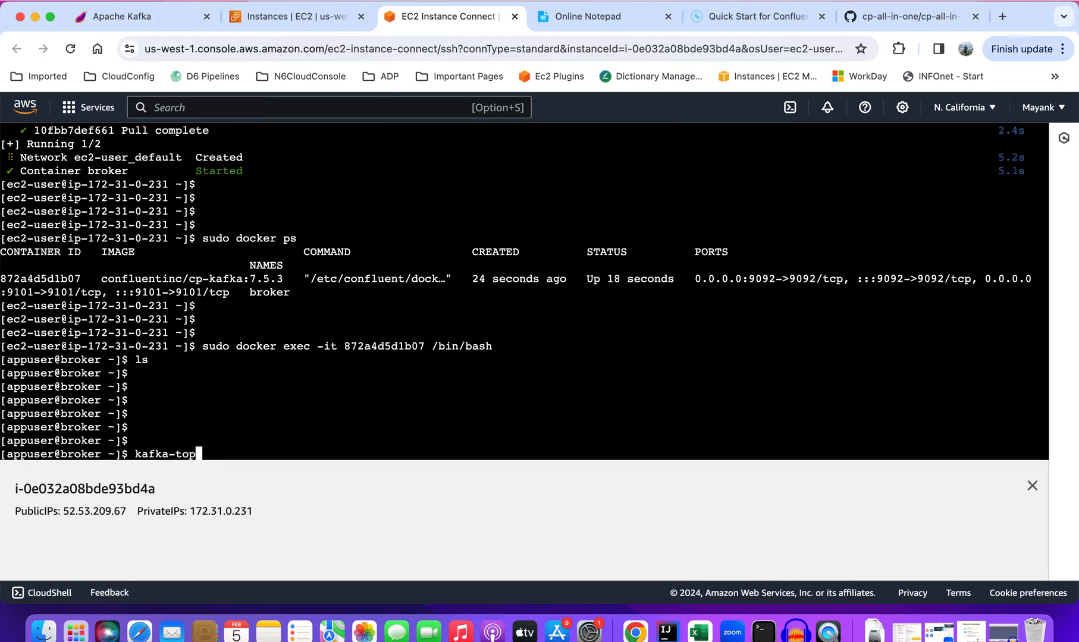
text(ic --de)
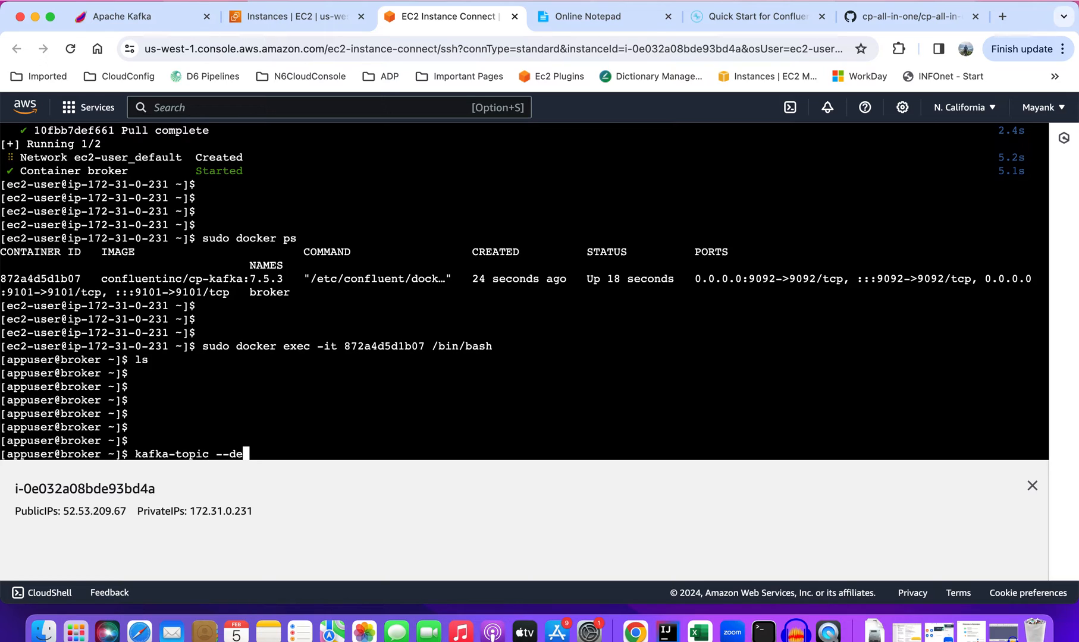
text(scribe)
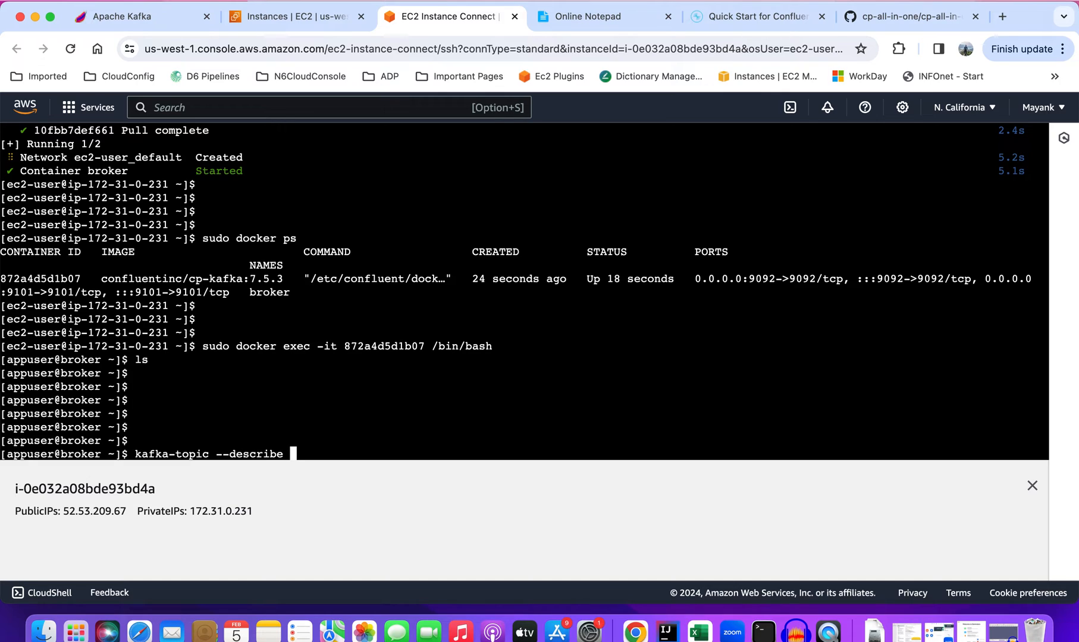
text(--boot)
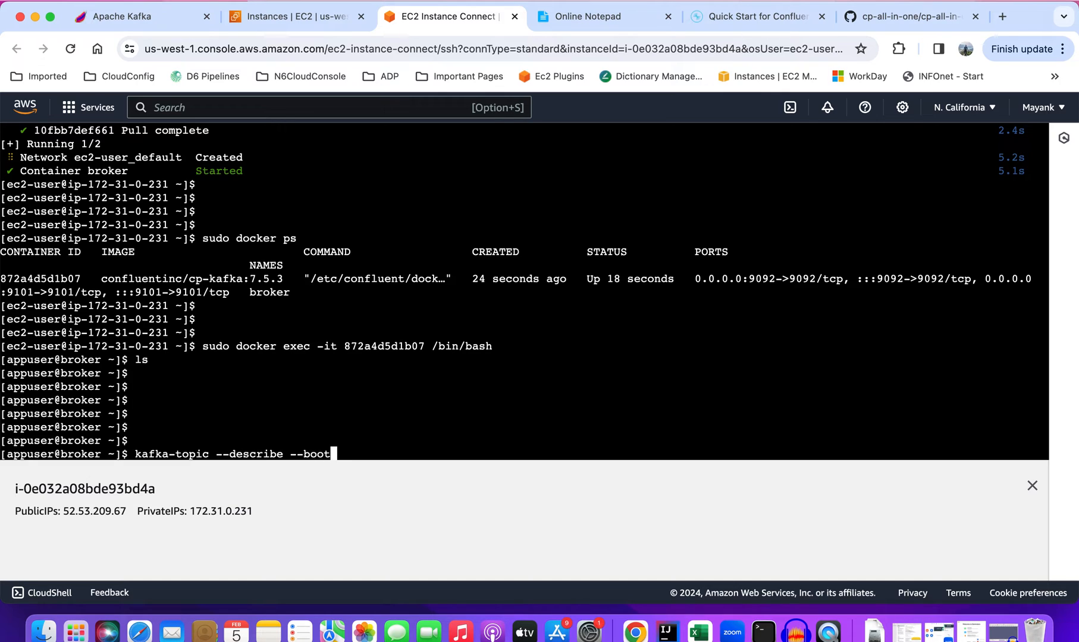
text(stra)
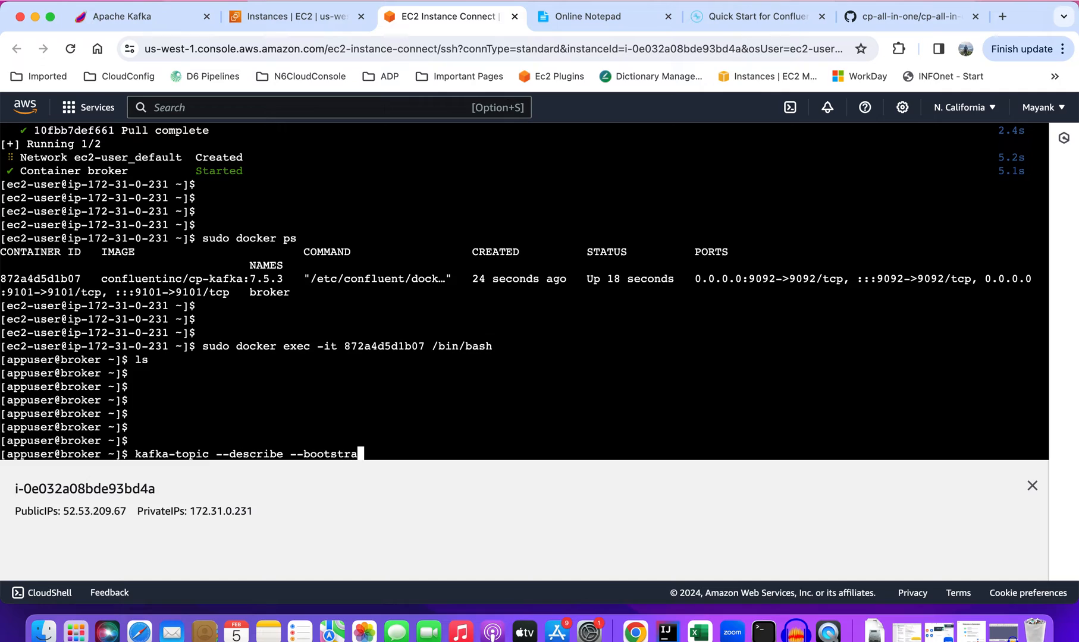
text(p-ser)
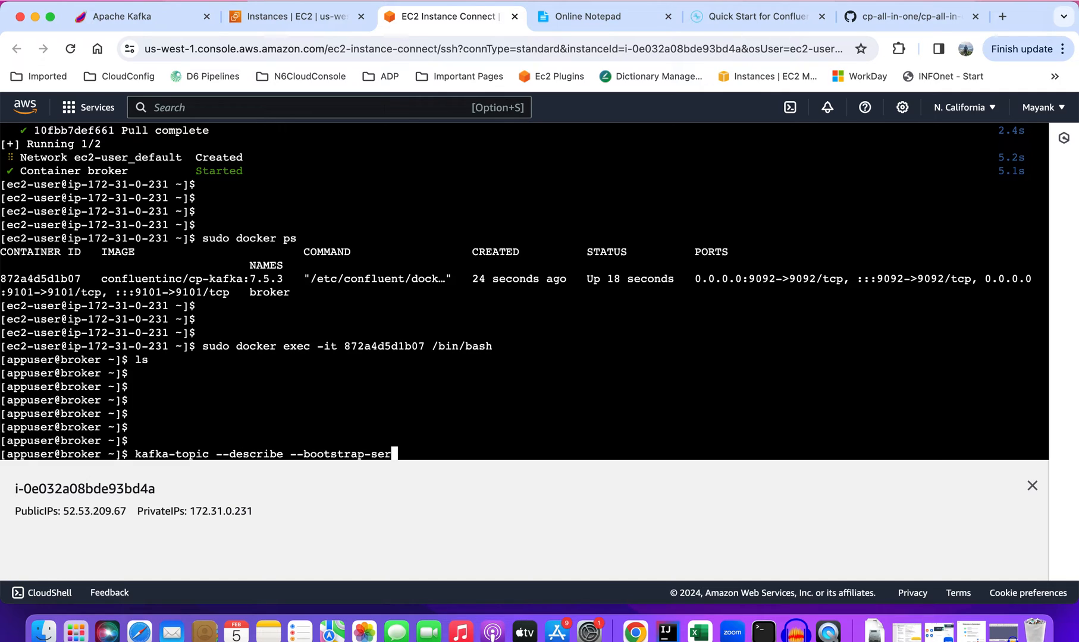
text(ver lo)
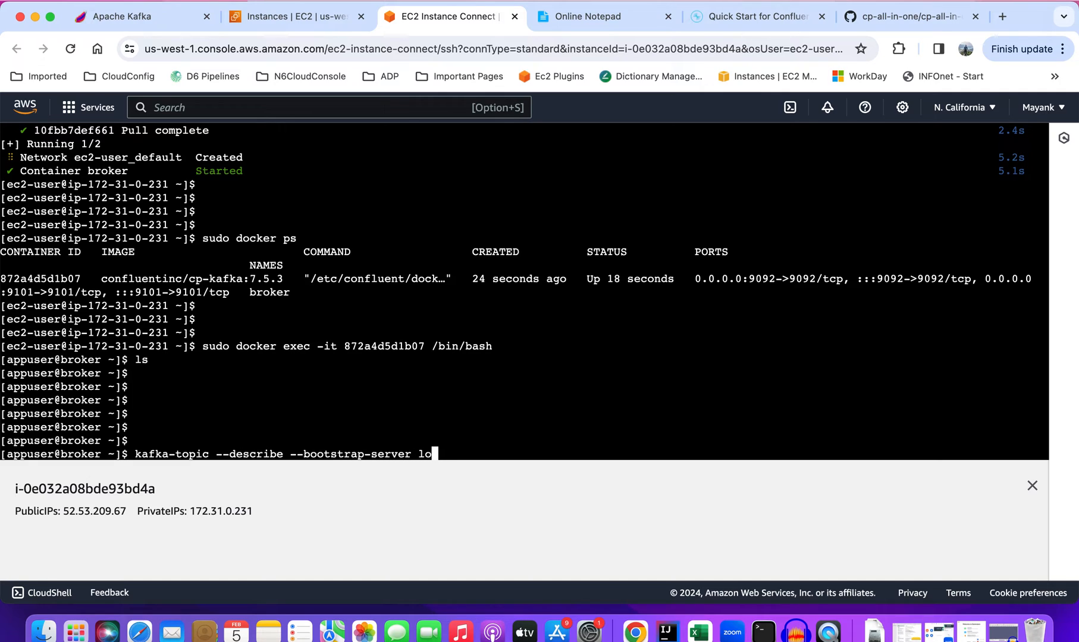
text(alh)
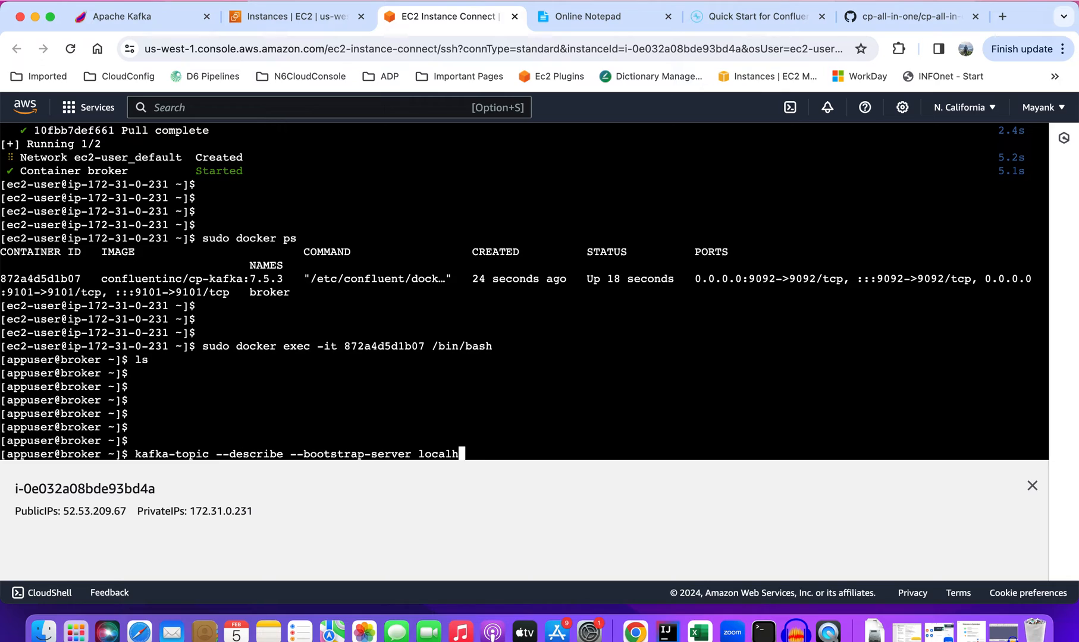
text(ost:)
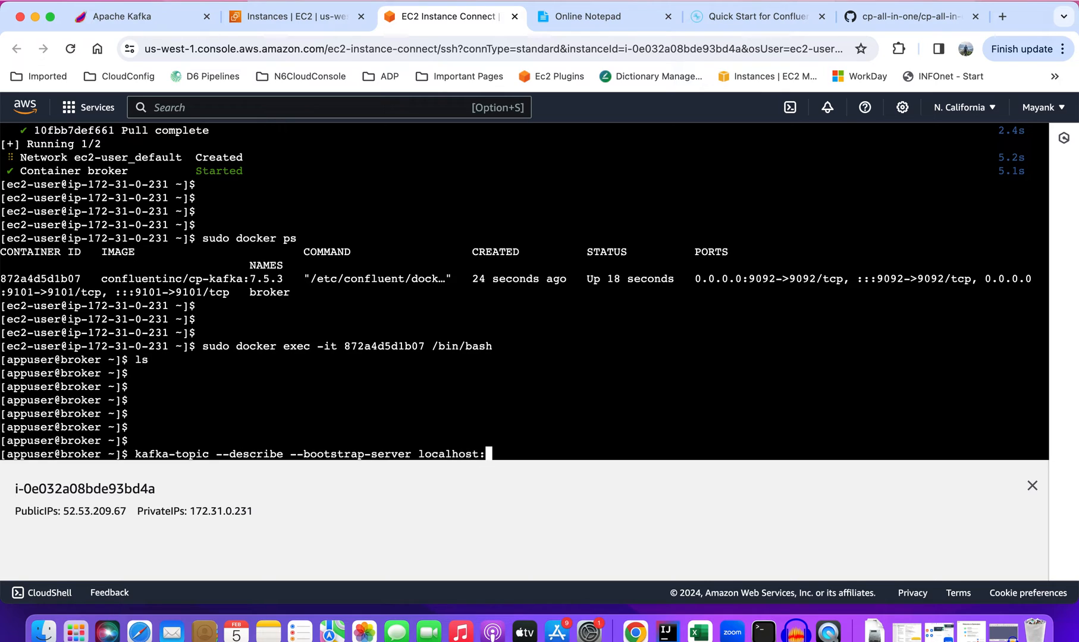
text(9092)
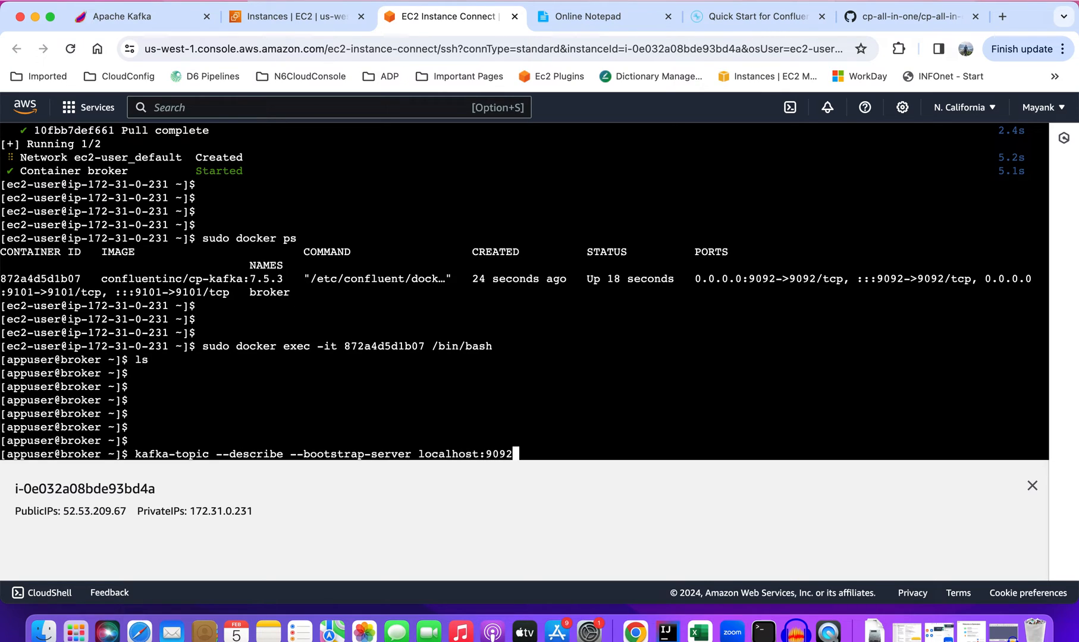
key(Return)
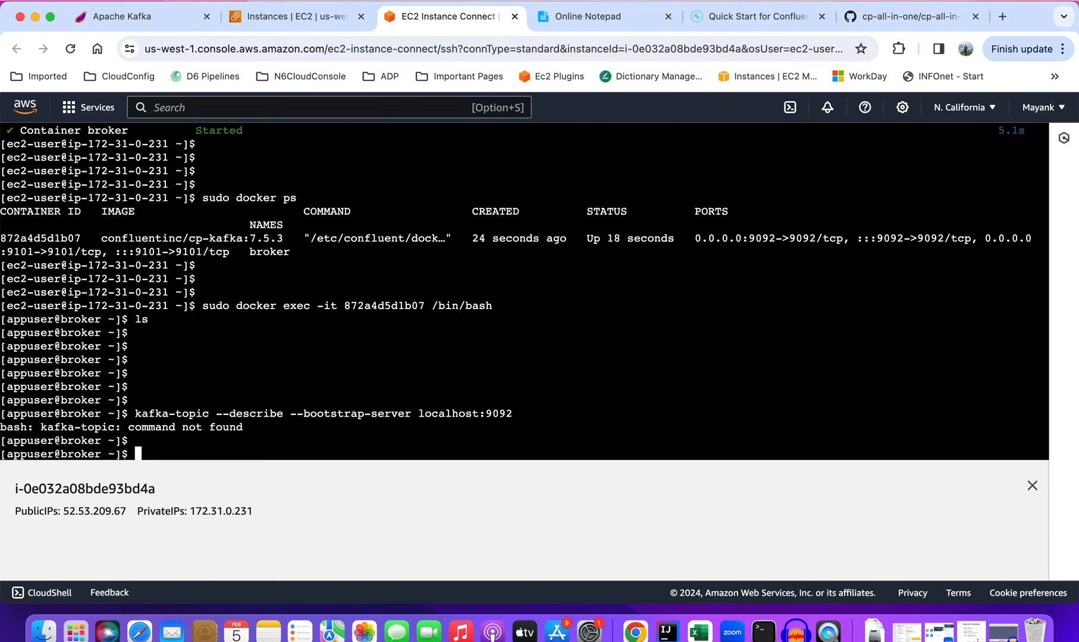
- Change into the container's /bin directory and list its contents
text(cd)
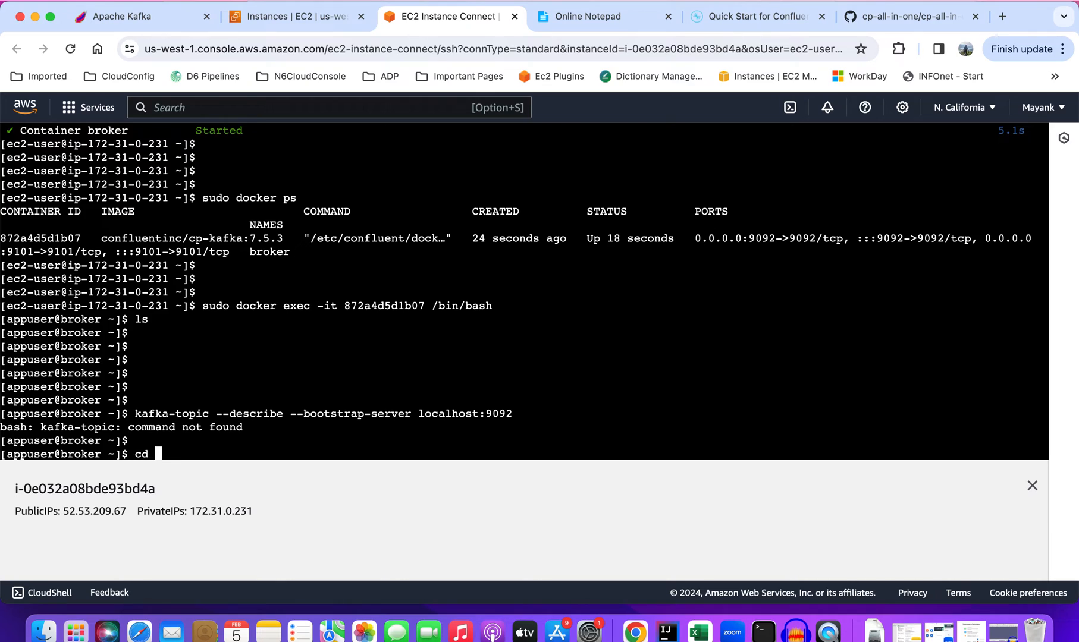
text(/b)
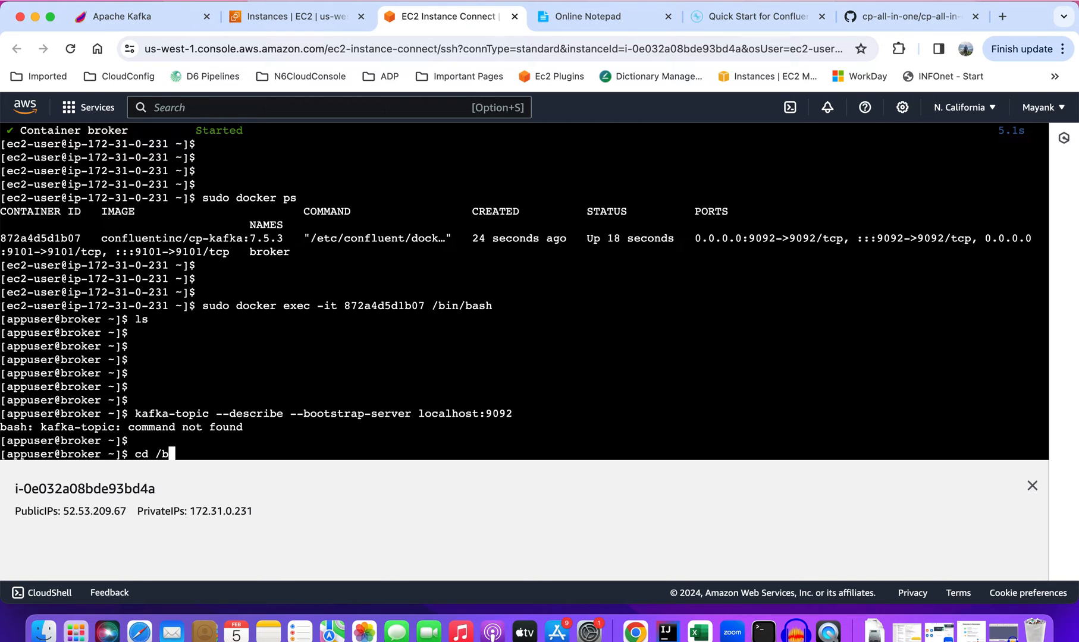
text(in/)
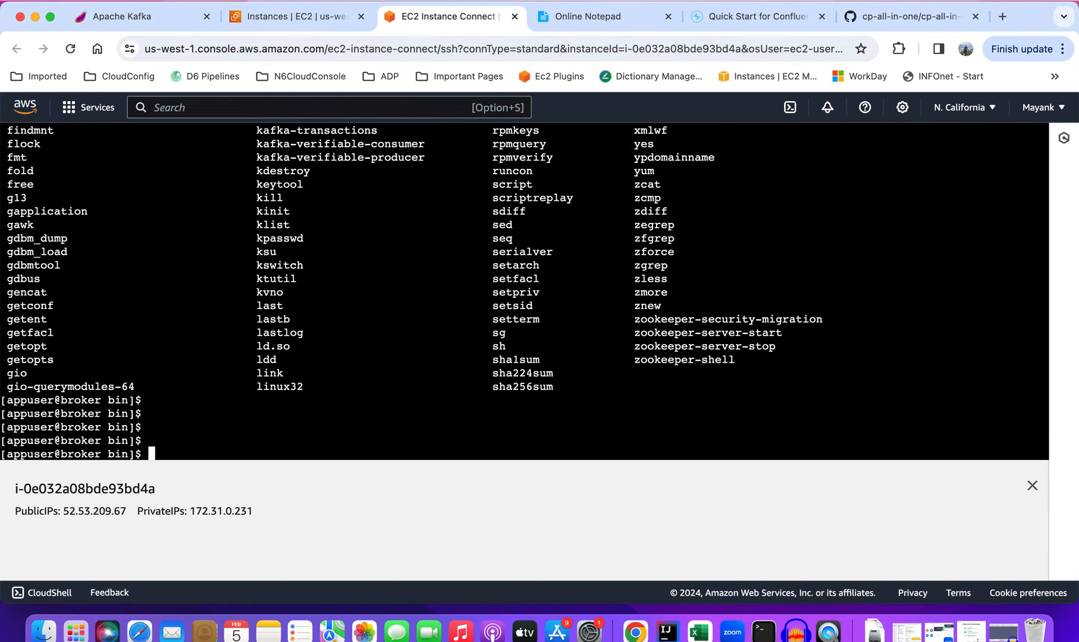
text(ls)
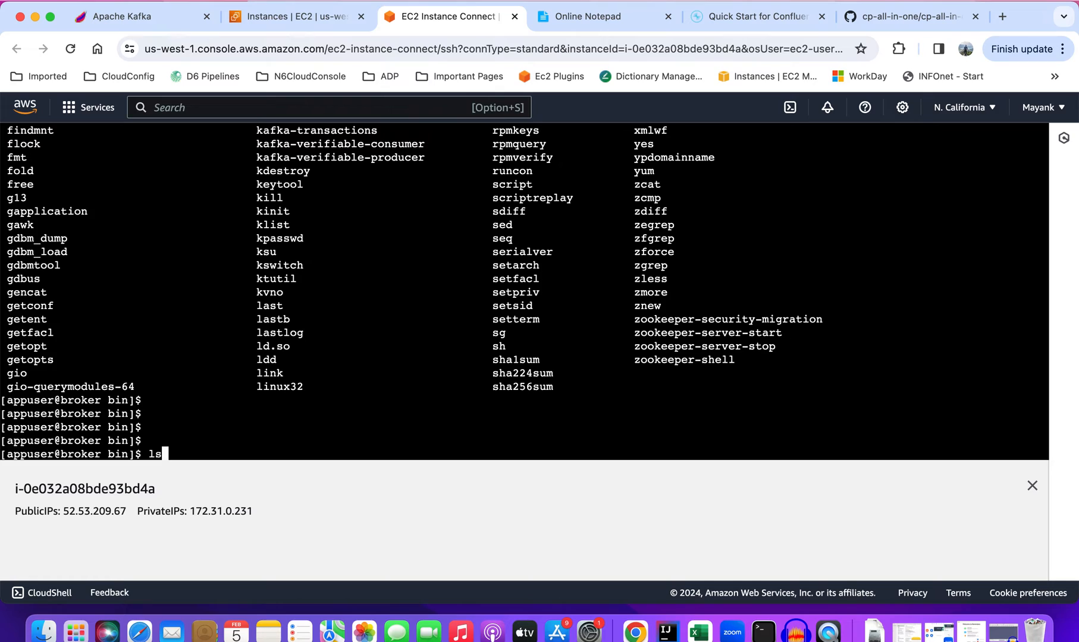
- Run kafka-topics --describe --bootstrap-server localhost:9092, which lists no topics
text(kafka-topic --describe --bootstrap-server localhost:9092)
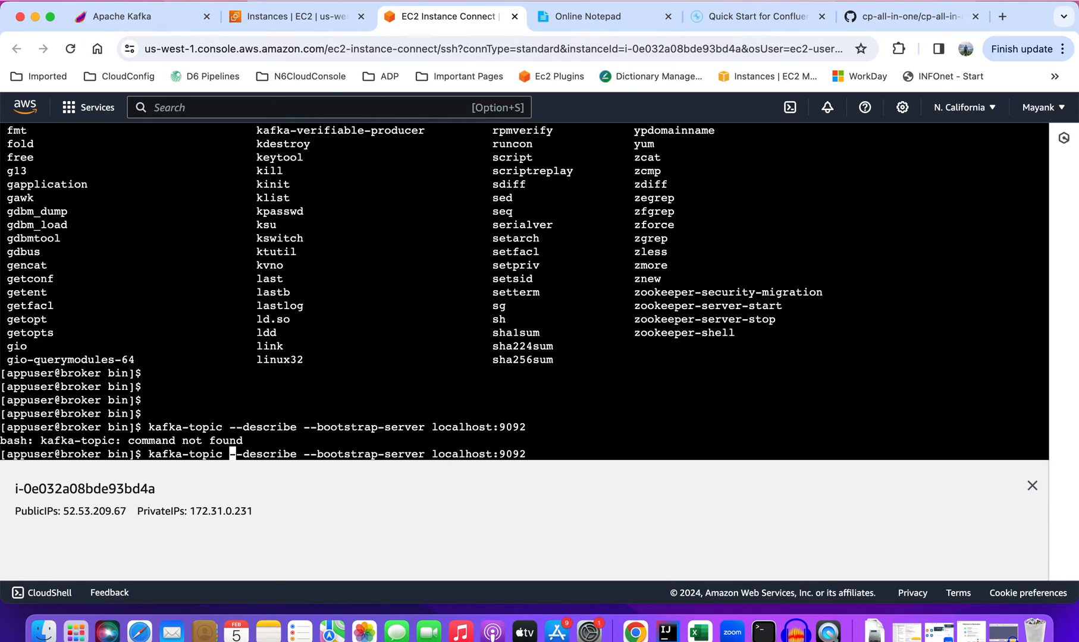
text(s)
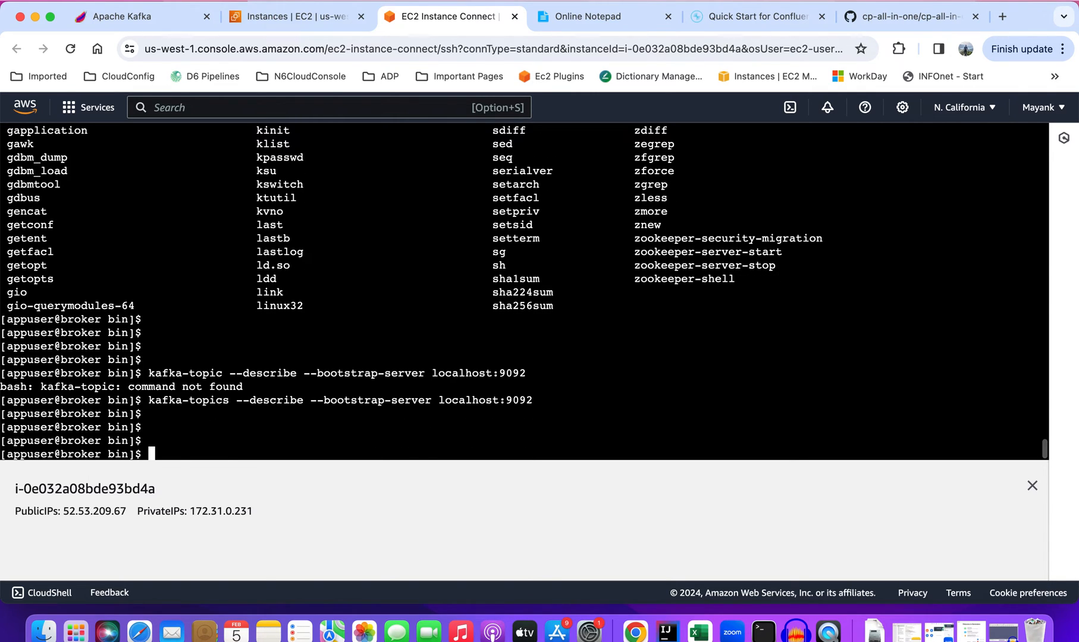
text(kafka-topics --describe --bootstrap-server localhost:9092)
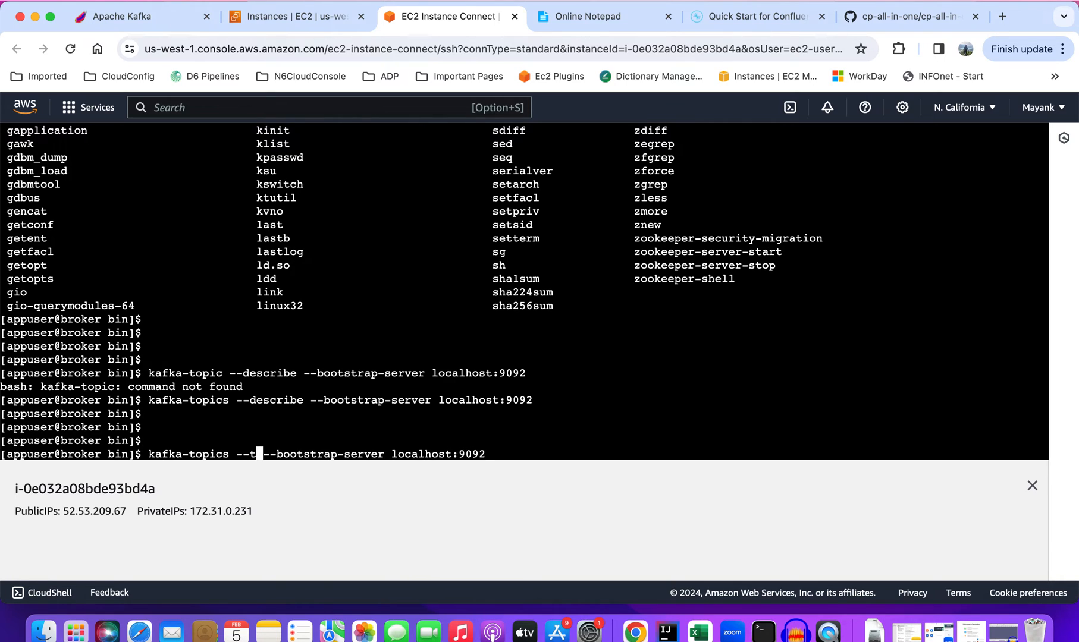
- Run kafka-topics --topic --create mayank on localhost:9092 and scroll the printed usage help
text(oipc)
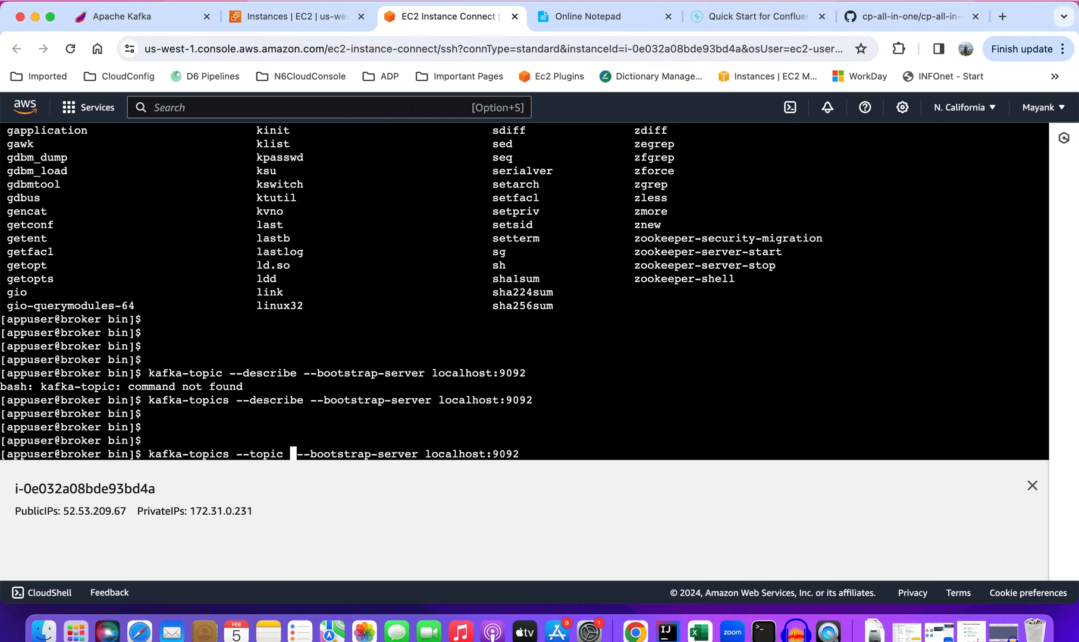
text(--create)
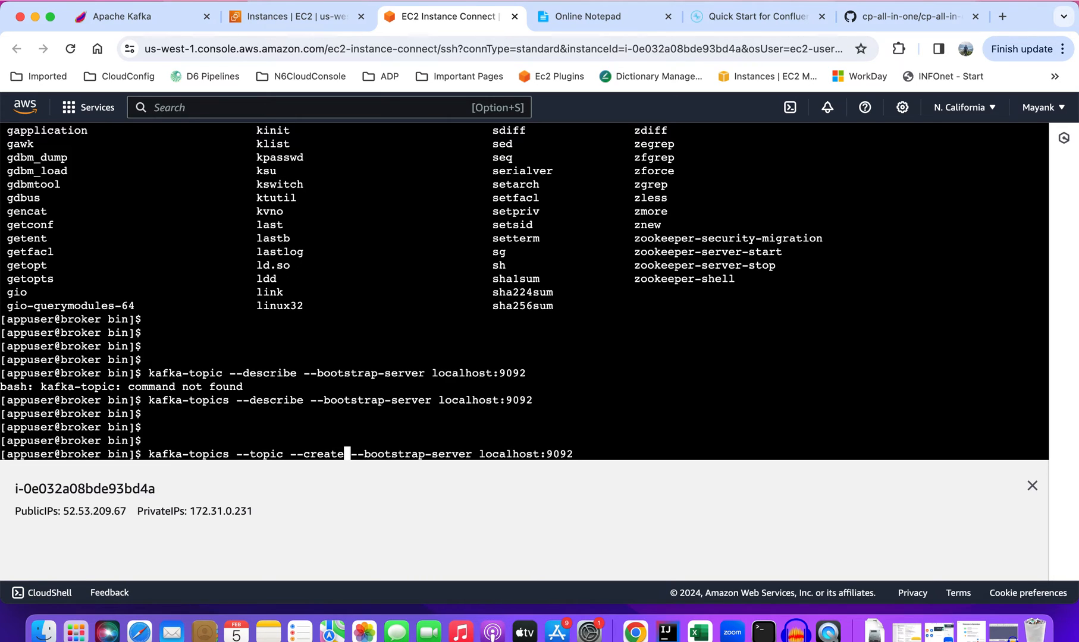
text(maya)
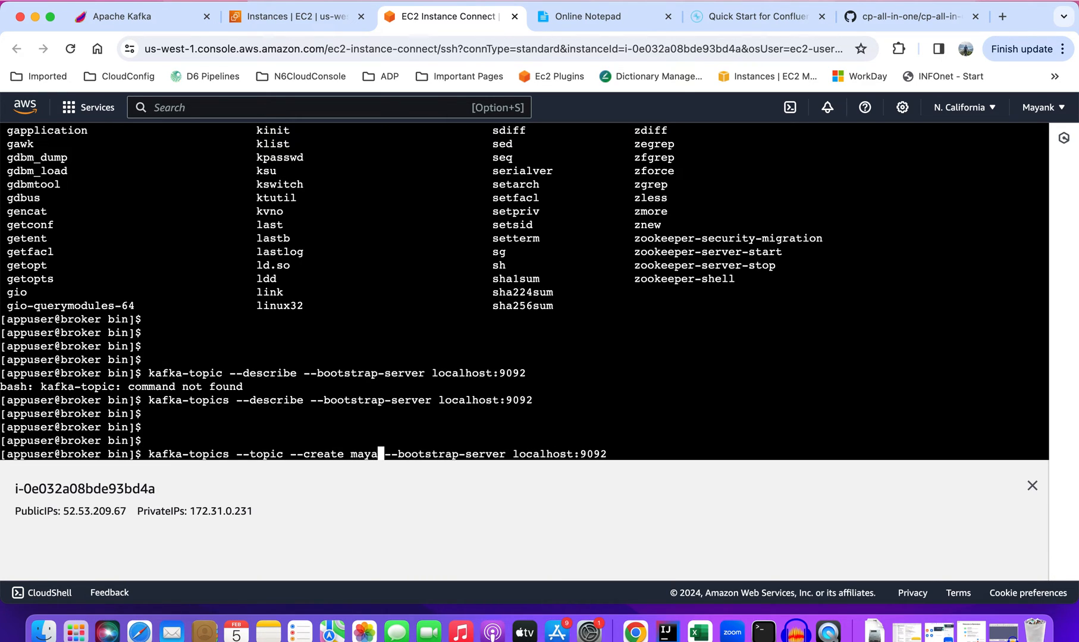
text(nk)
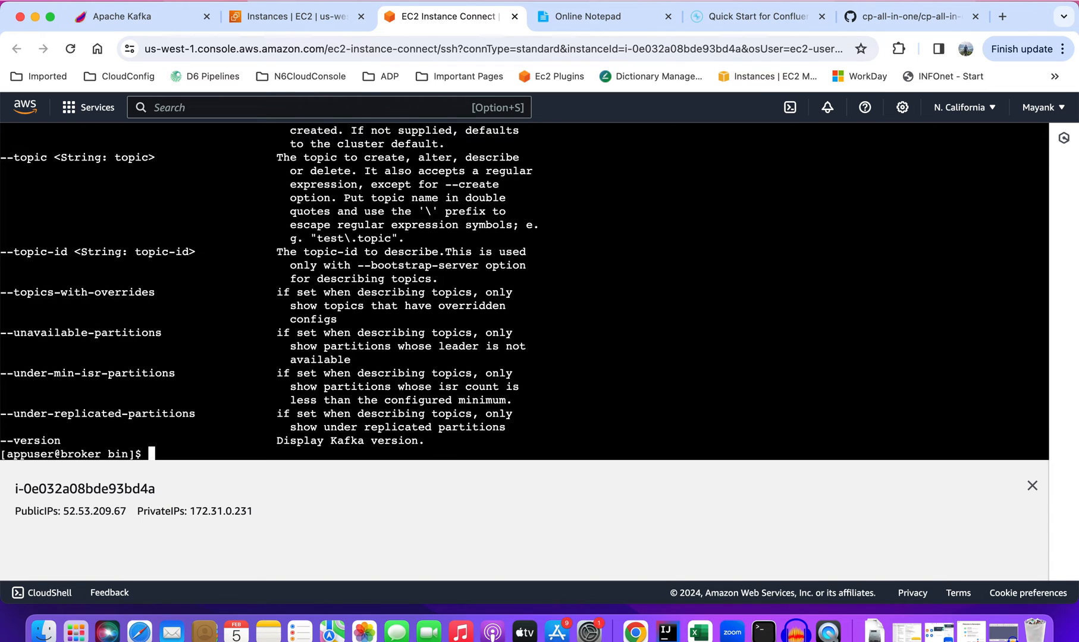
scroll(down, 3)
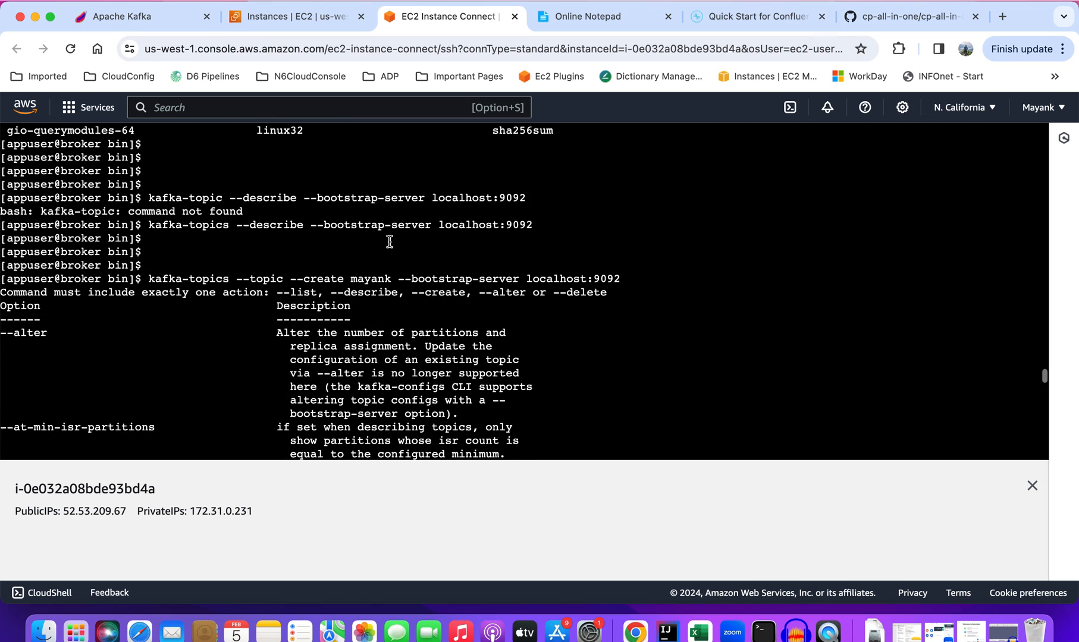
scroll(down, 3)
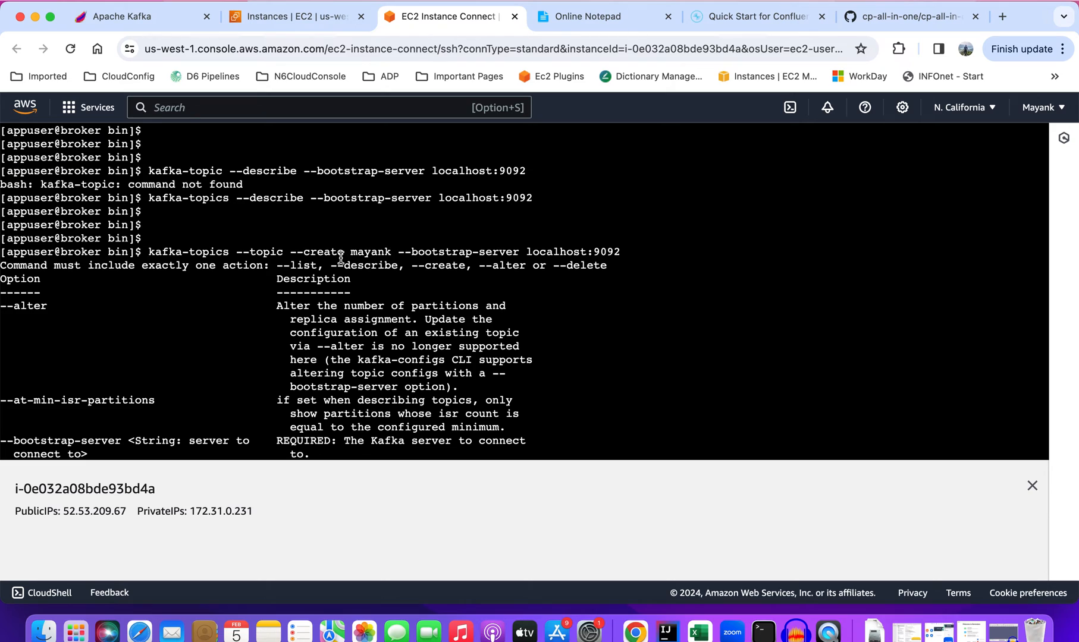
mouse_move(507, 275)
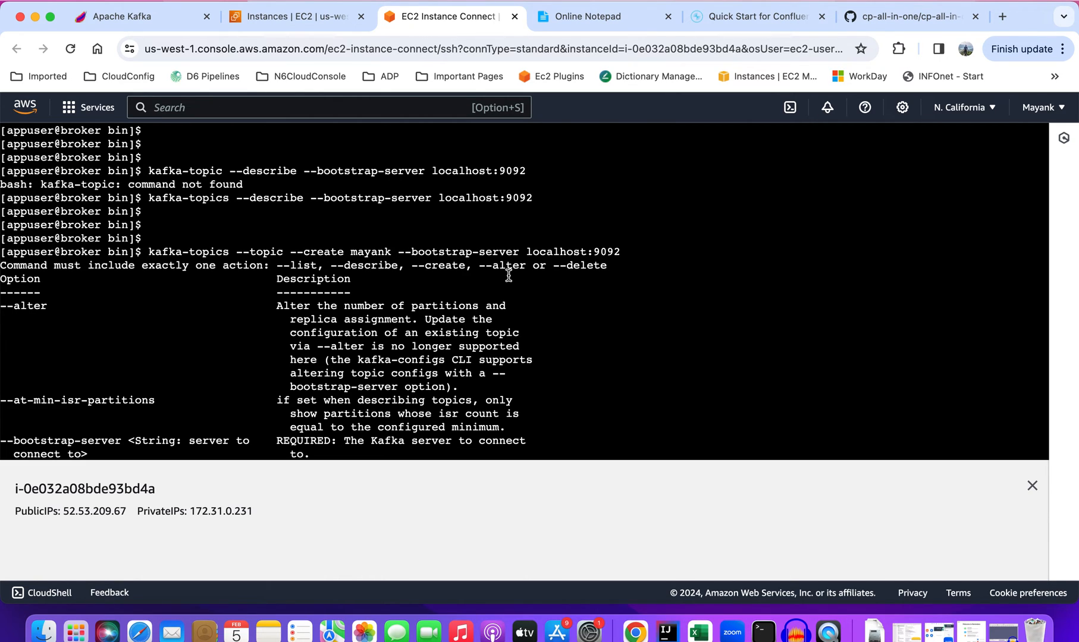
mouse_move(355, 267)
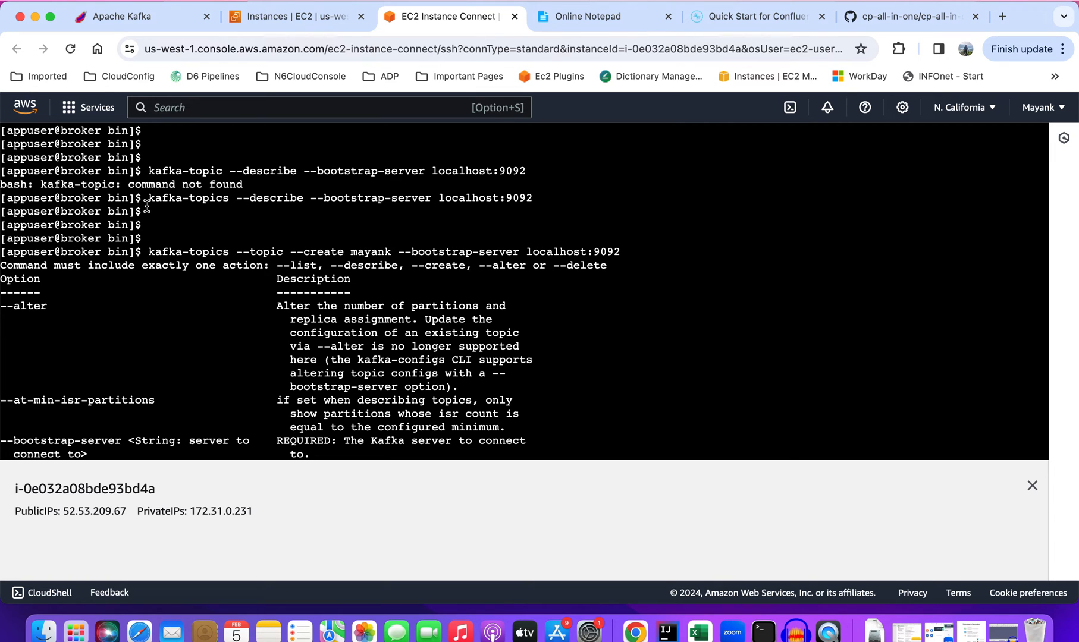
- Scroll the Kafka quickstart to Step 3's kafka-topics.sh --create --topic example
click(124, 17)
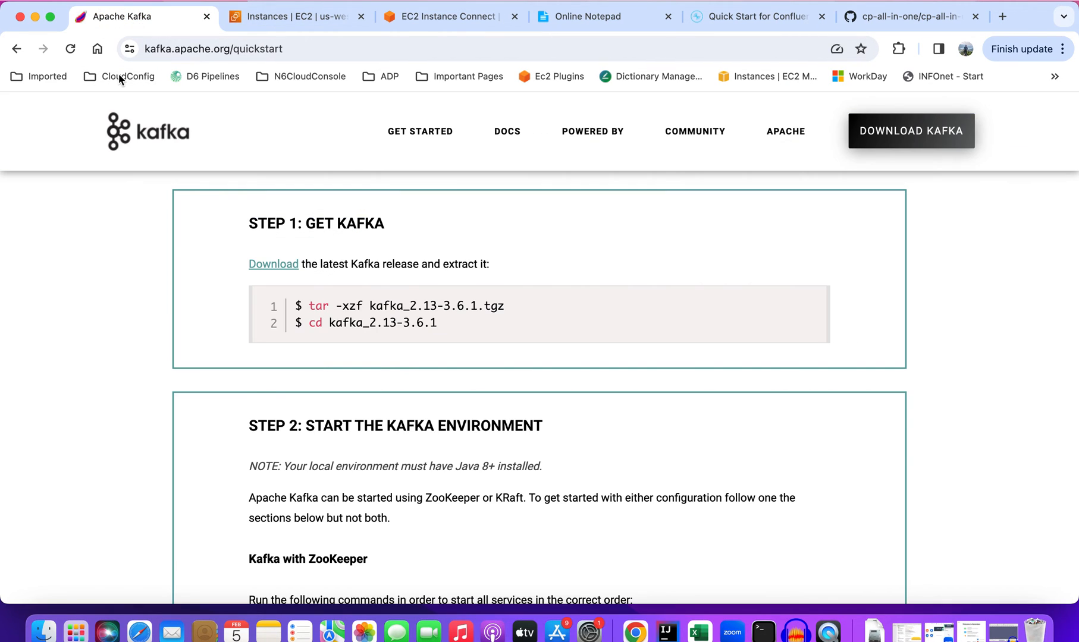
scroll(down, 3)
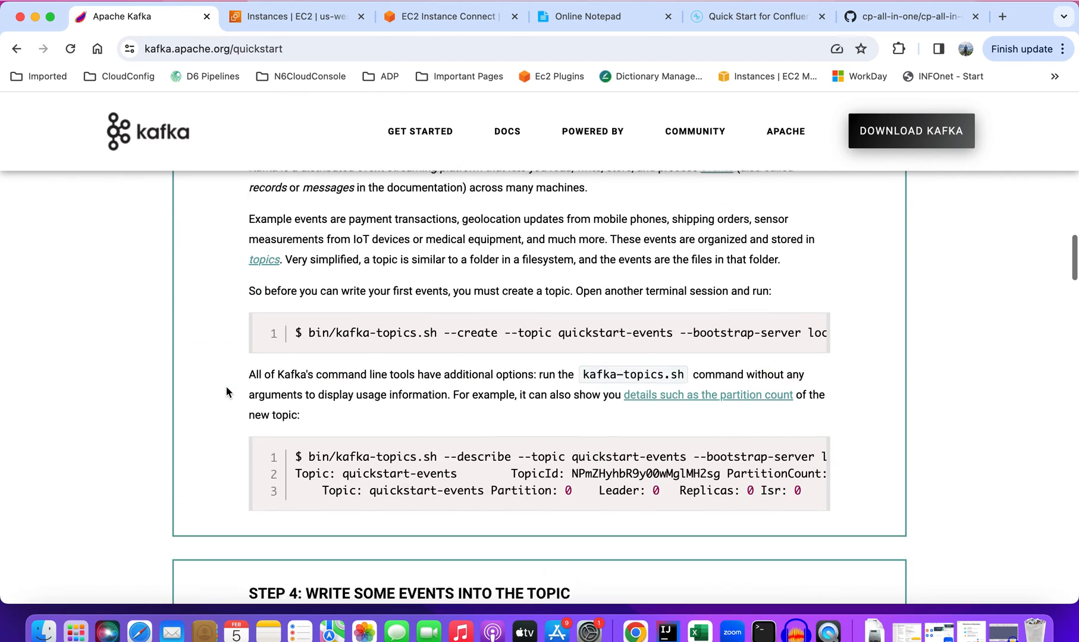
scroll(down, 3)
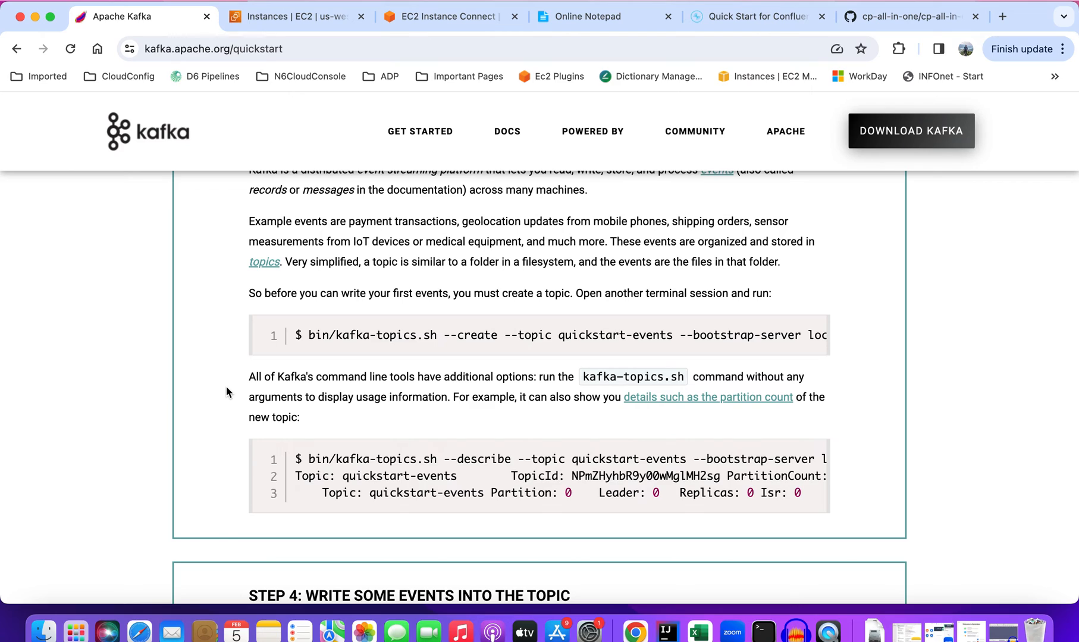
mouse_move(232, 389)
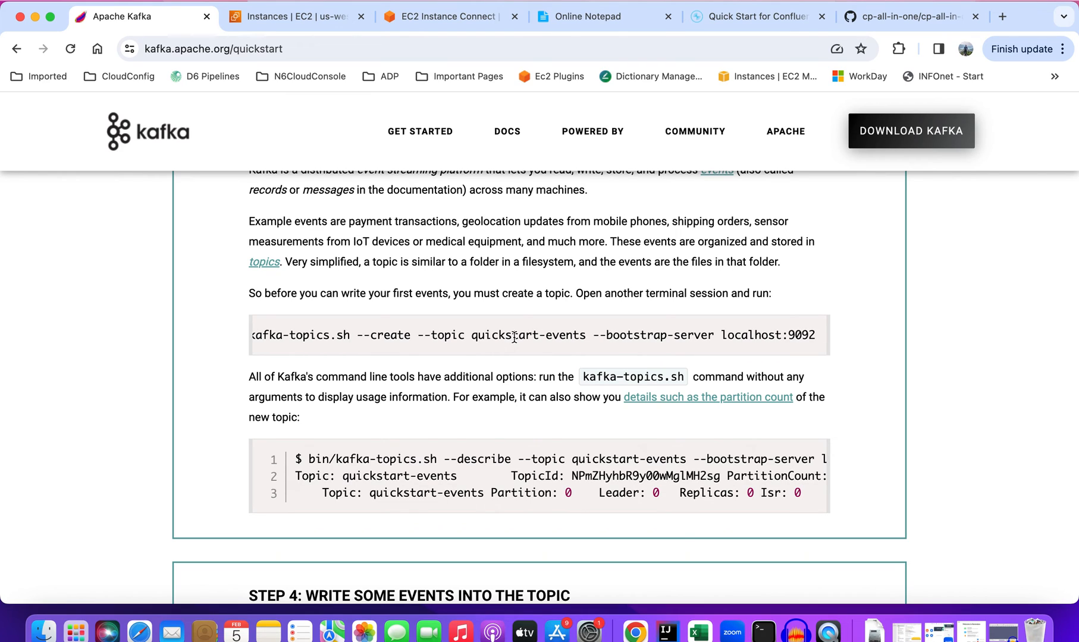
mouse_move(372, 335)
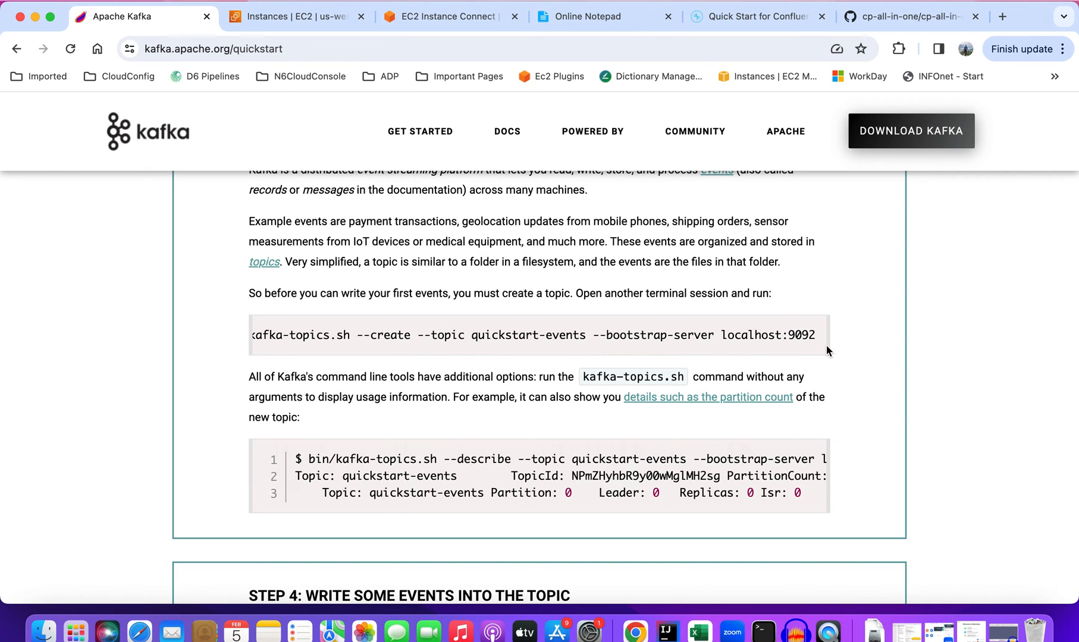
mouse_move(363, 22)
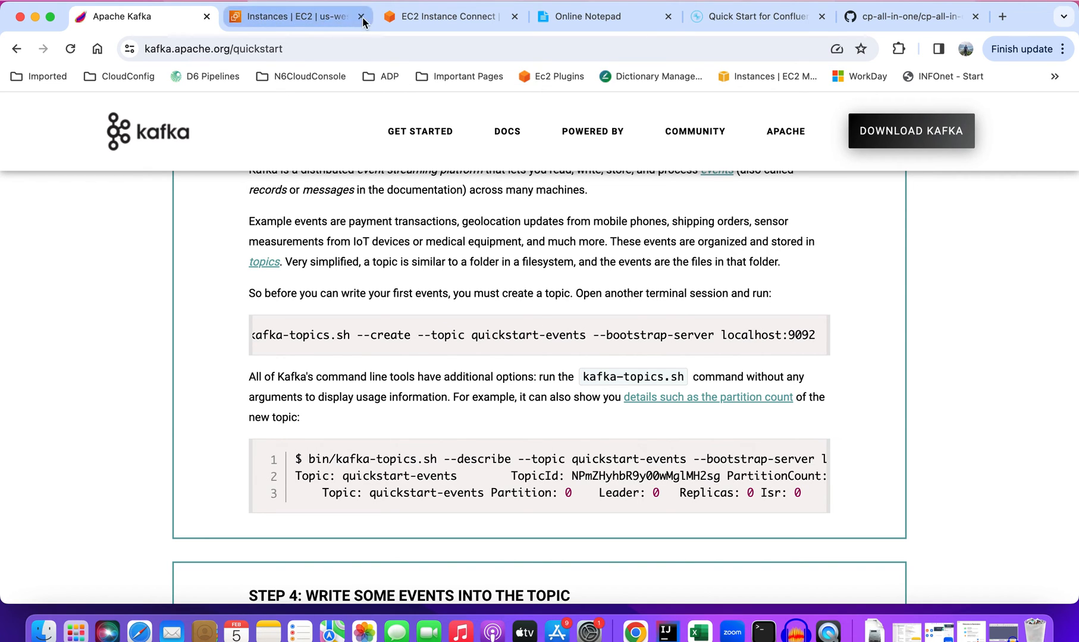
- Create topic mayank with kafka-topics --create on localhost:9092, then enter the describe command
click(447, 17)
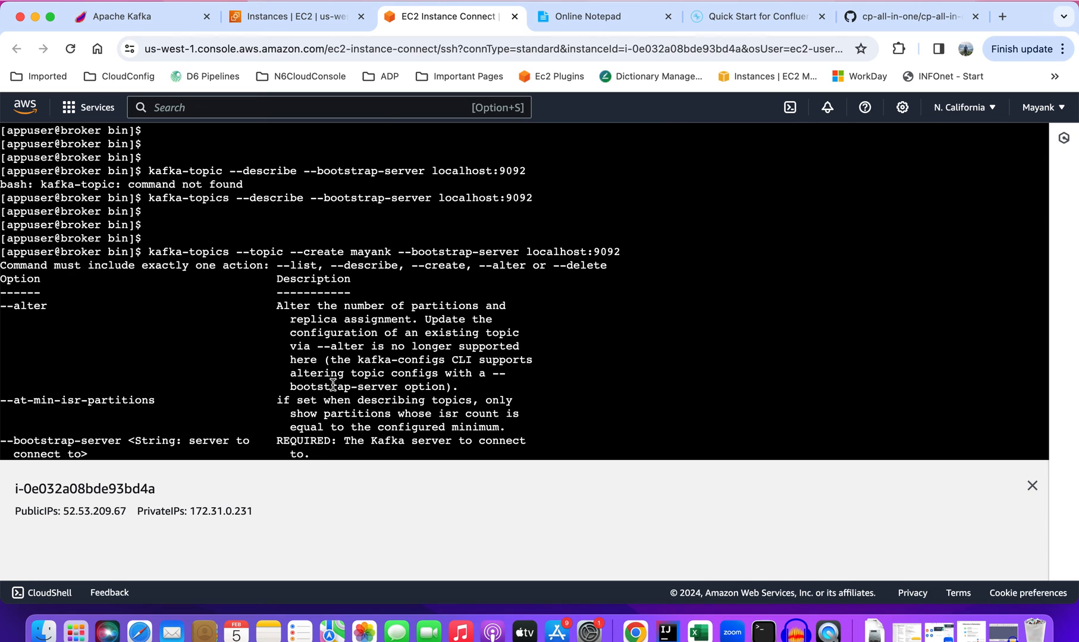
scroll(down, 3)
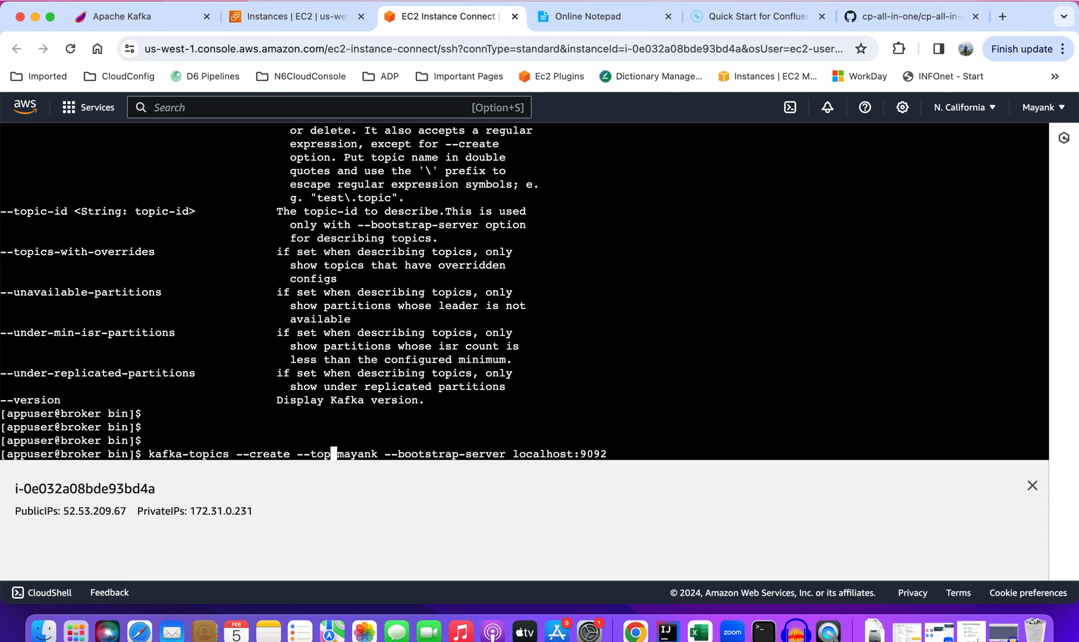
text(ic)
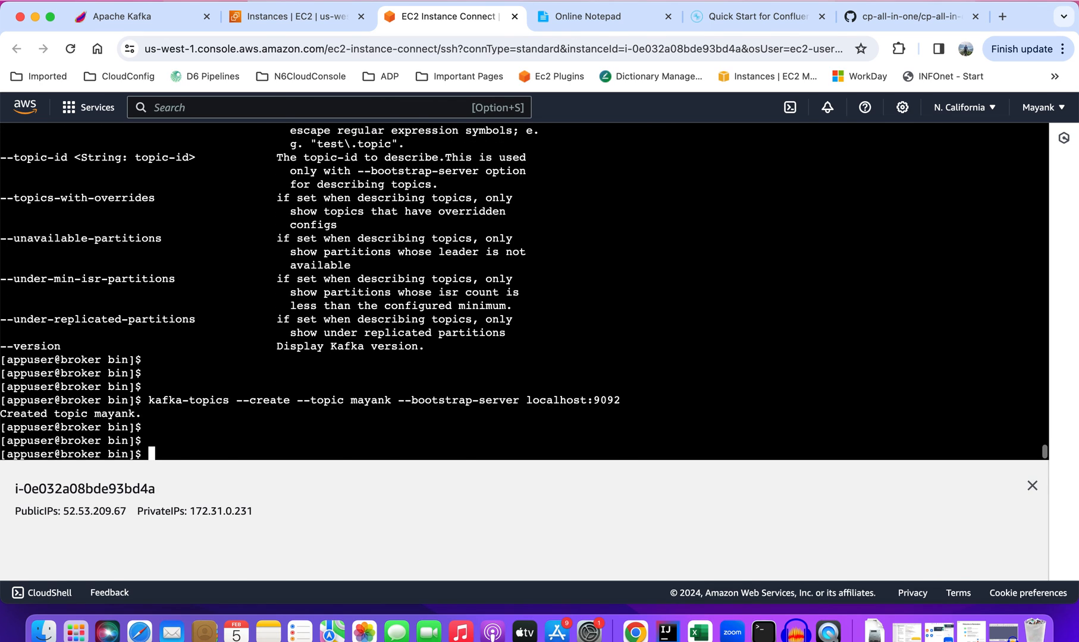
text(kafka-topics --describe --bootstrap-server localhost:9092)
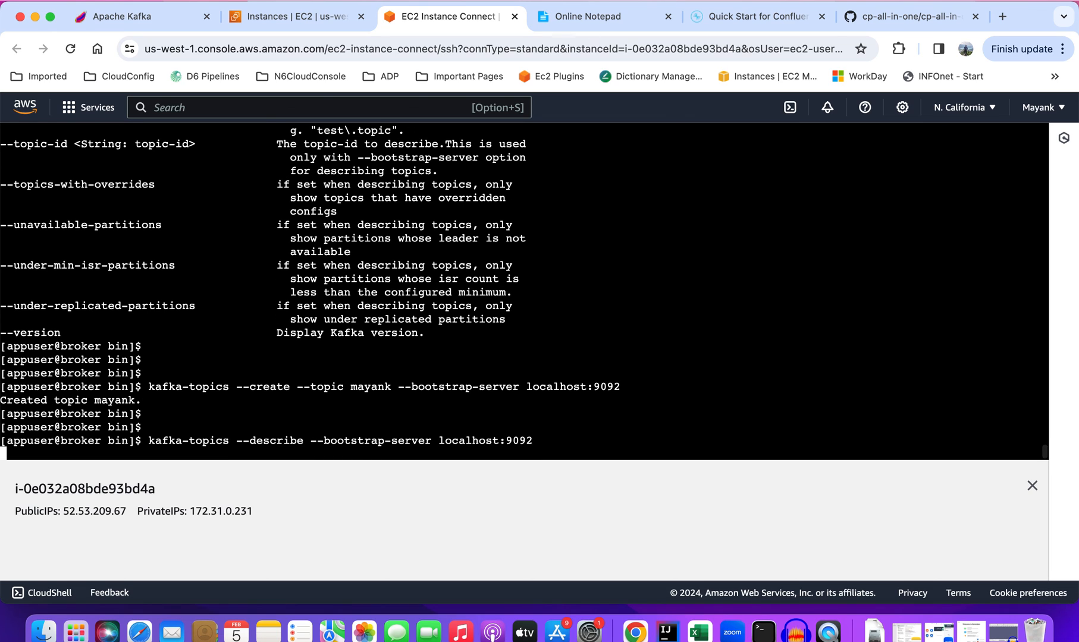
- Run kafka-topics --describe on localhost:9092 to show mayank's single partition, leader 1, replication 1
key(Return)
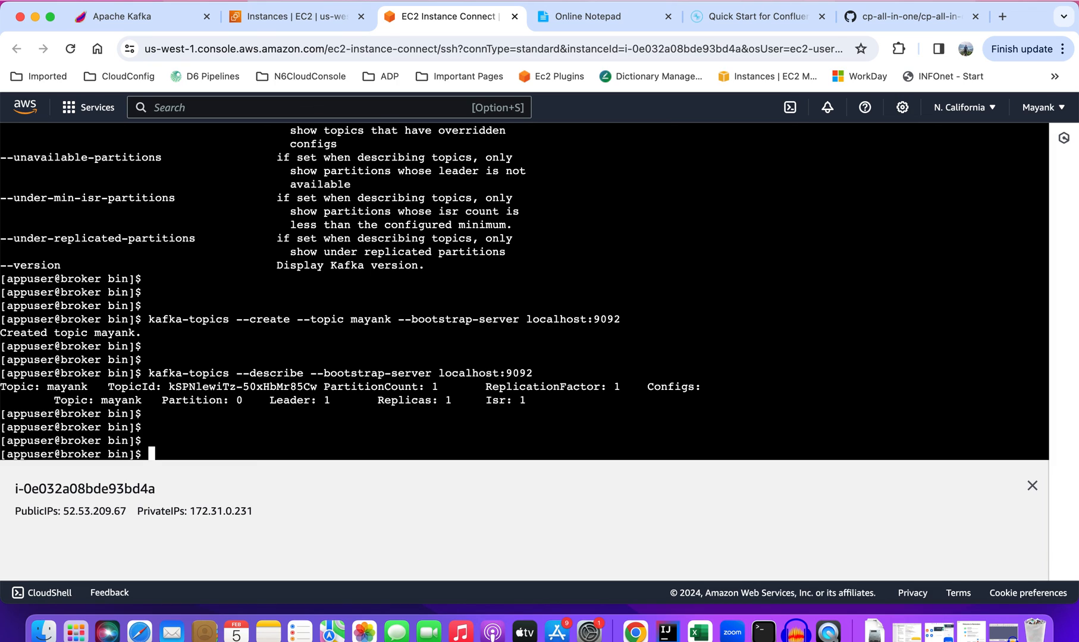
mouse_move(482, 260)
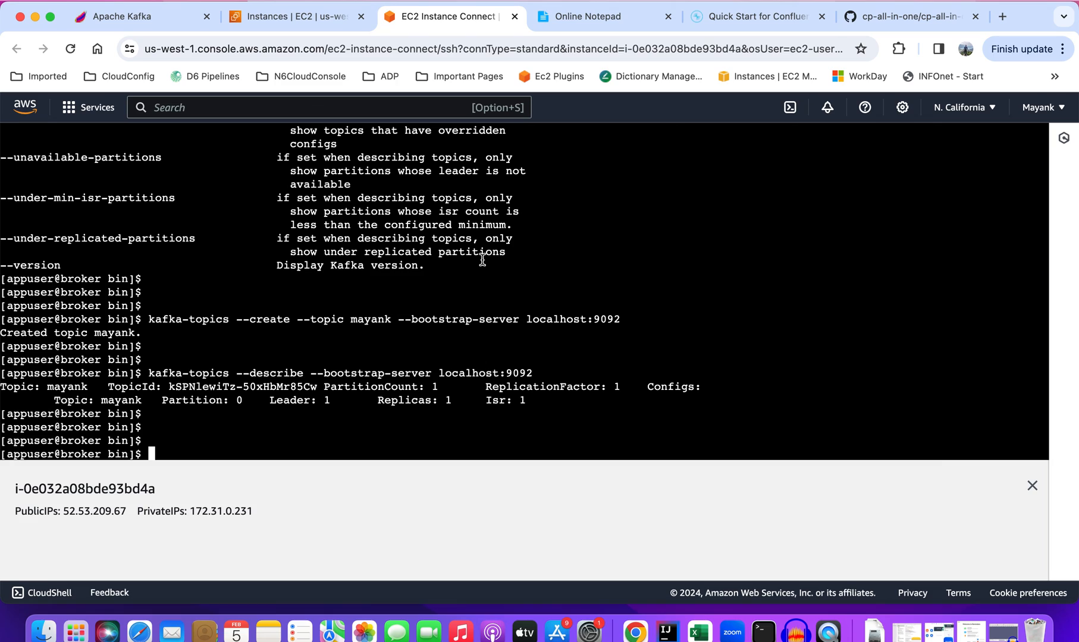
mouse_move(601, 15)
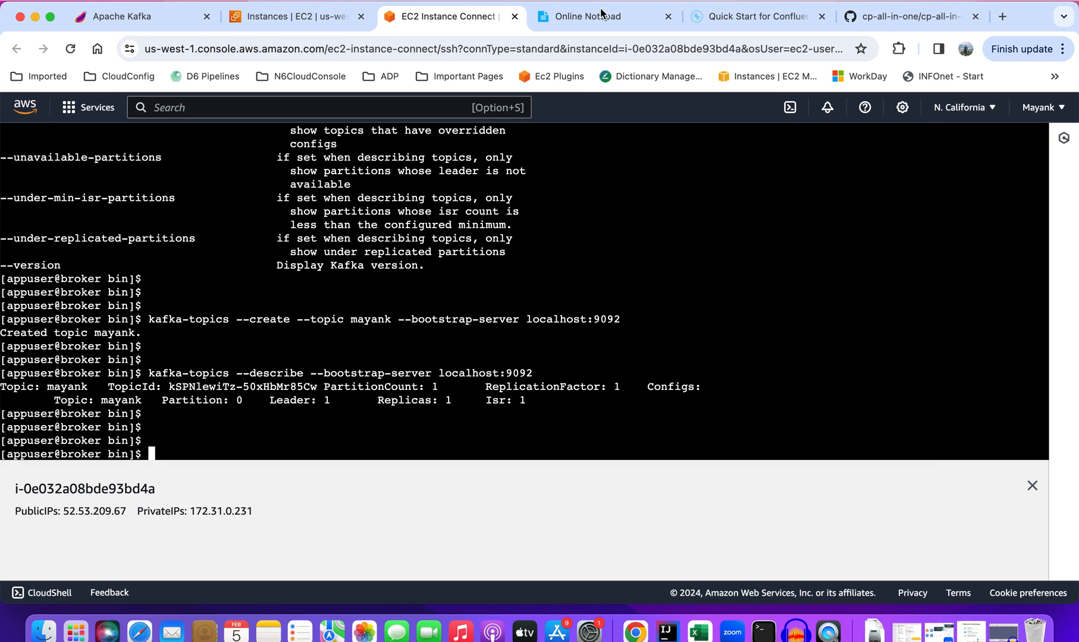